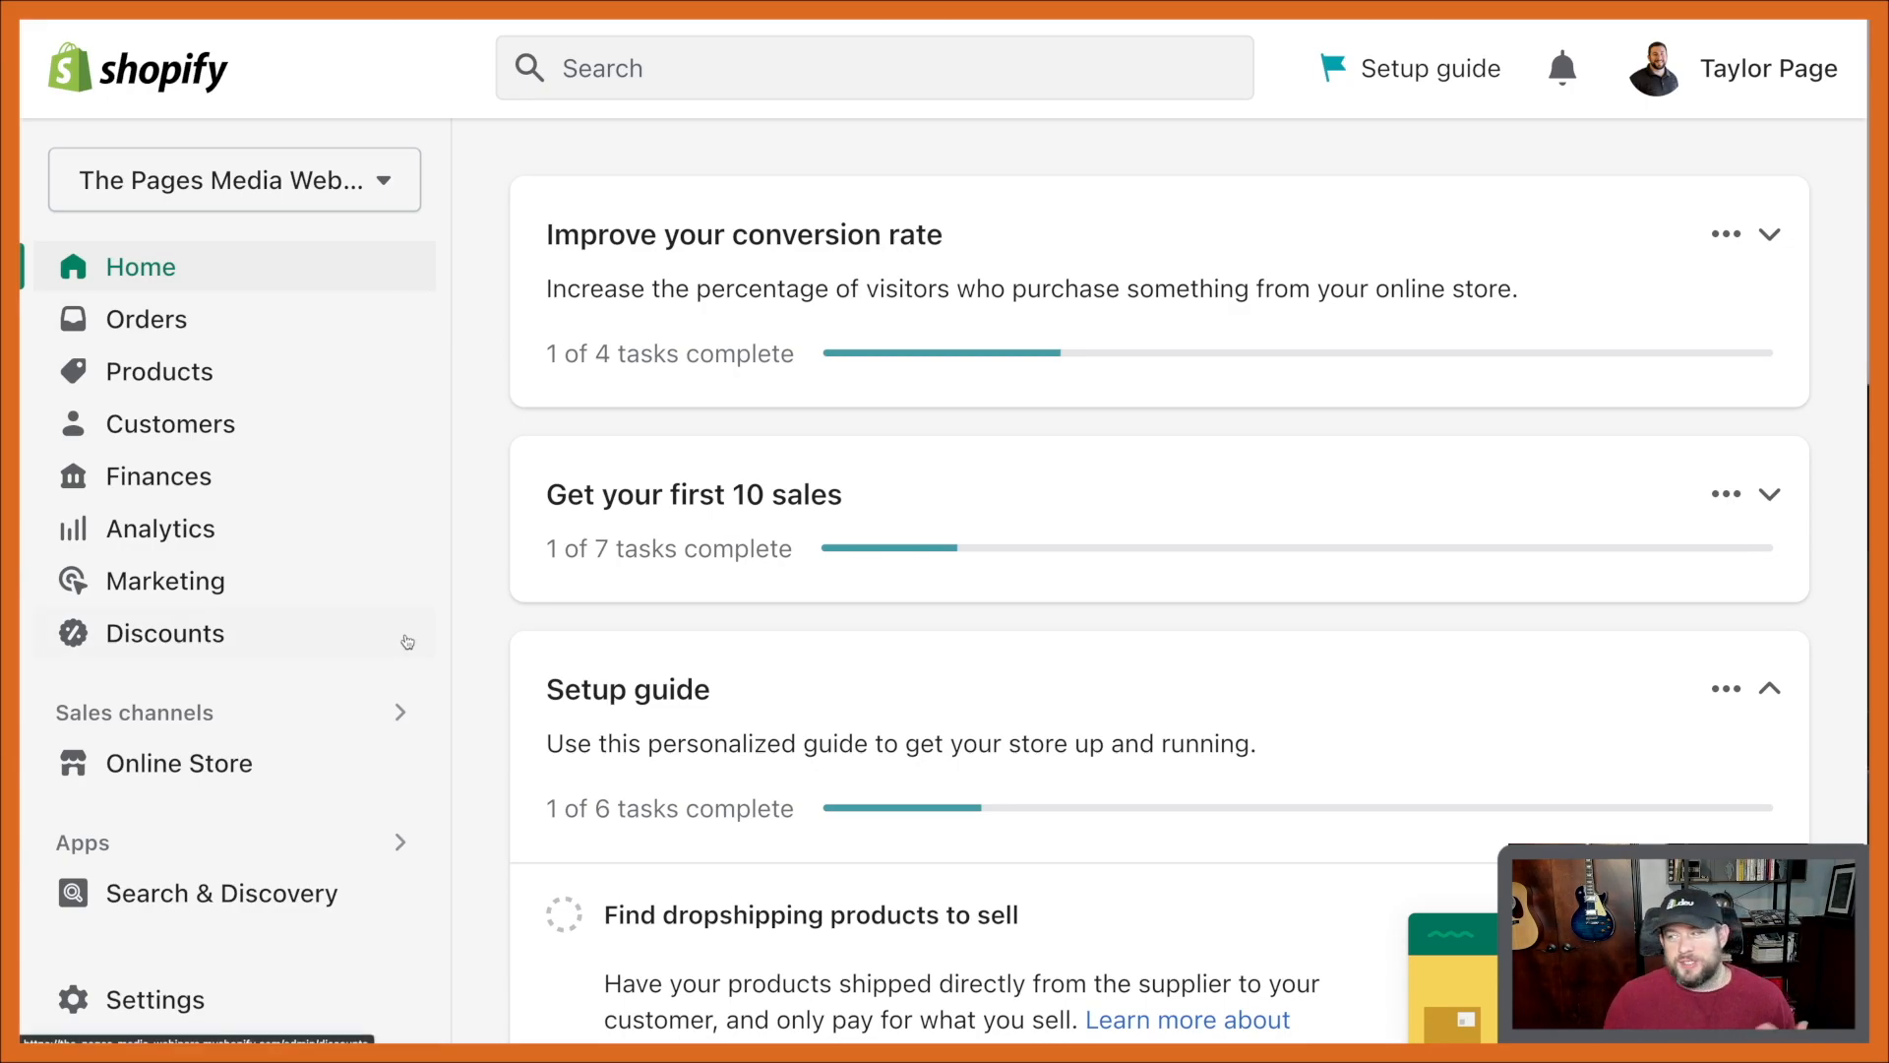
Show the product metafield definitions list under the store's Metafields settings
click(158, 1000)
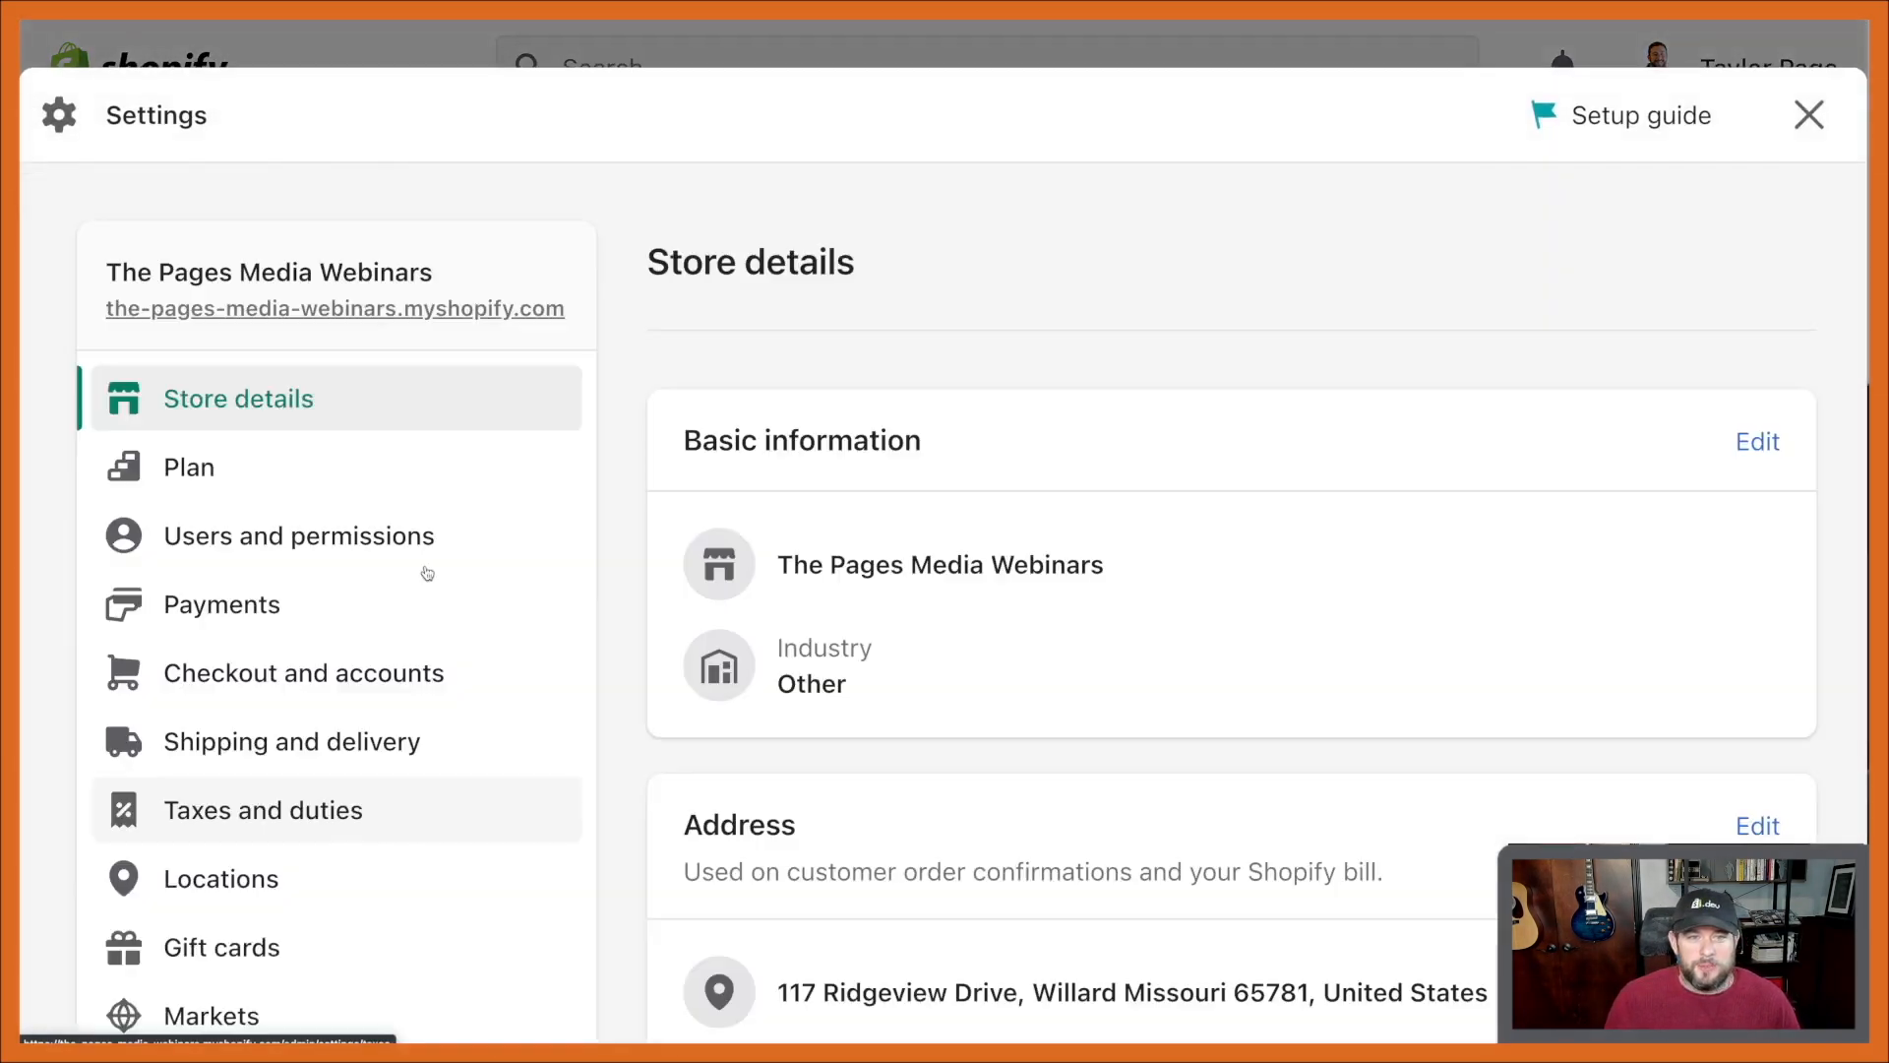
scroll(down, 3)
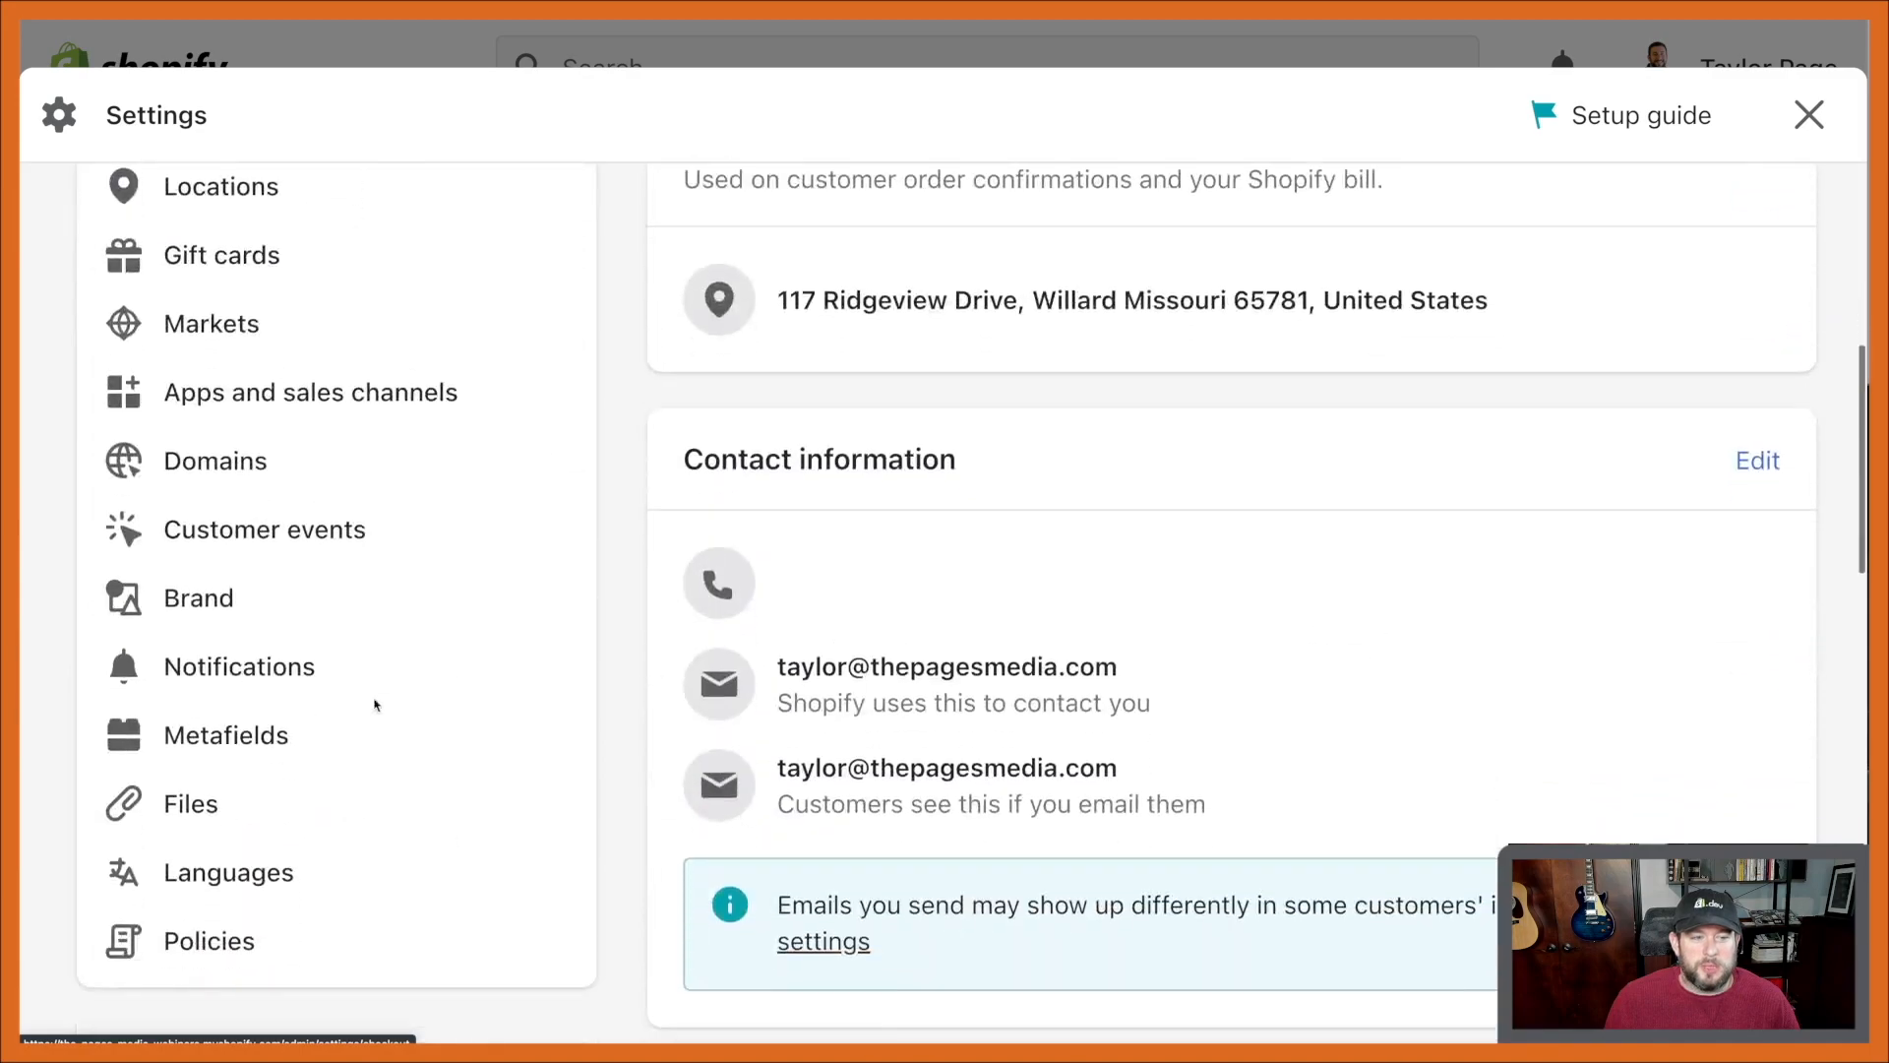
click(224, 734)
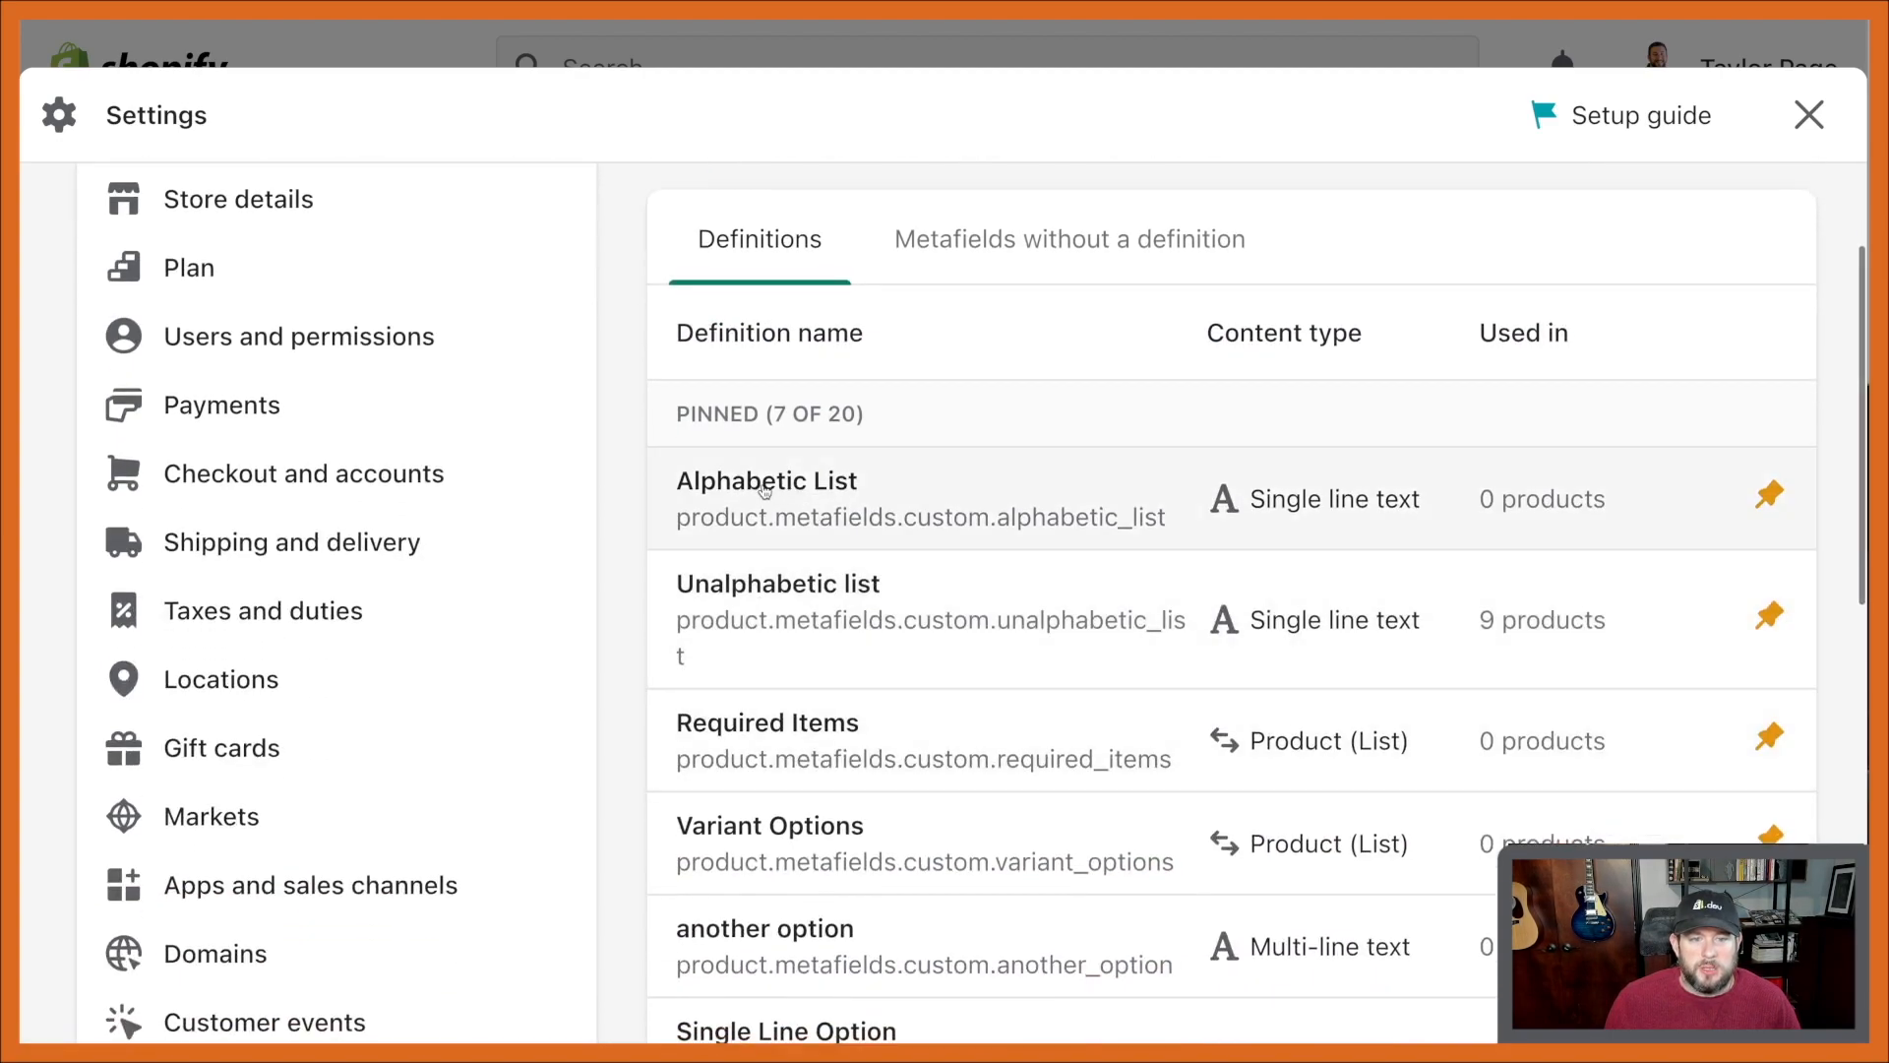
scroll(up, 3)
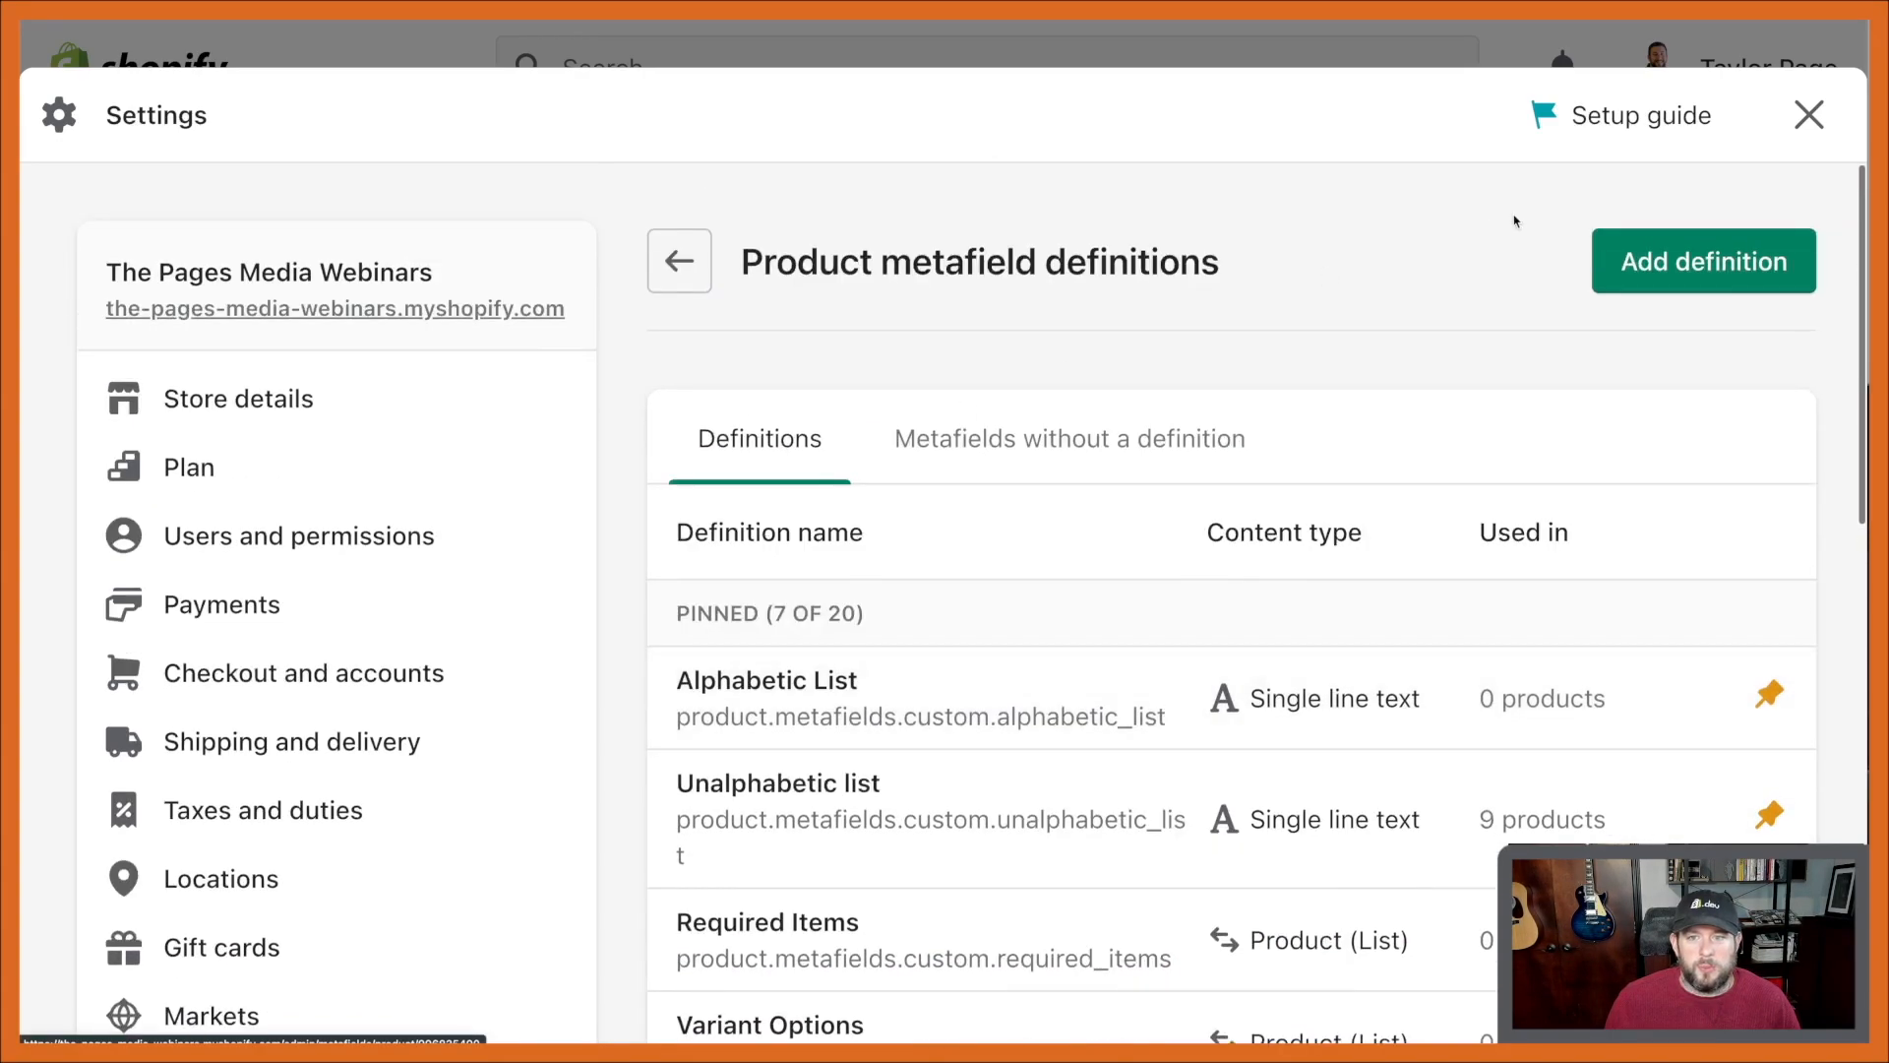
Add a product metafield definition 'Collections Metafield' described 'This is whatever we want it to be'
click(1700, 261)
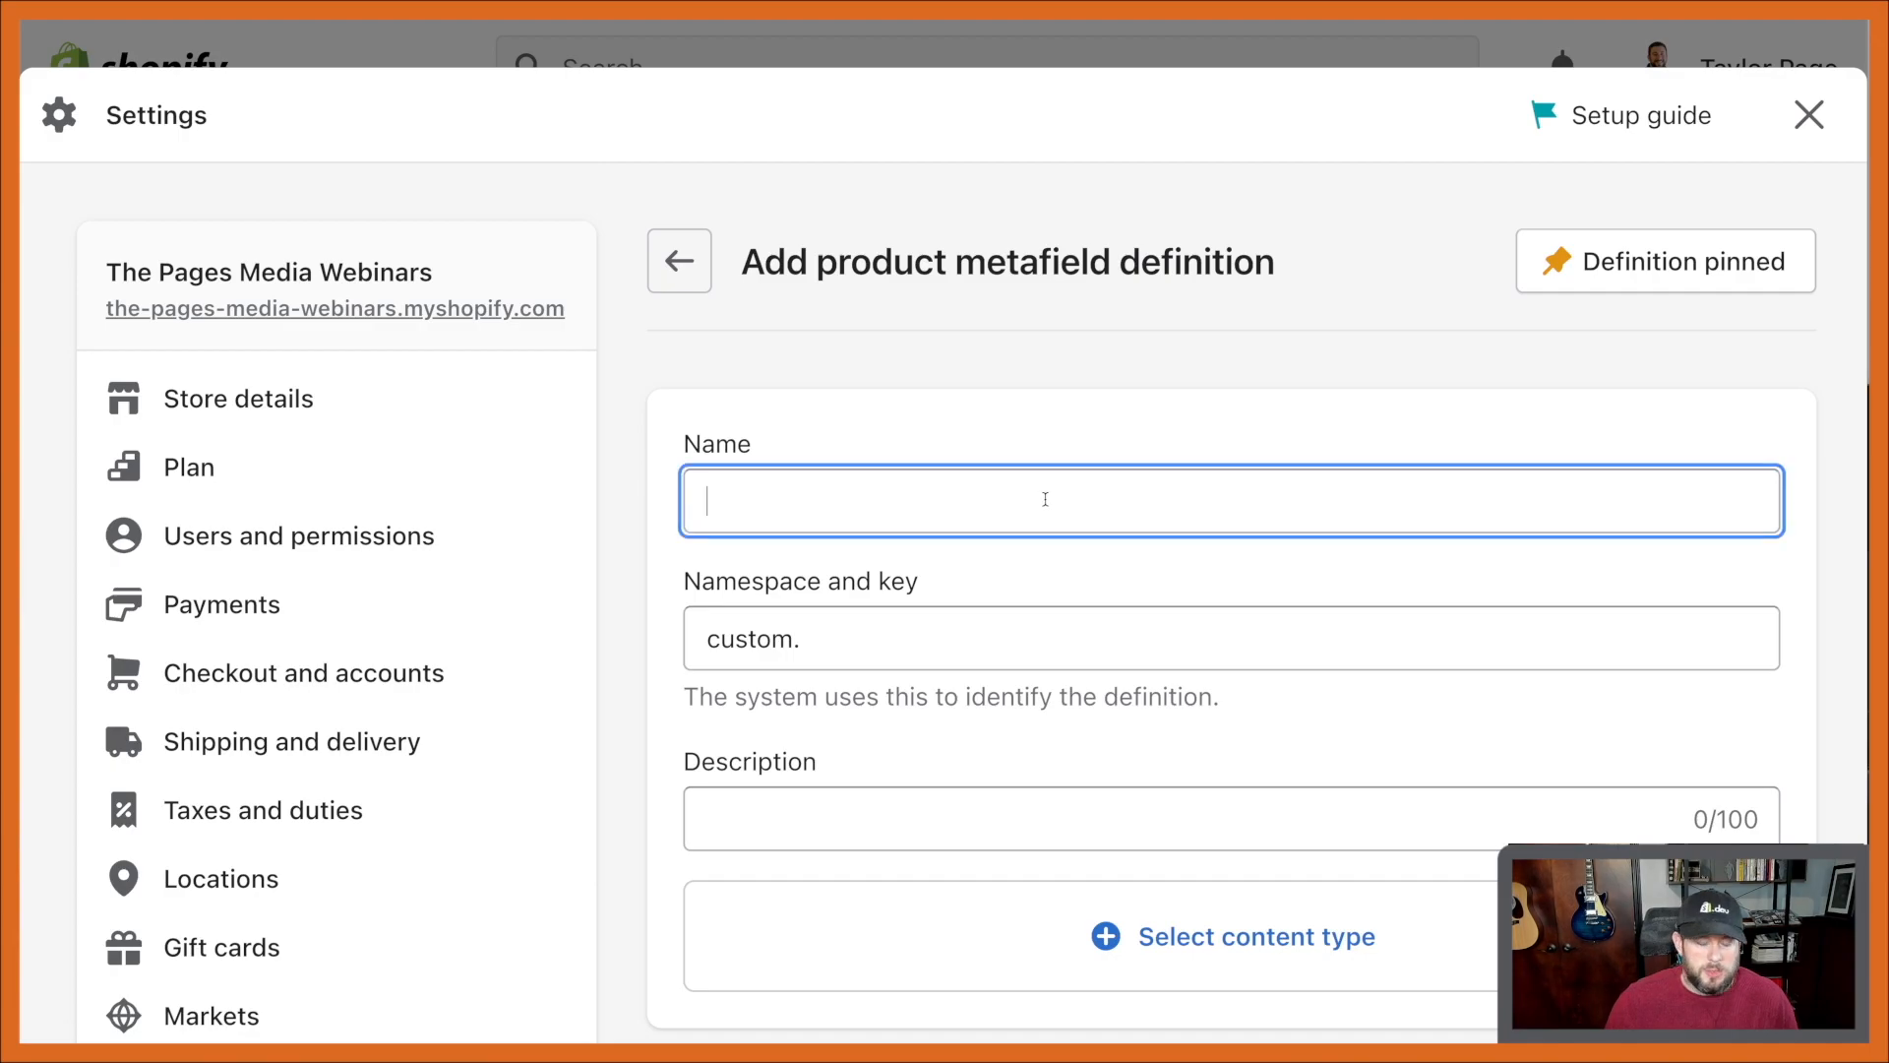
text(Collections Metafield)
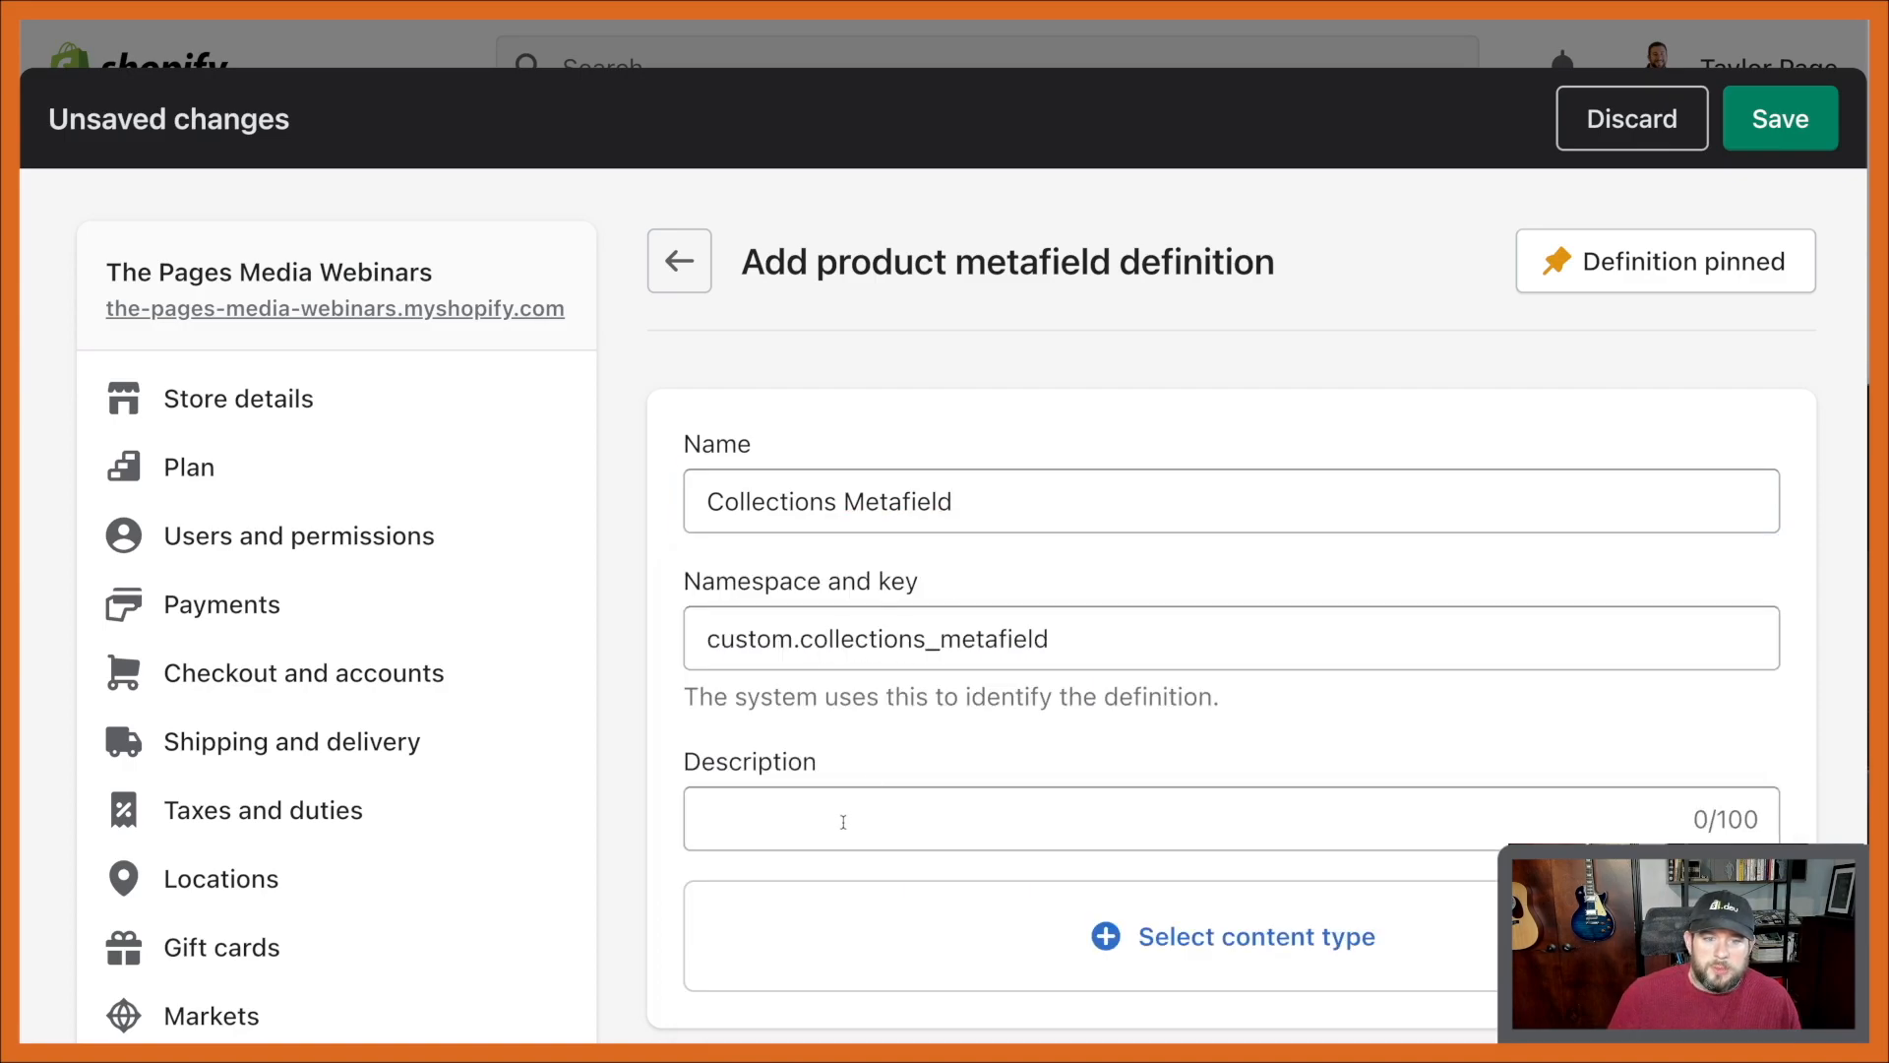
text(This is)
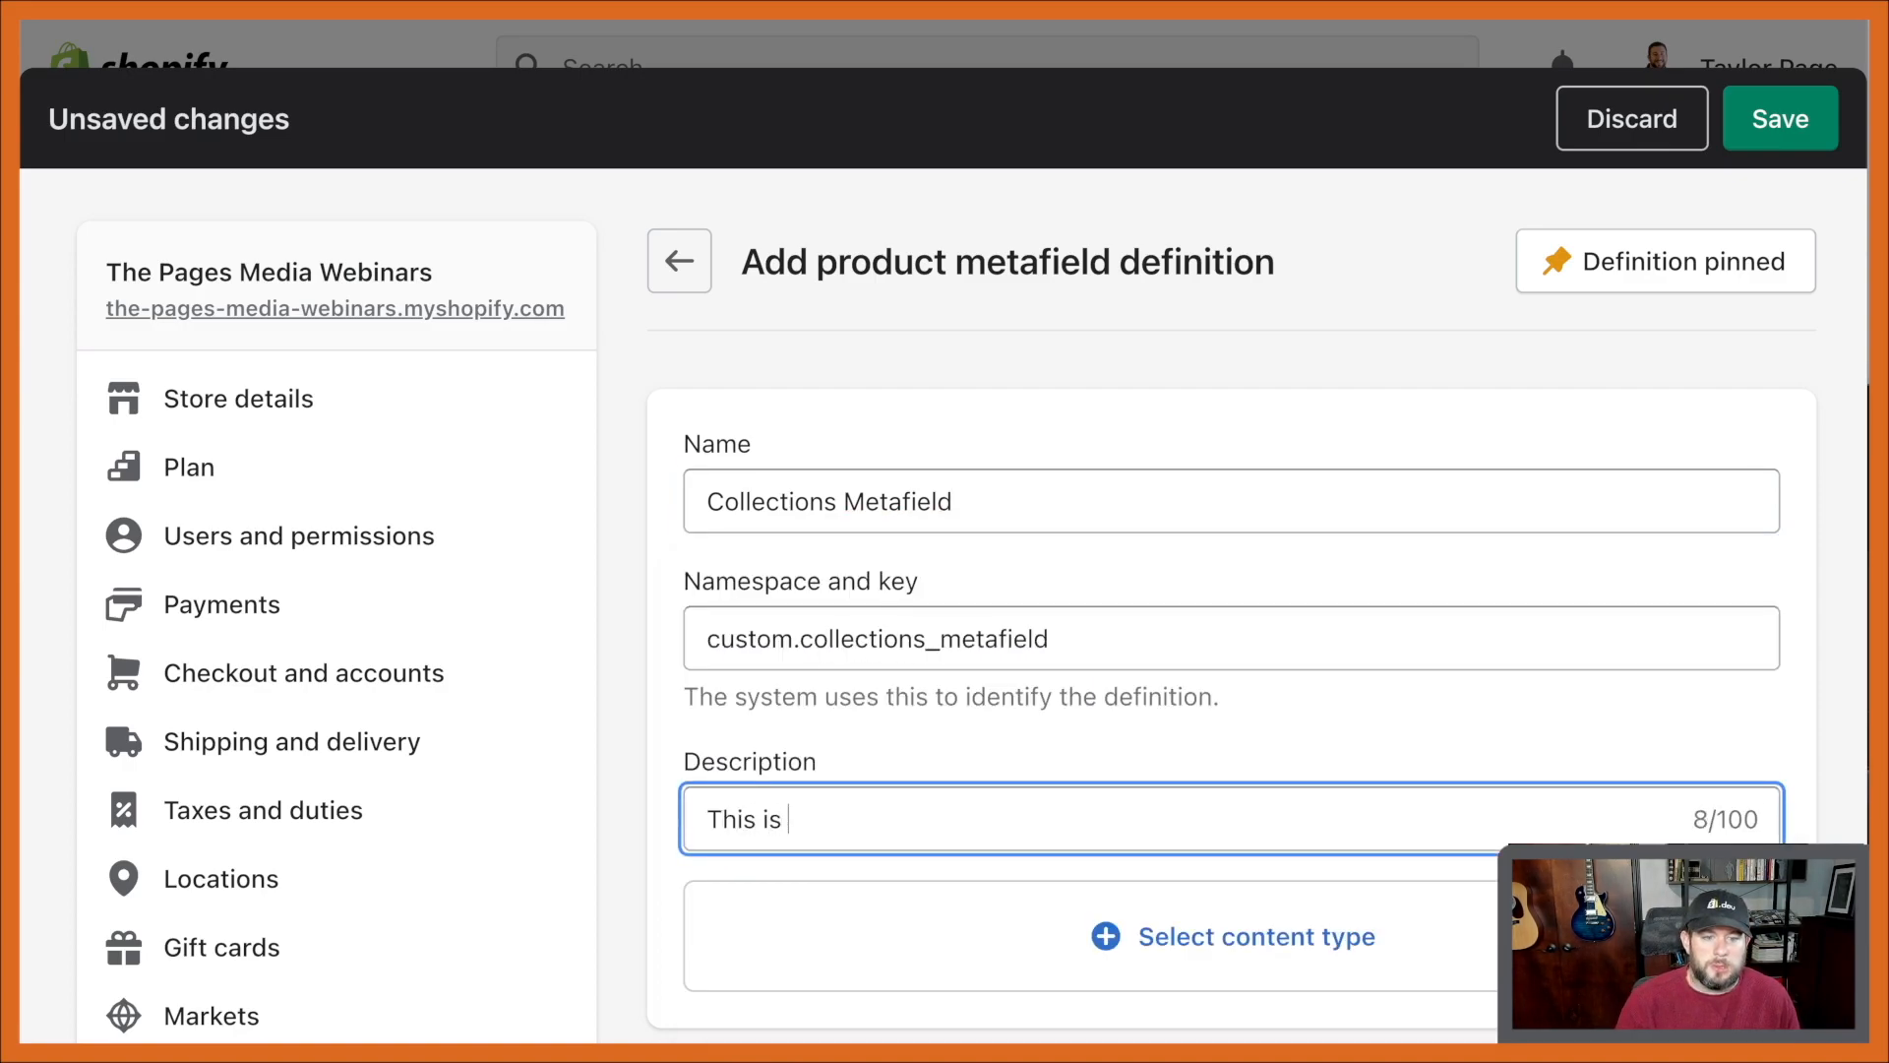
text(whatever we want i)
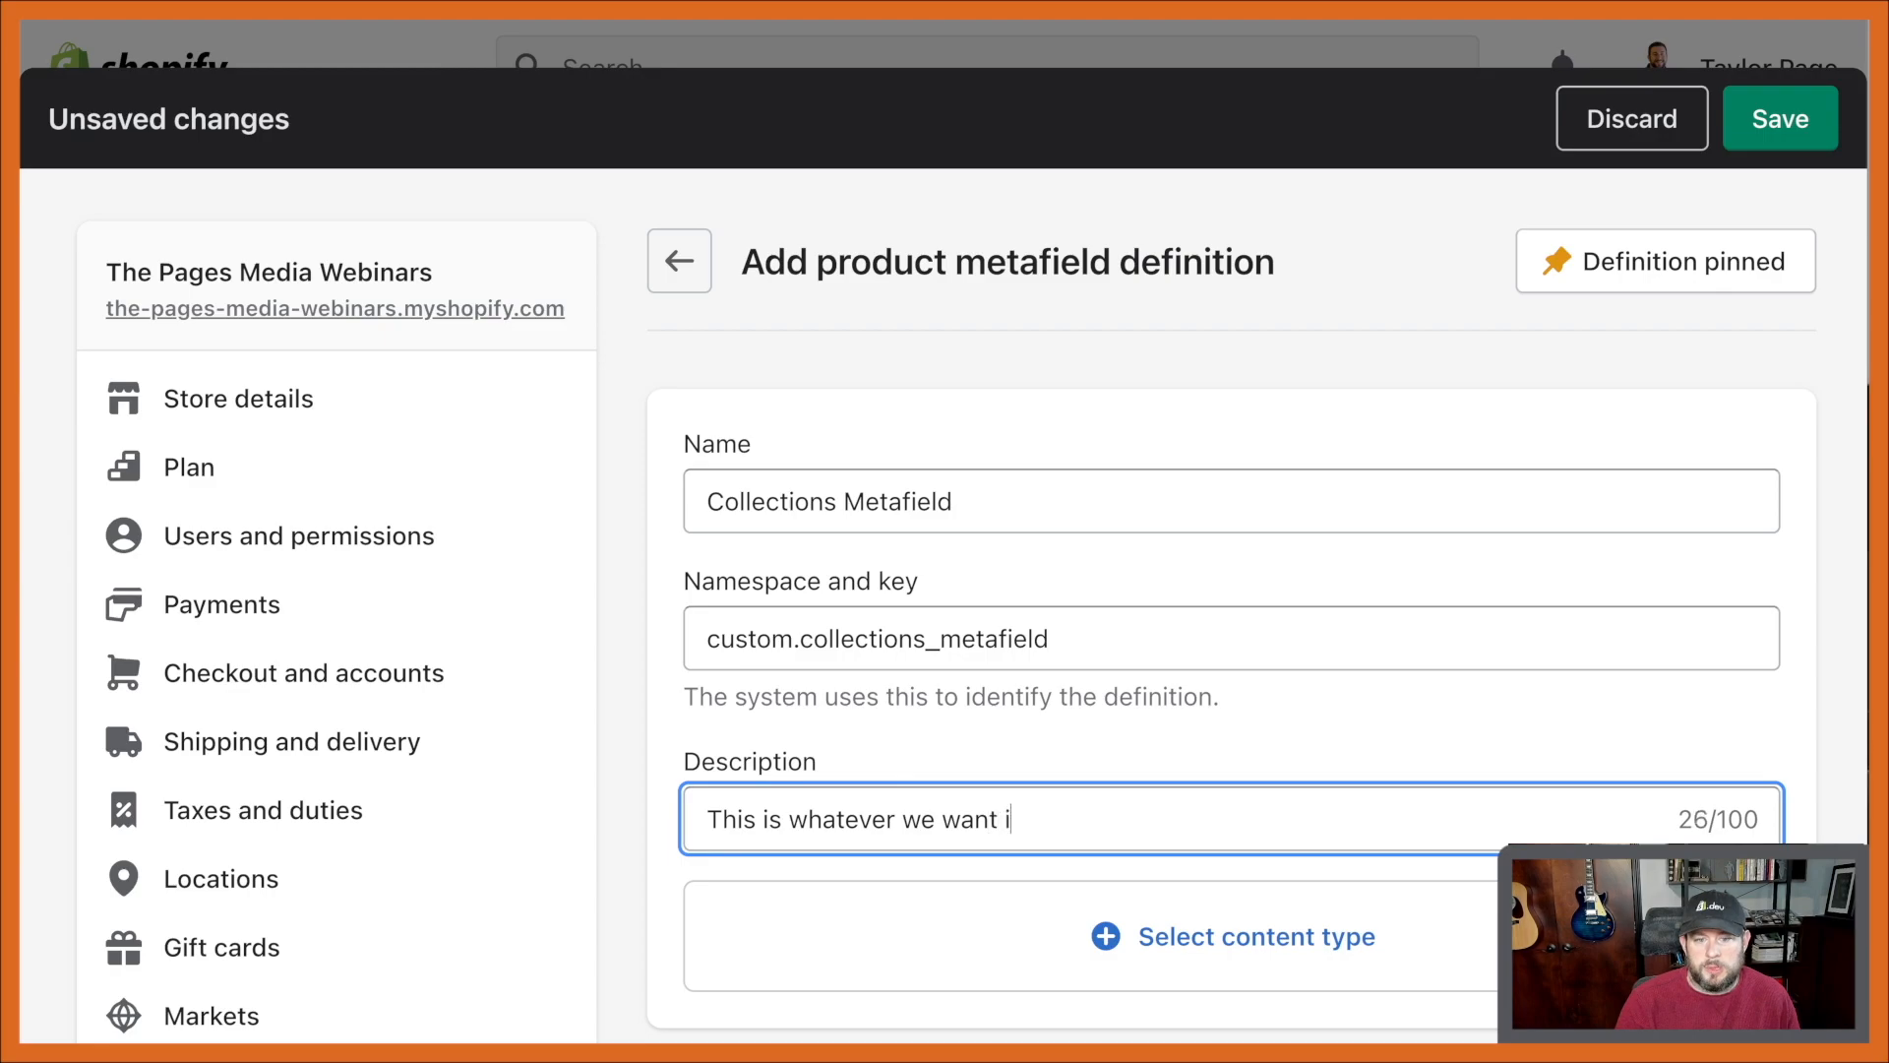
text(t to be)
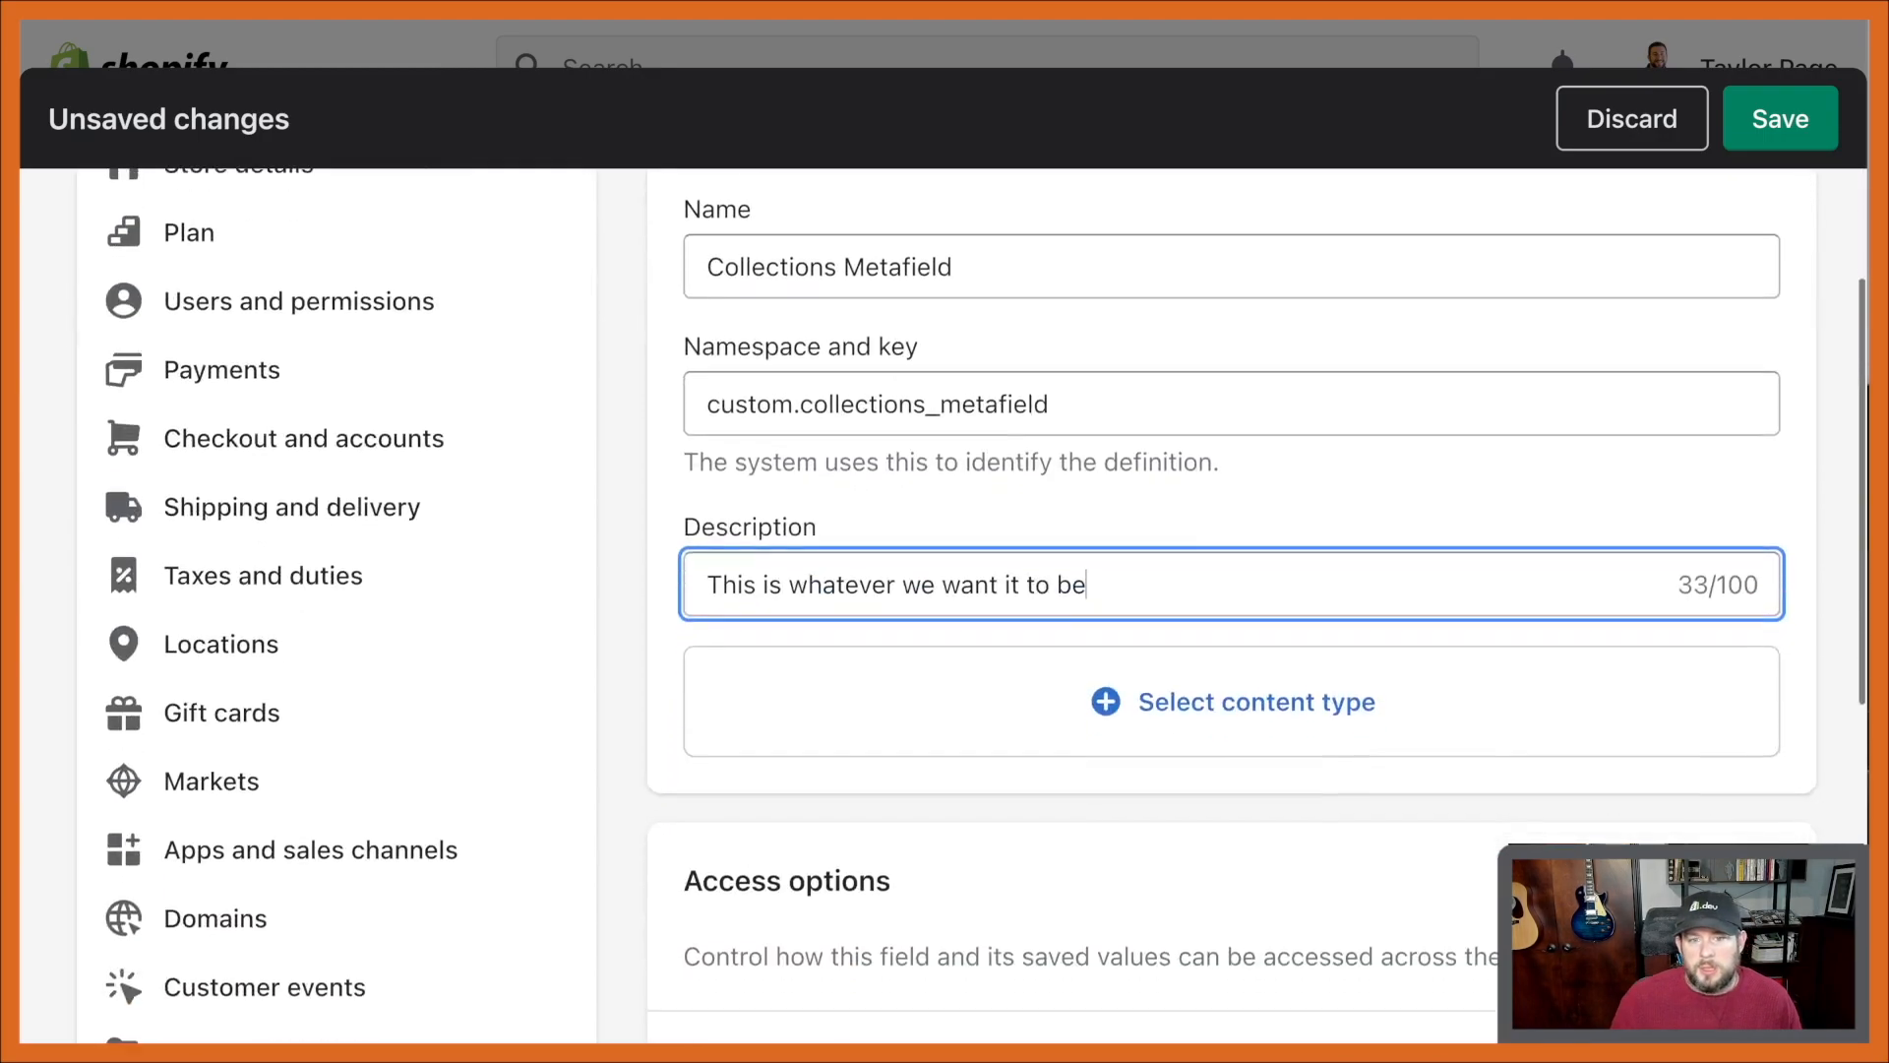
click(1255, 700)
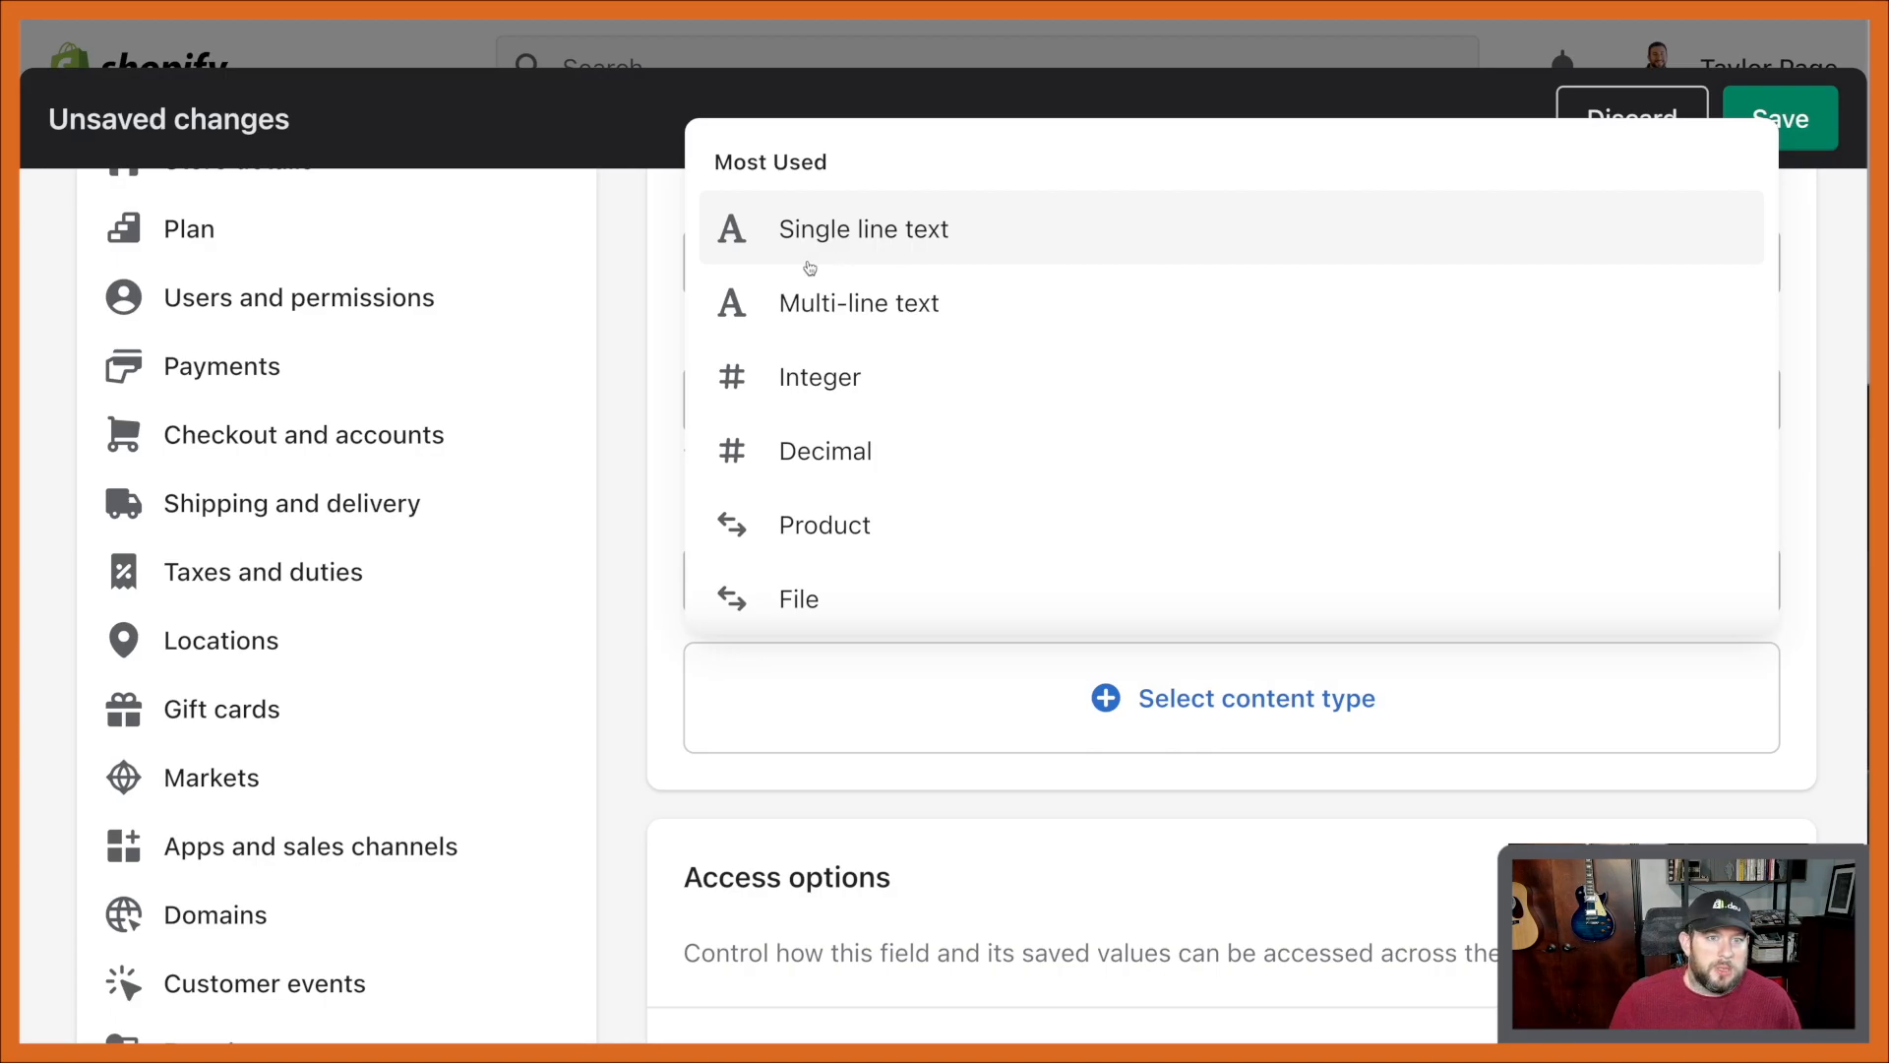
Make it Single line text, enable 'Use field and values to create automated collections', and save
click(862, 229)
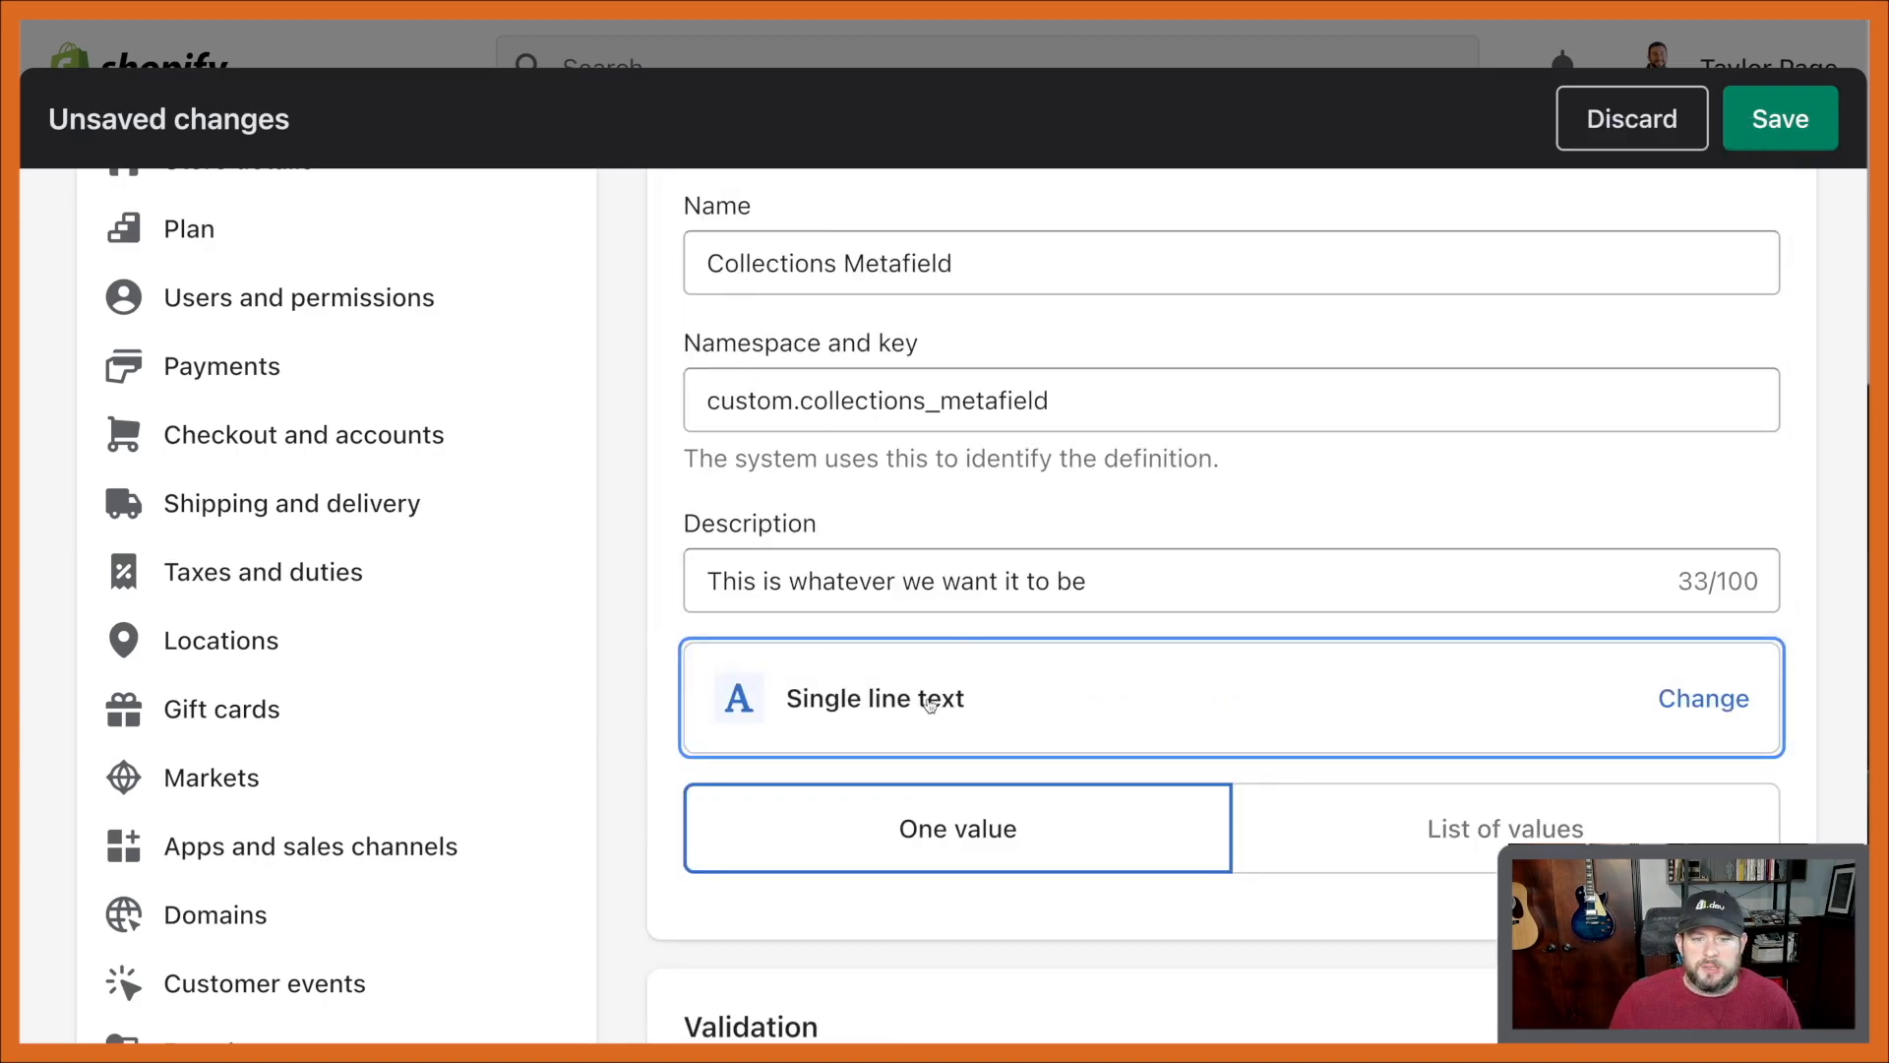
scroll(down, 3)
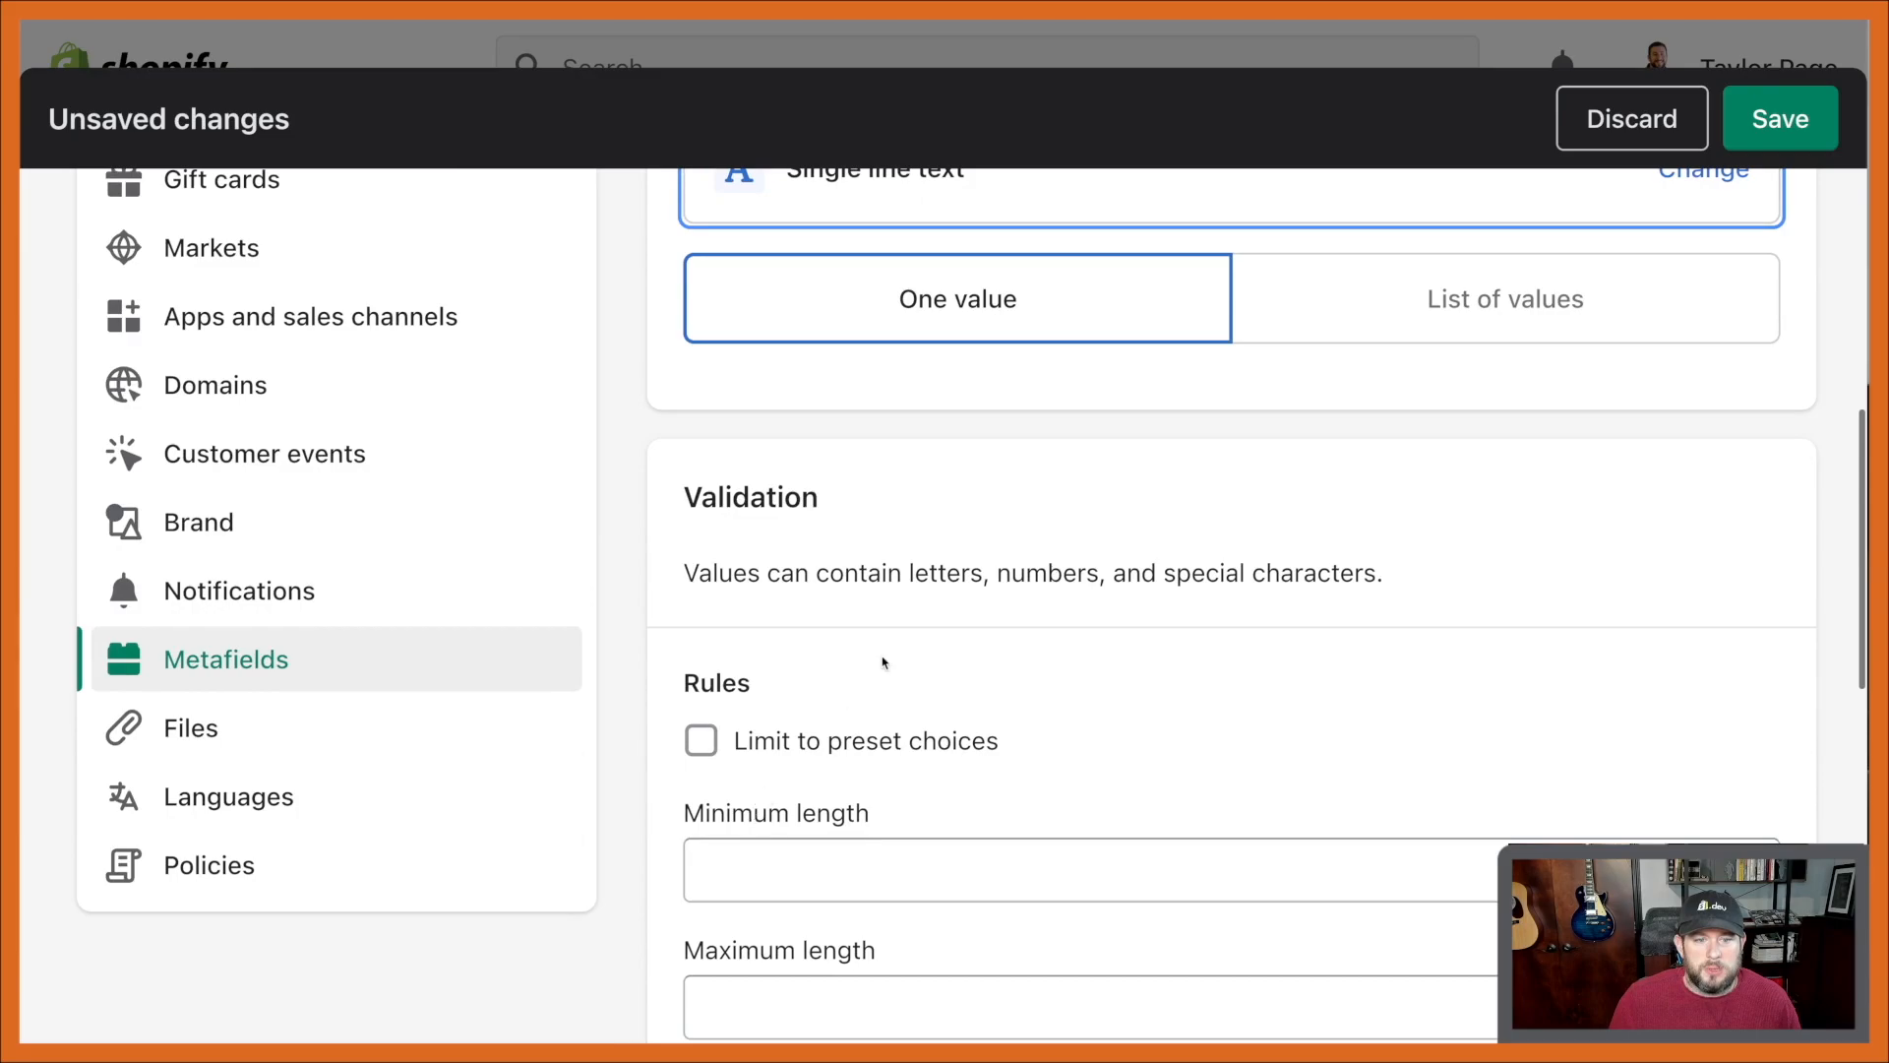
scroll(down, 3)
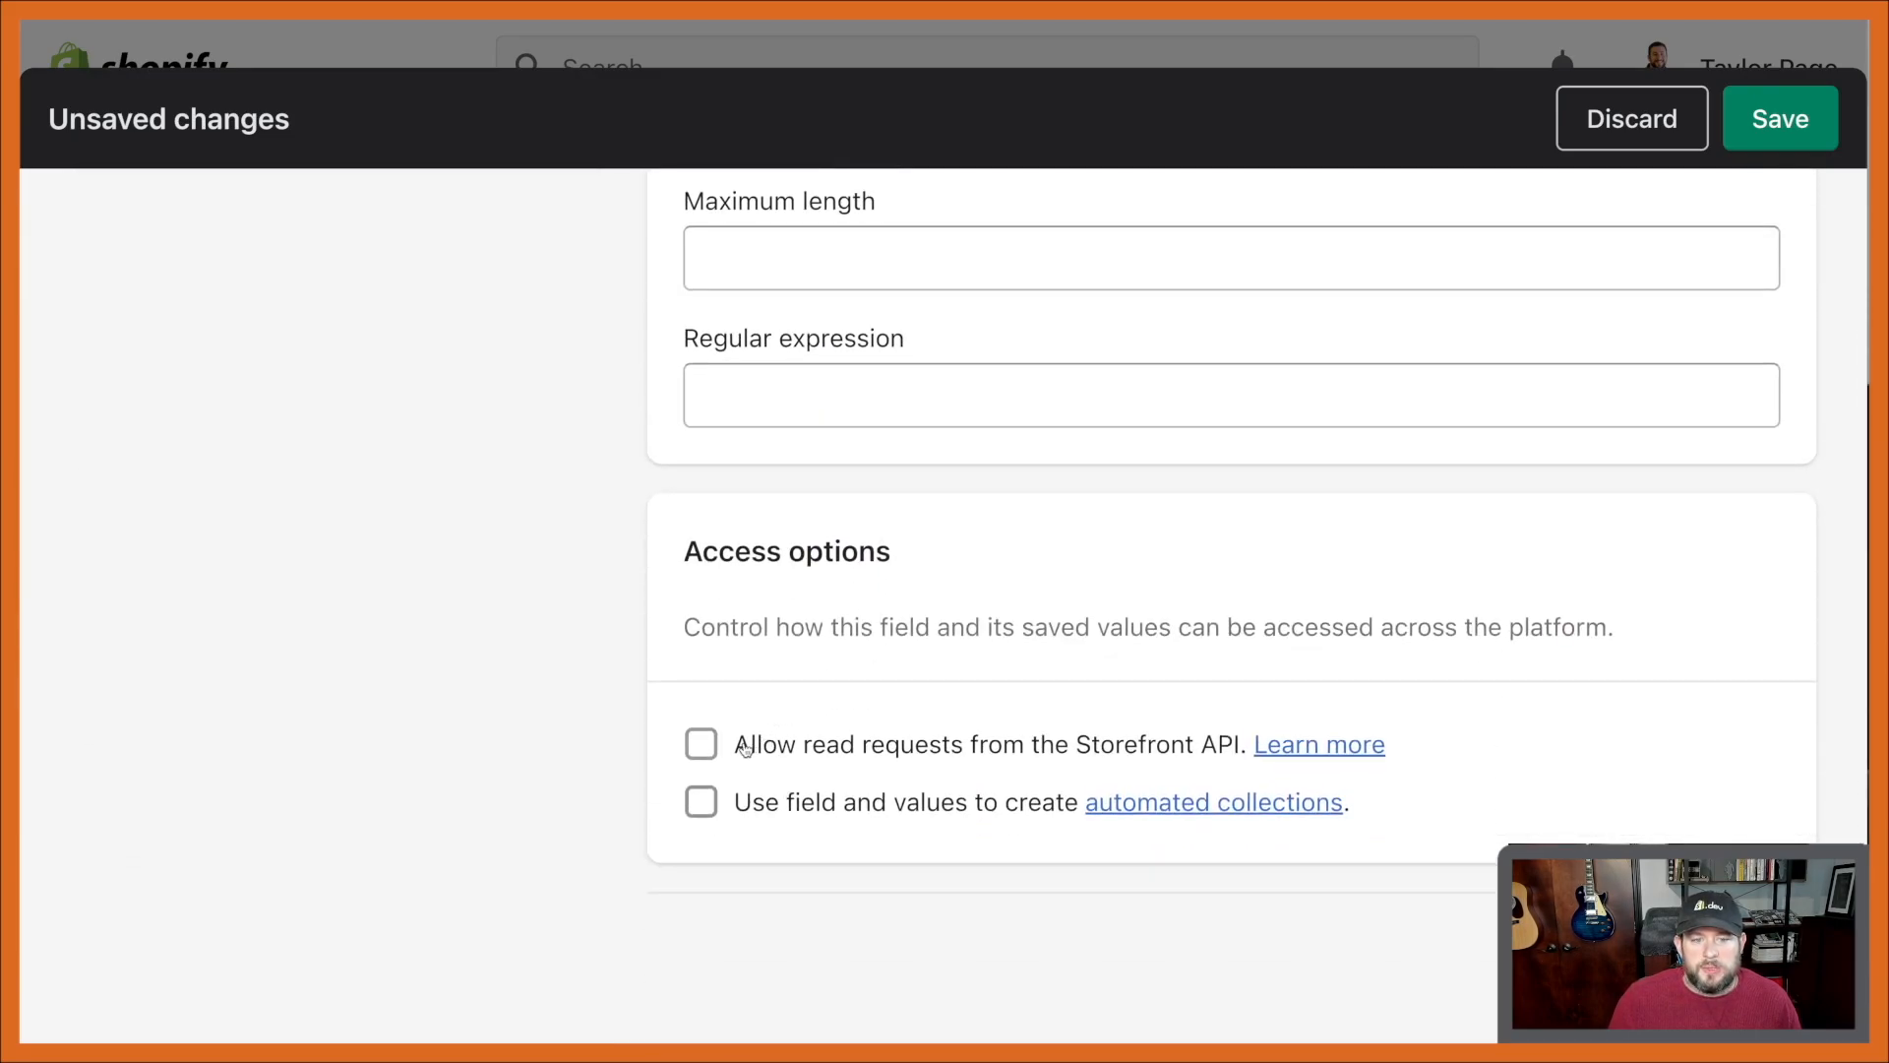
scroll(up, 3)
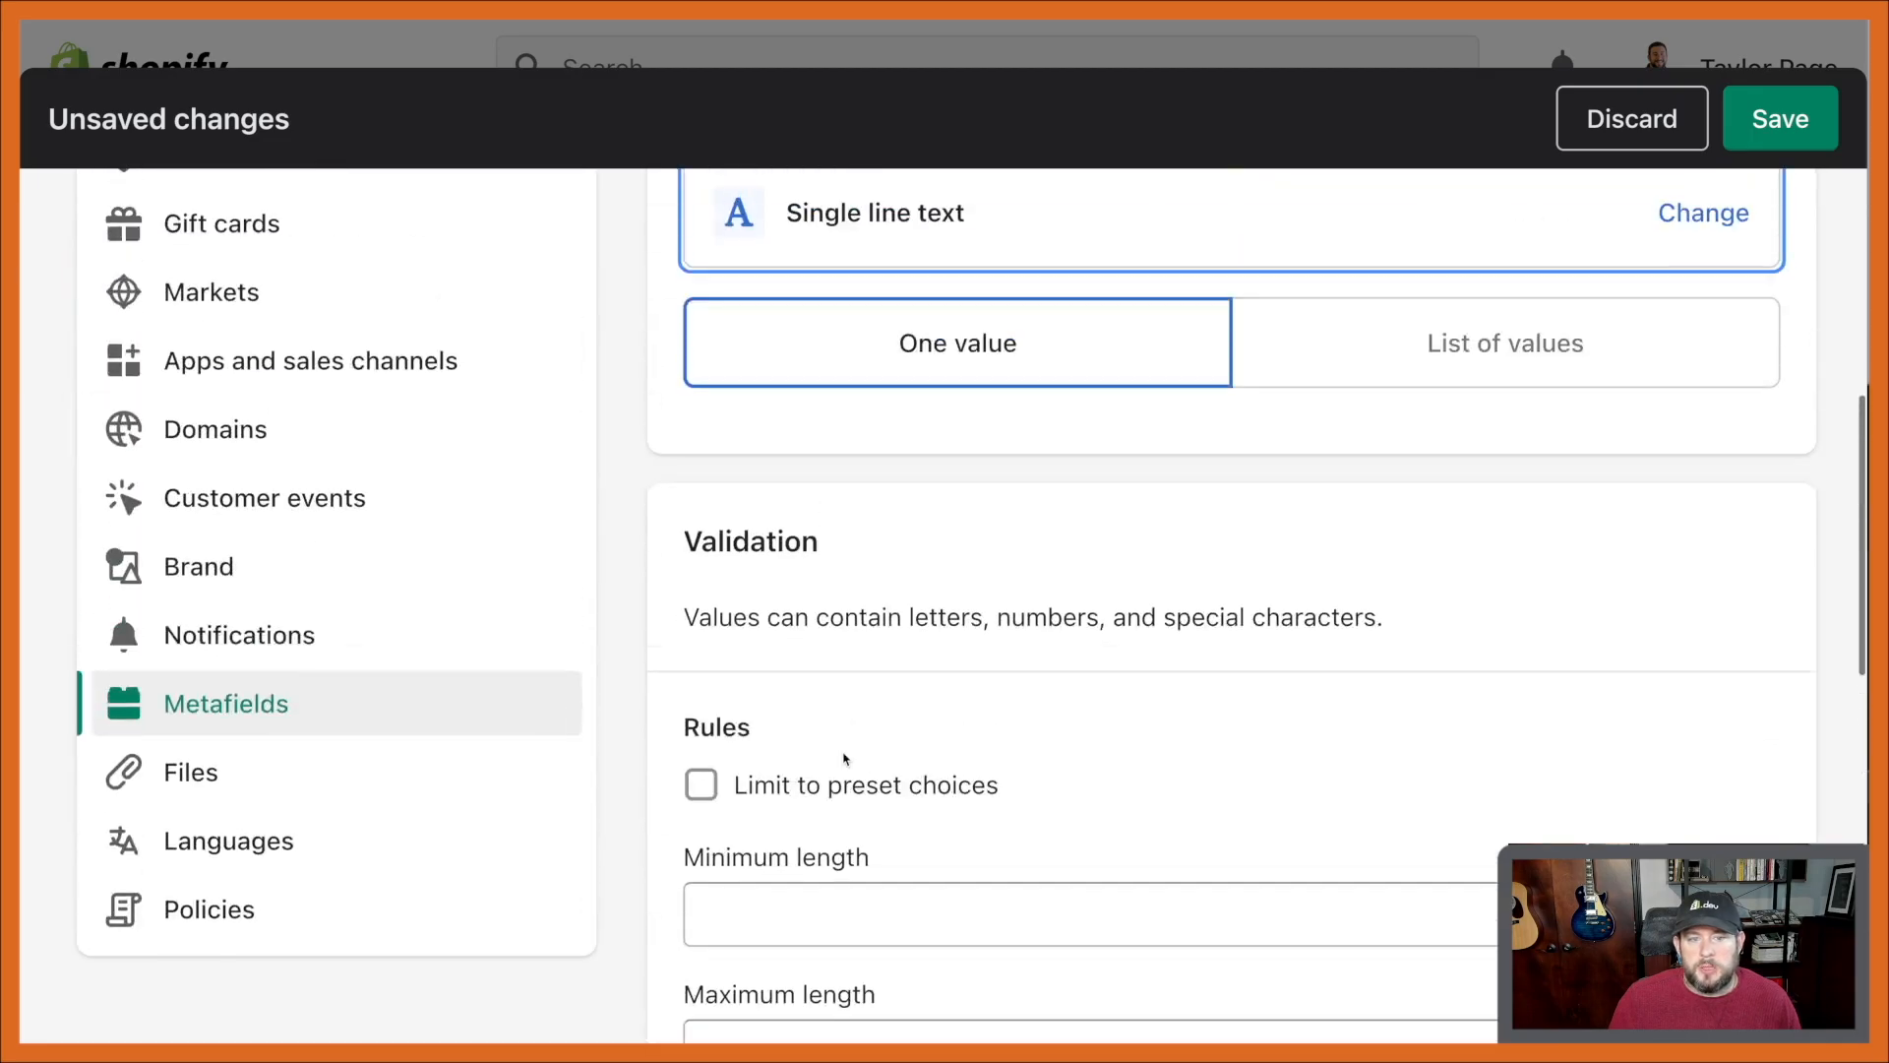
scroll(down, 3)
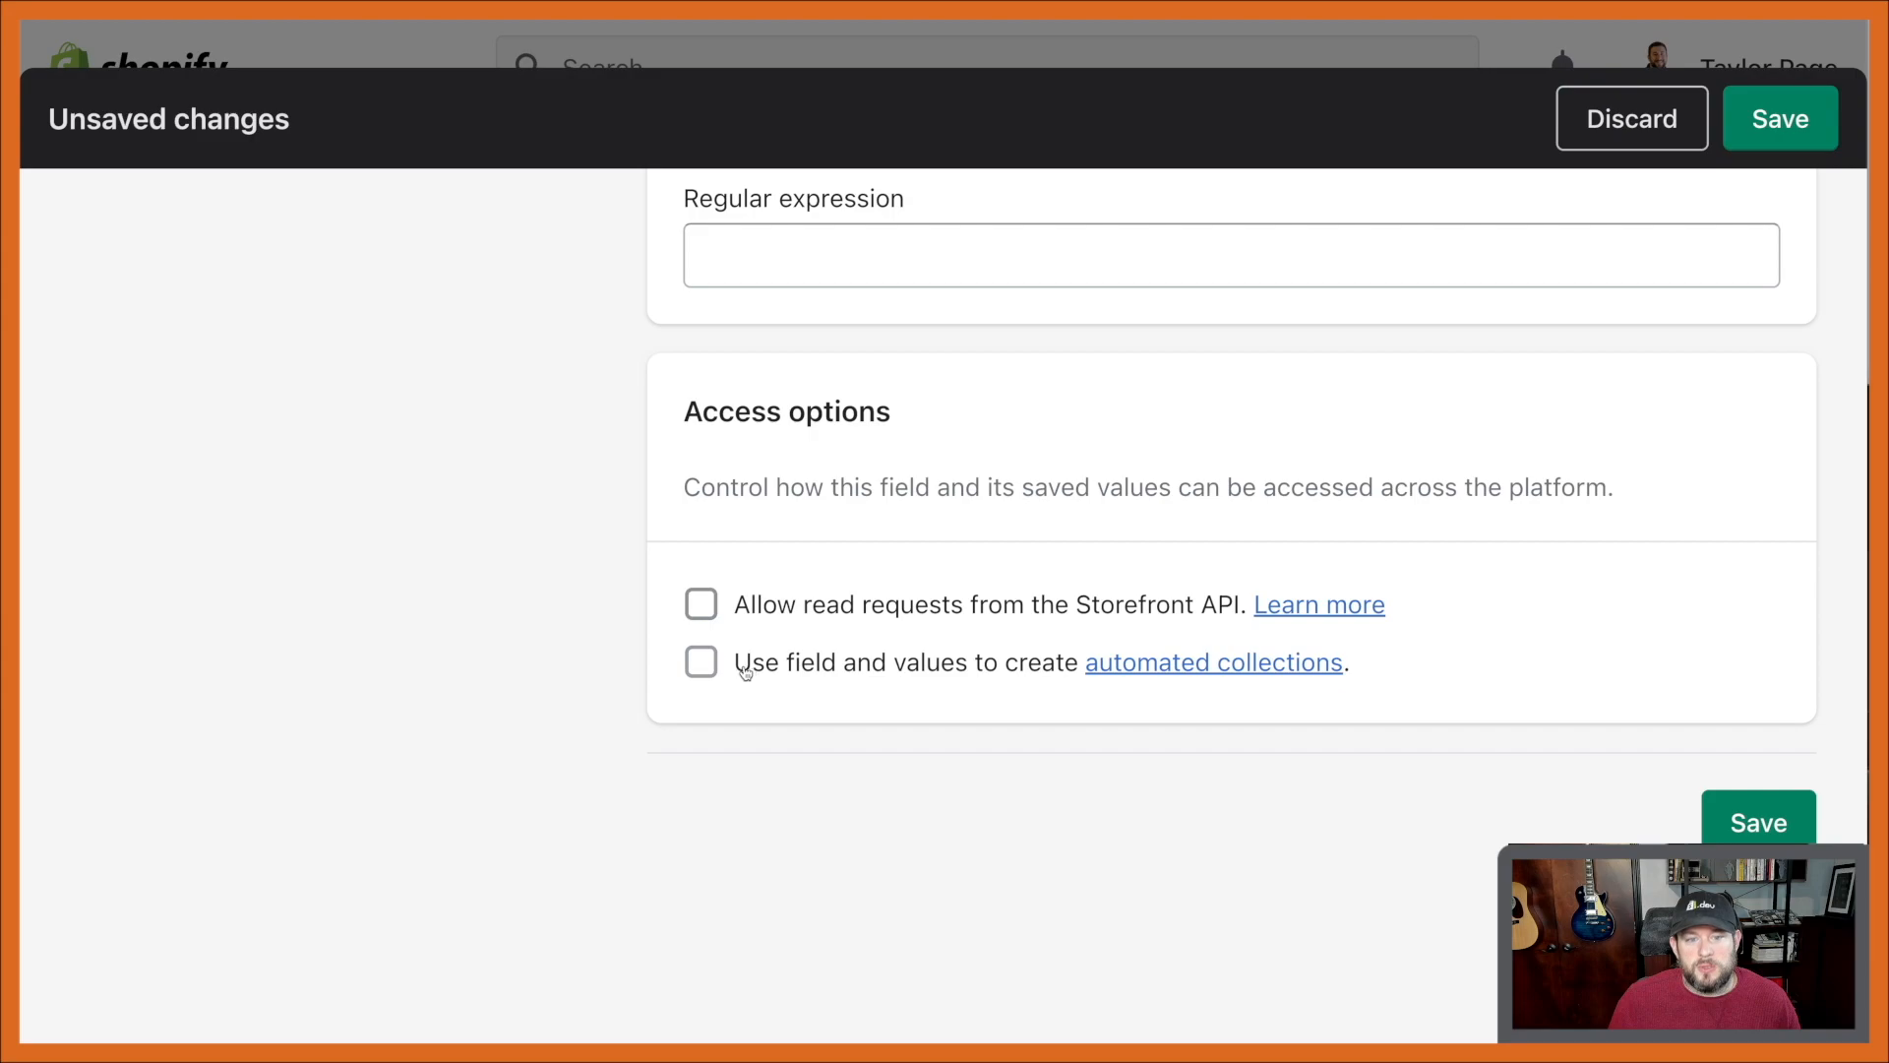
mouse_move(1060, 681)
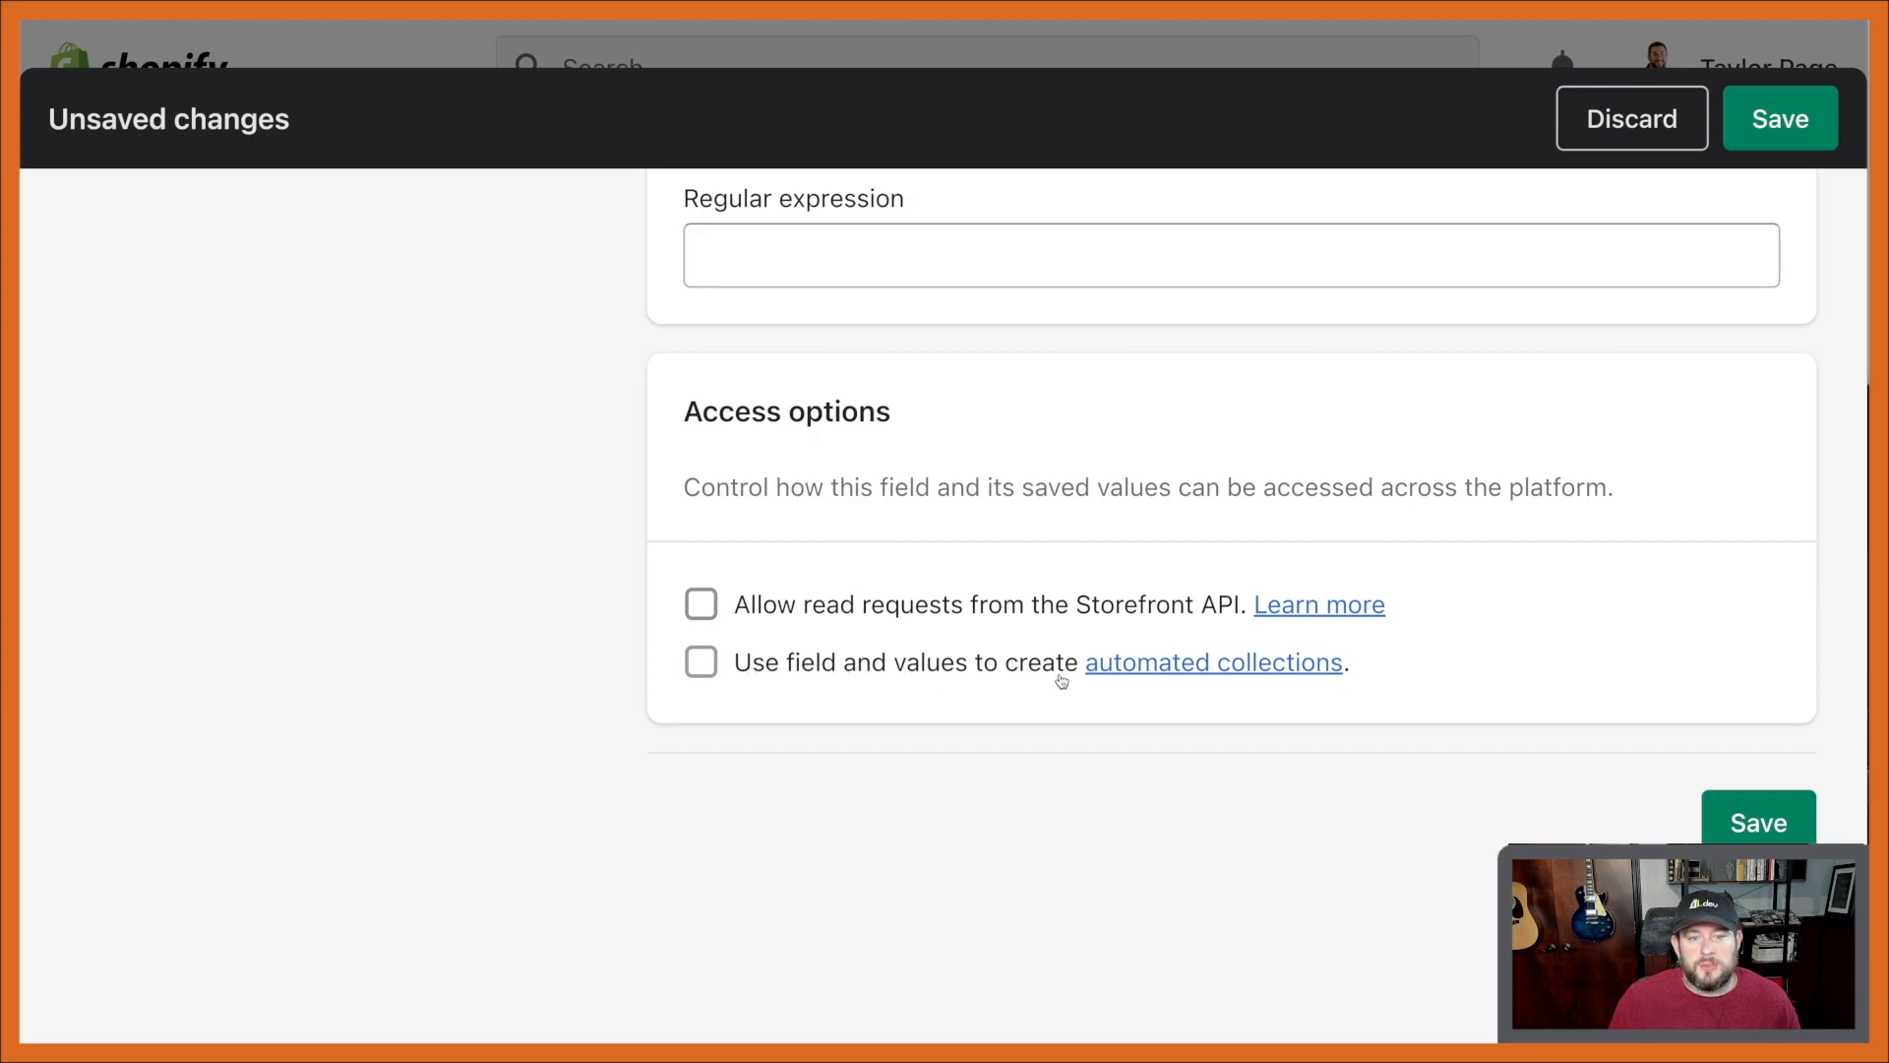
mouse_move(911, 671)
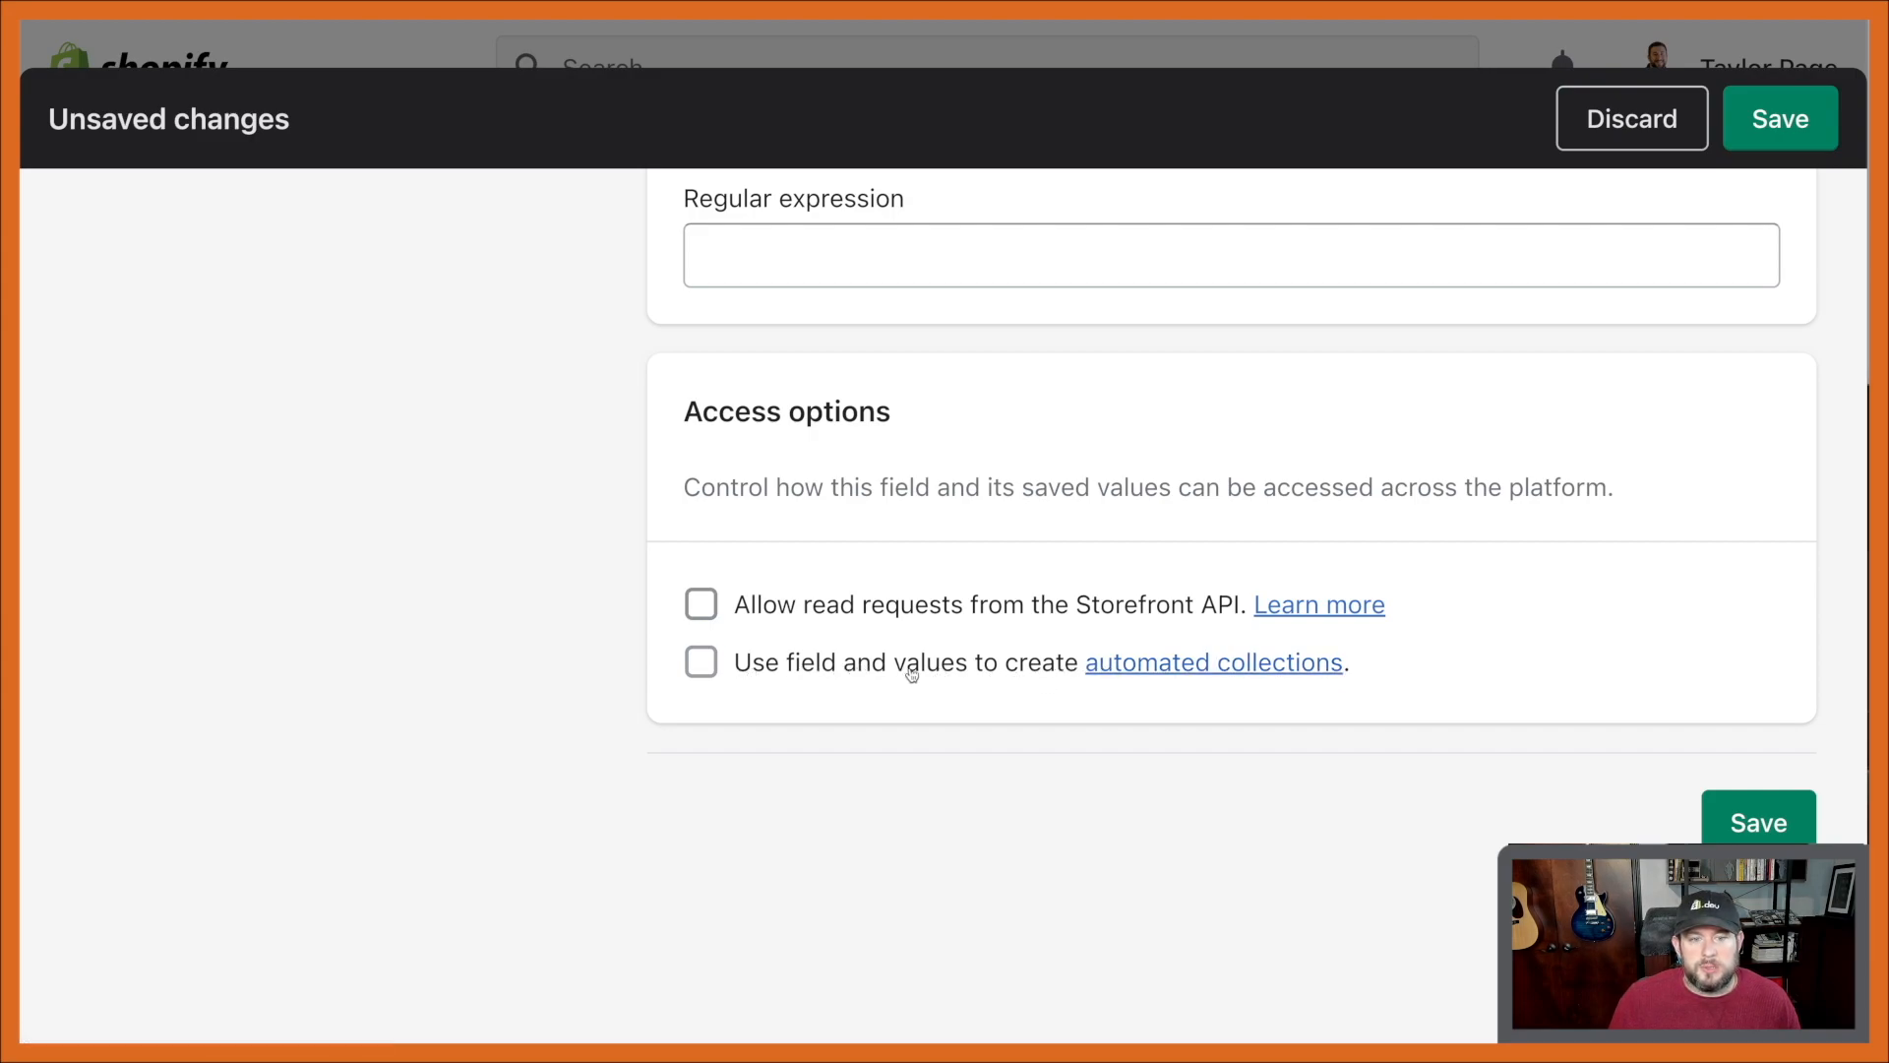
click(701, 661)
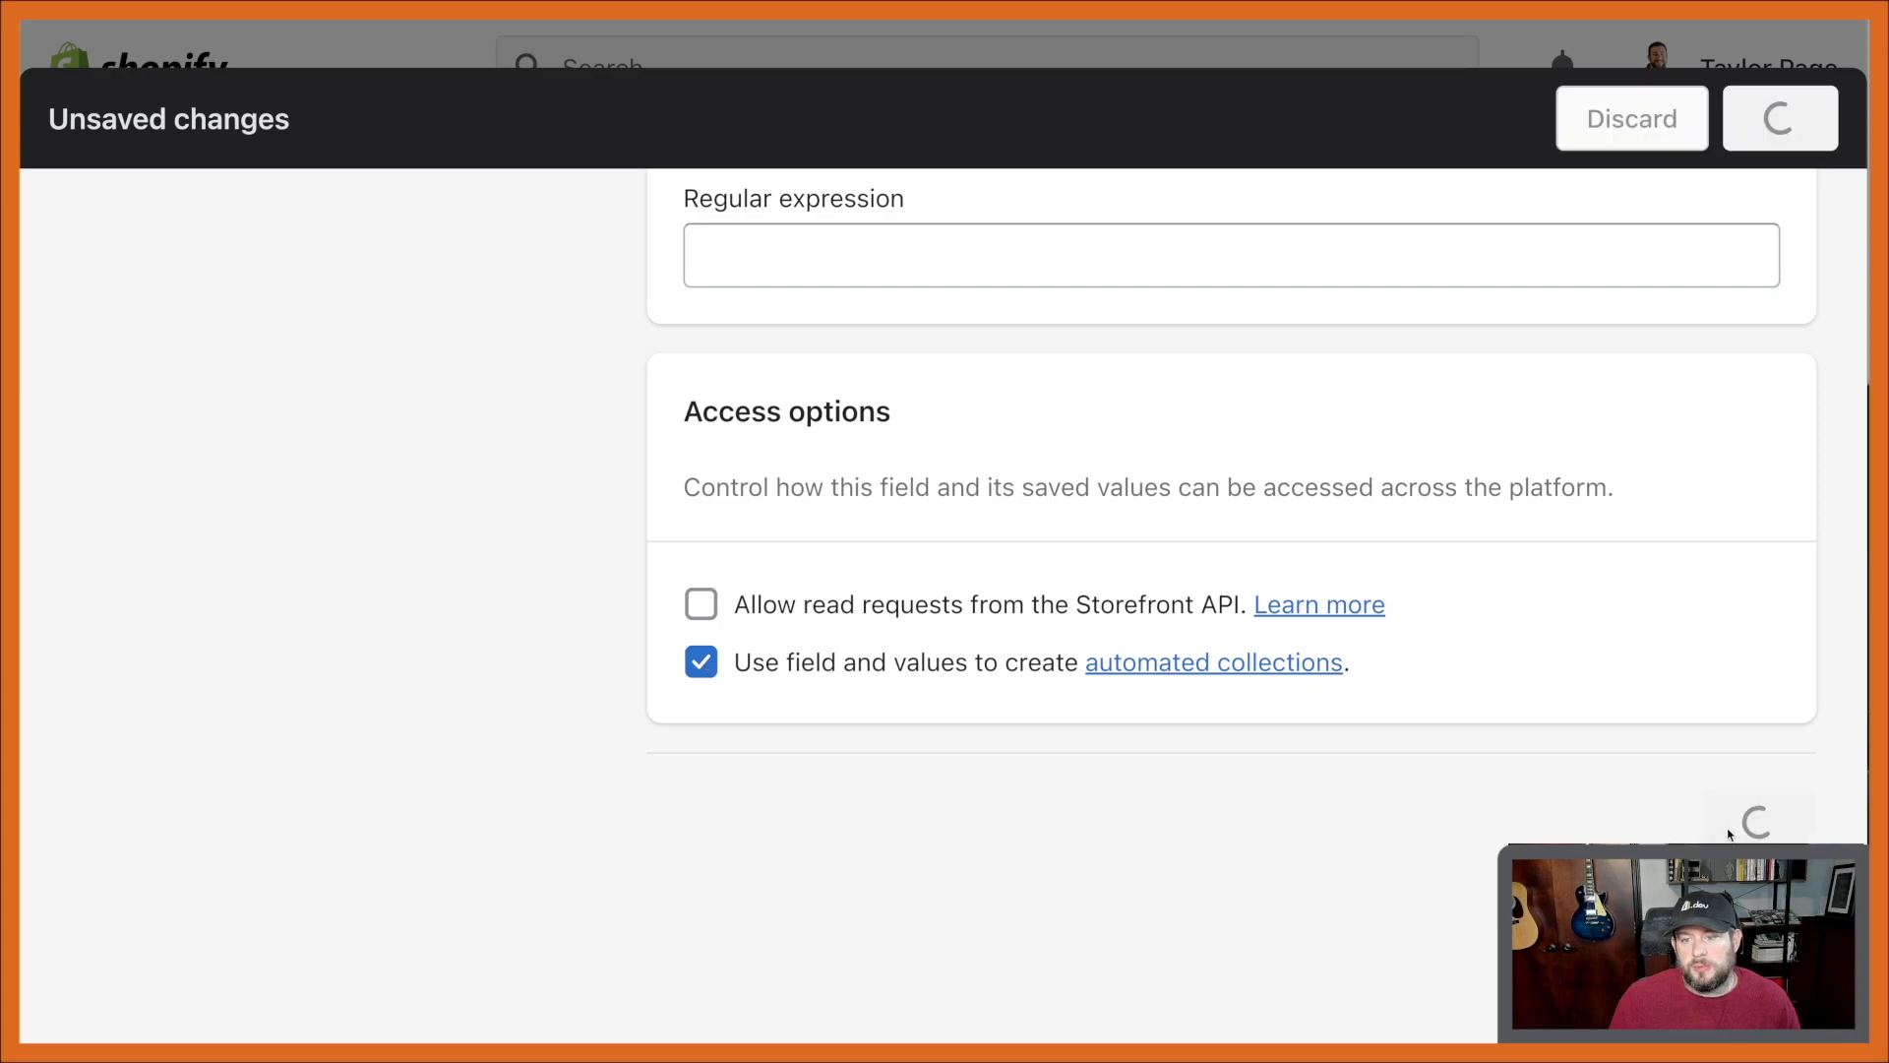
click(1781, 119)
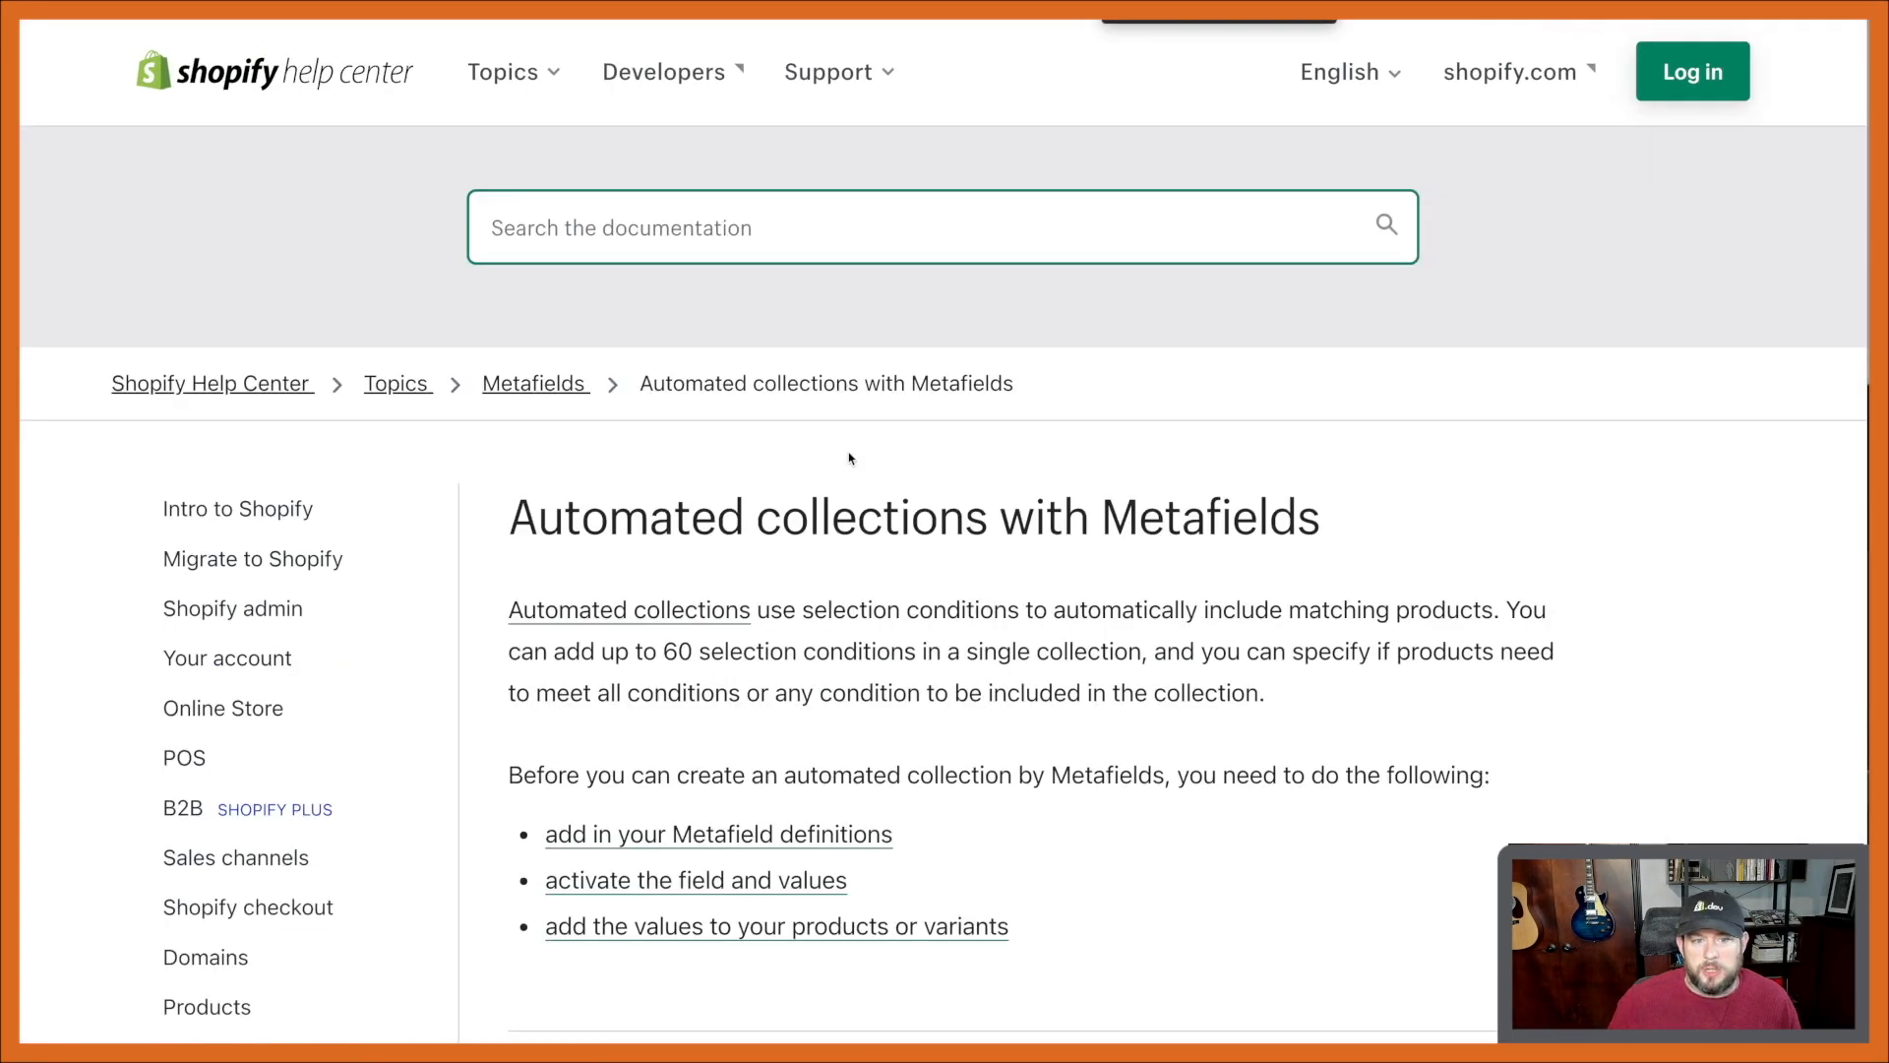
Scroll the 'Automated collections with Metafields' help article down to its Benefits section
scroll(down, 3)
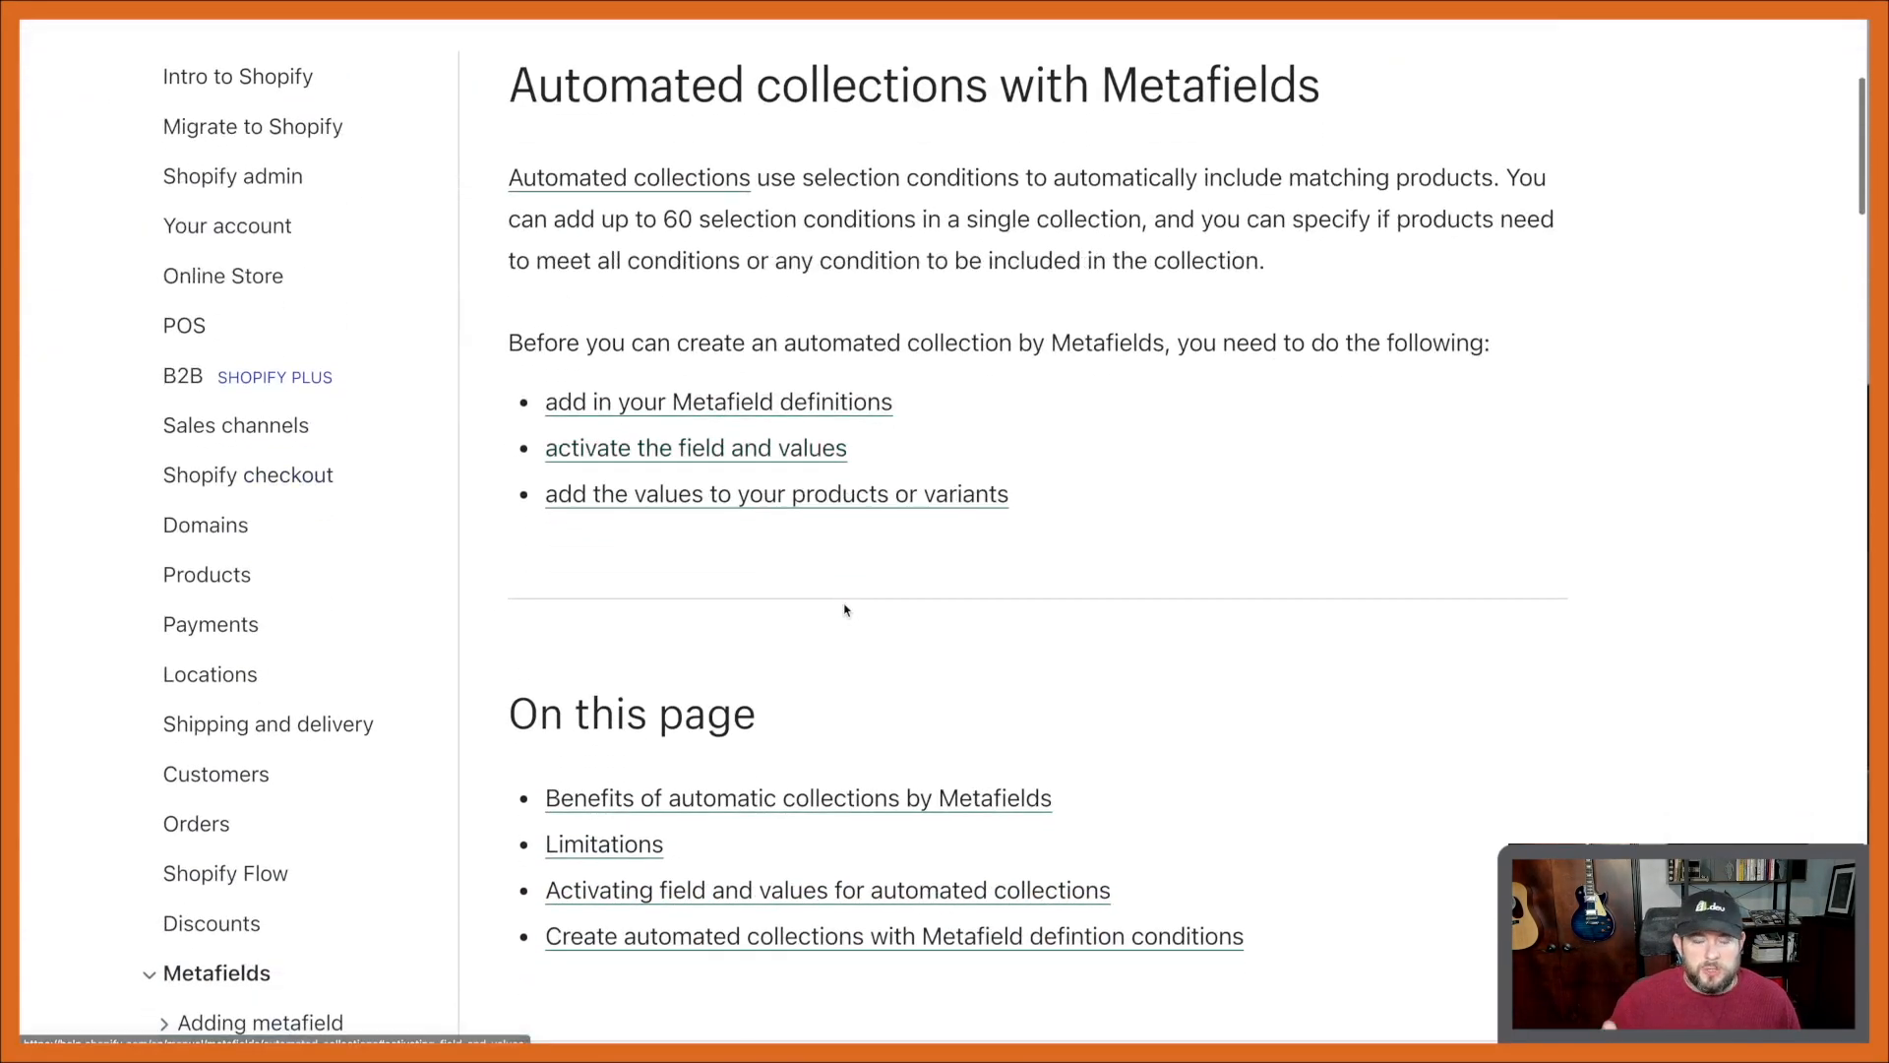
scroll(down, 3)
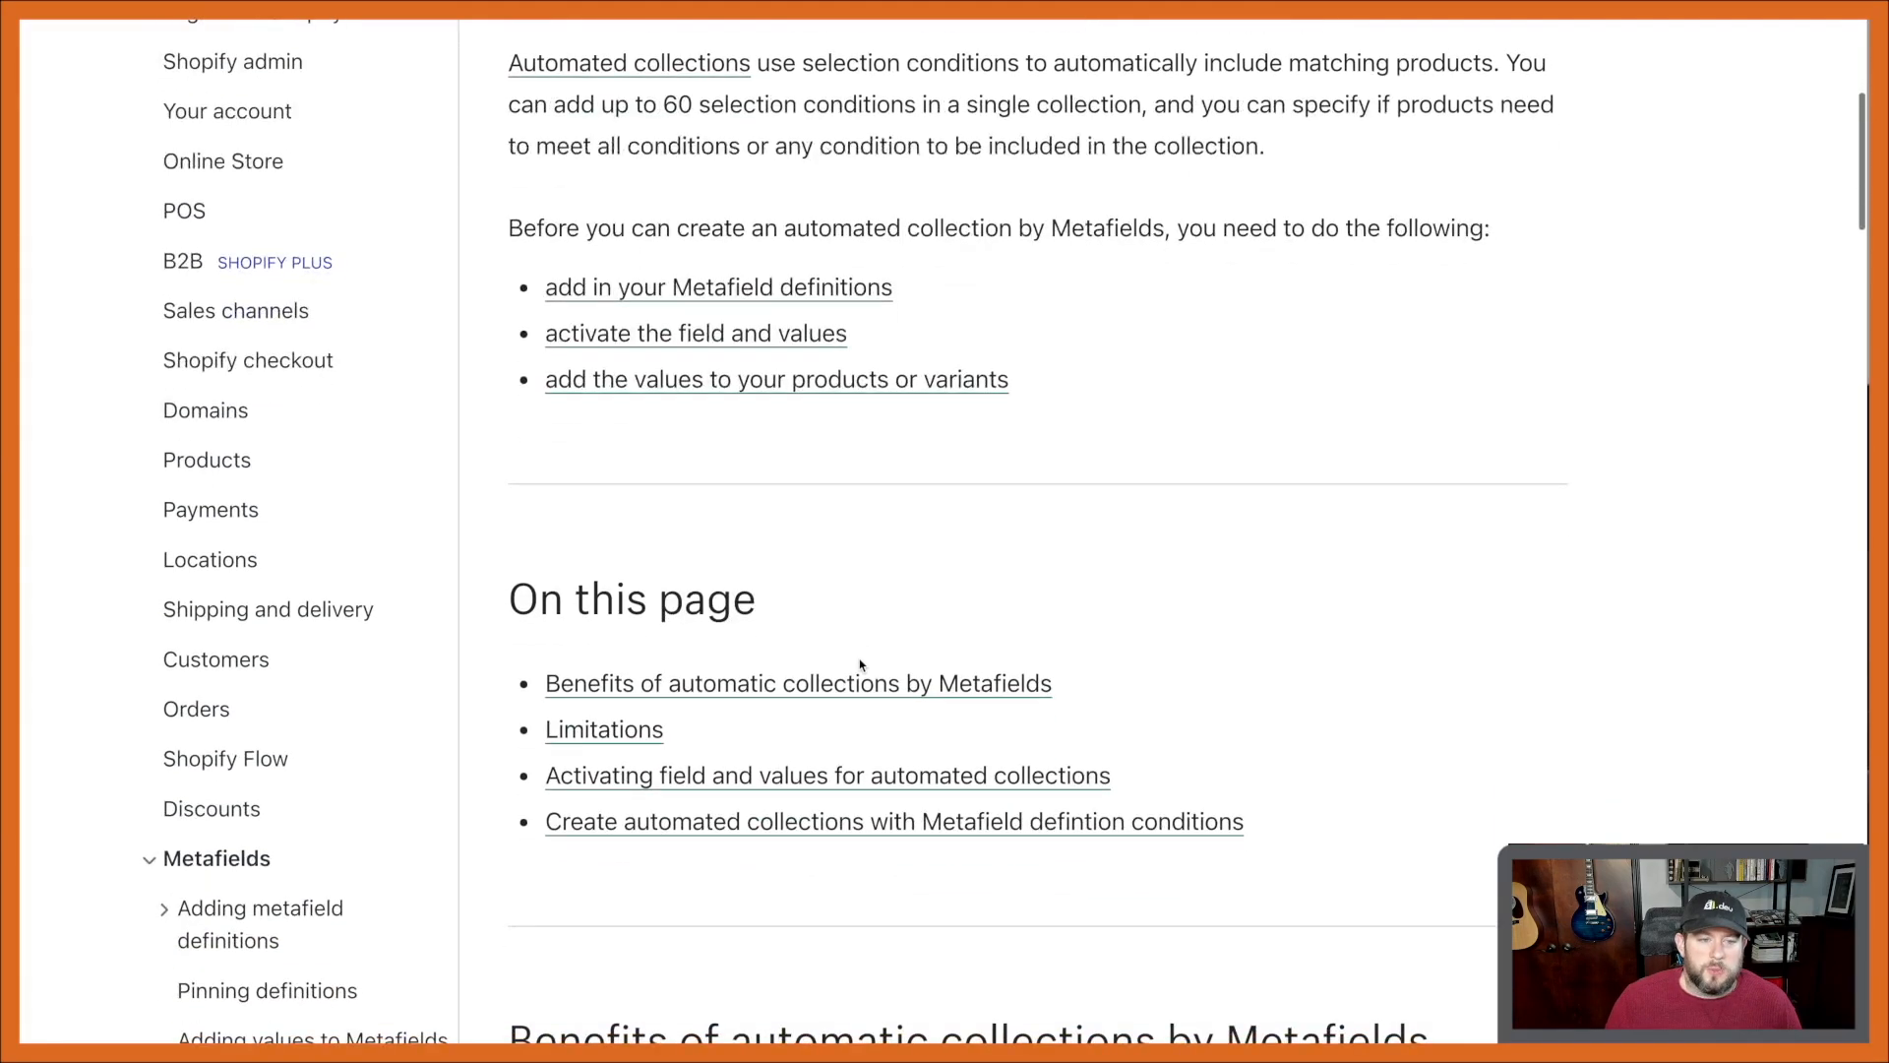
scroll(down, 3)
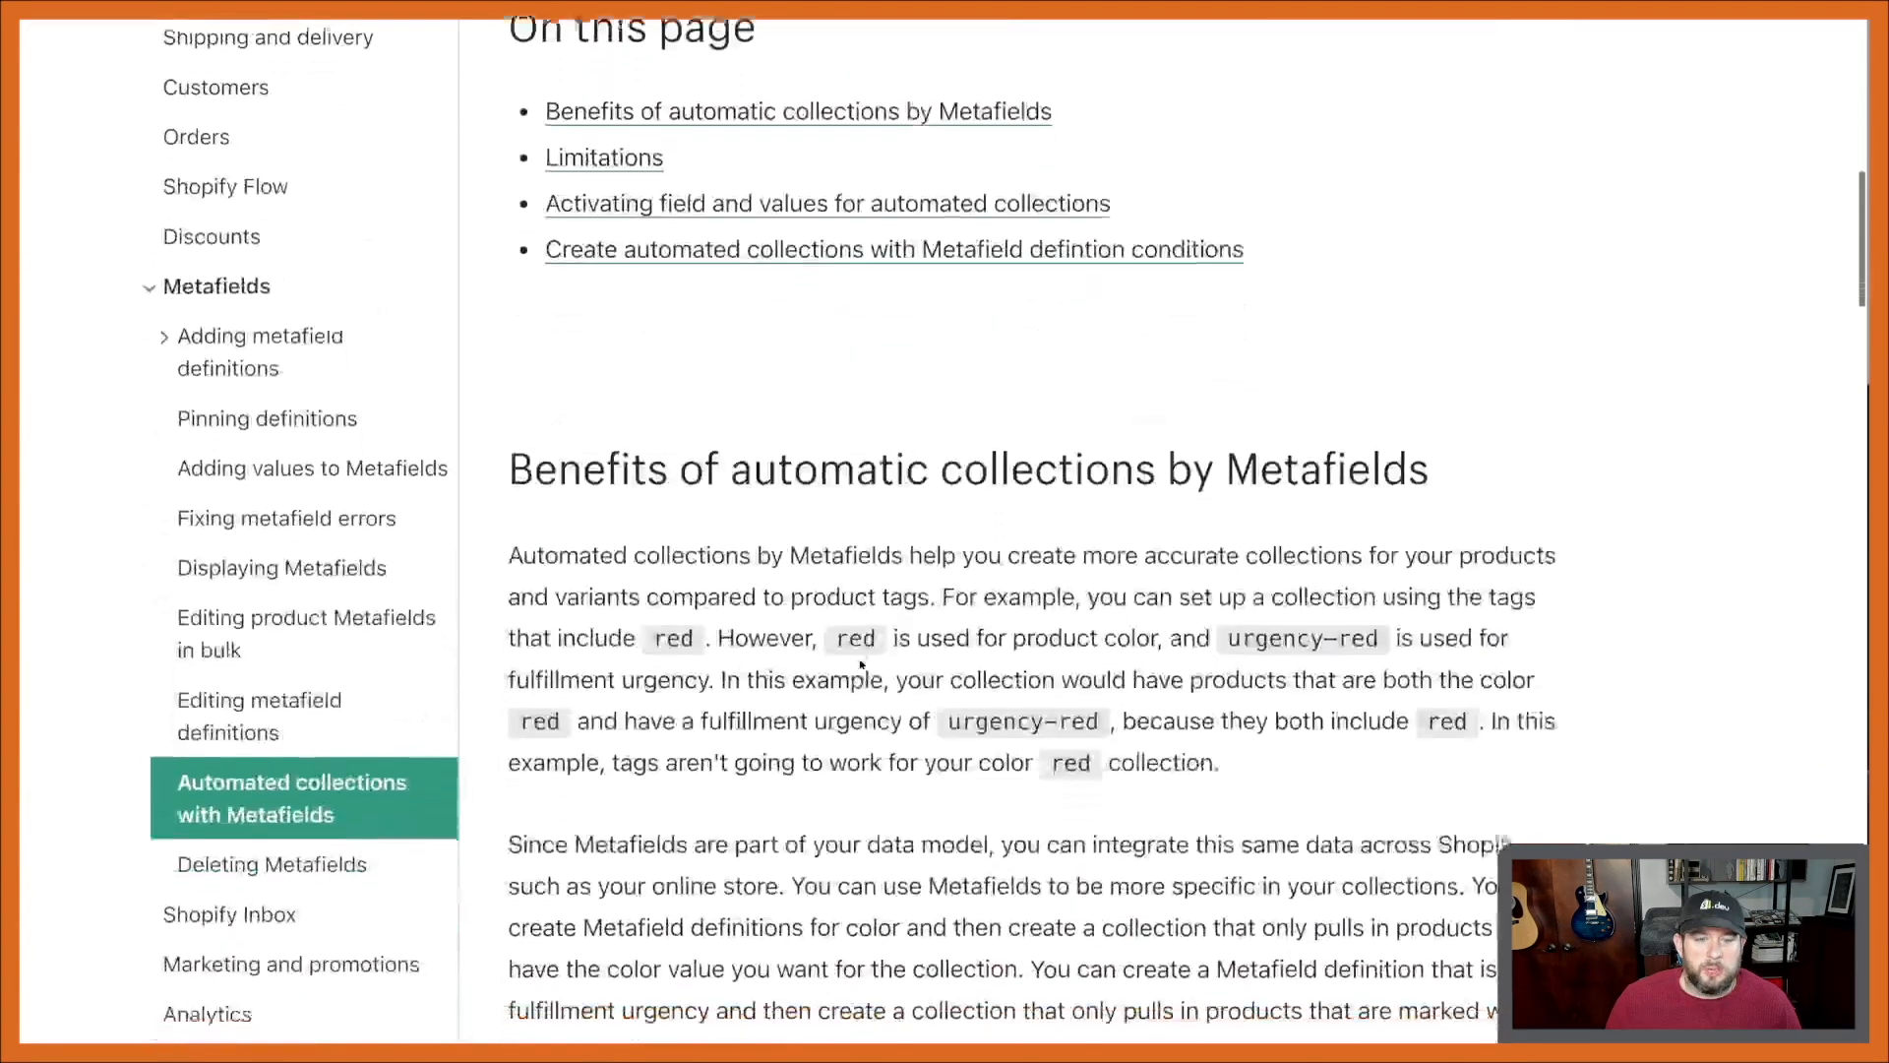
scroll(down, 3)
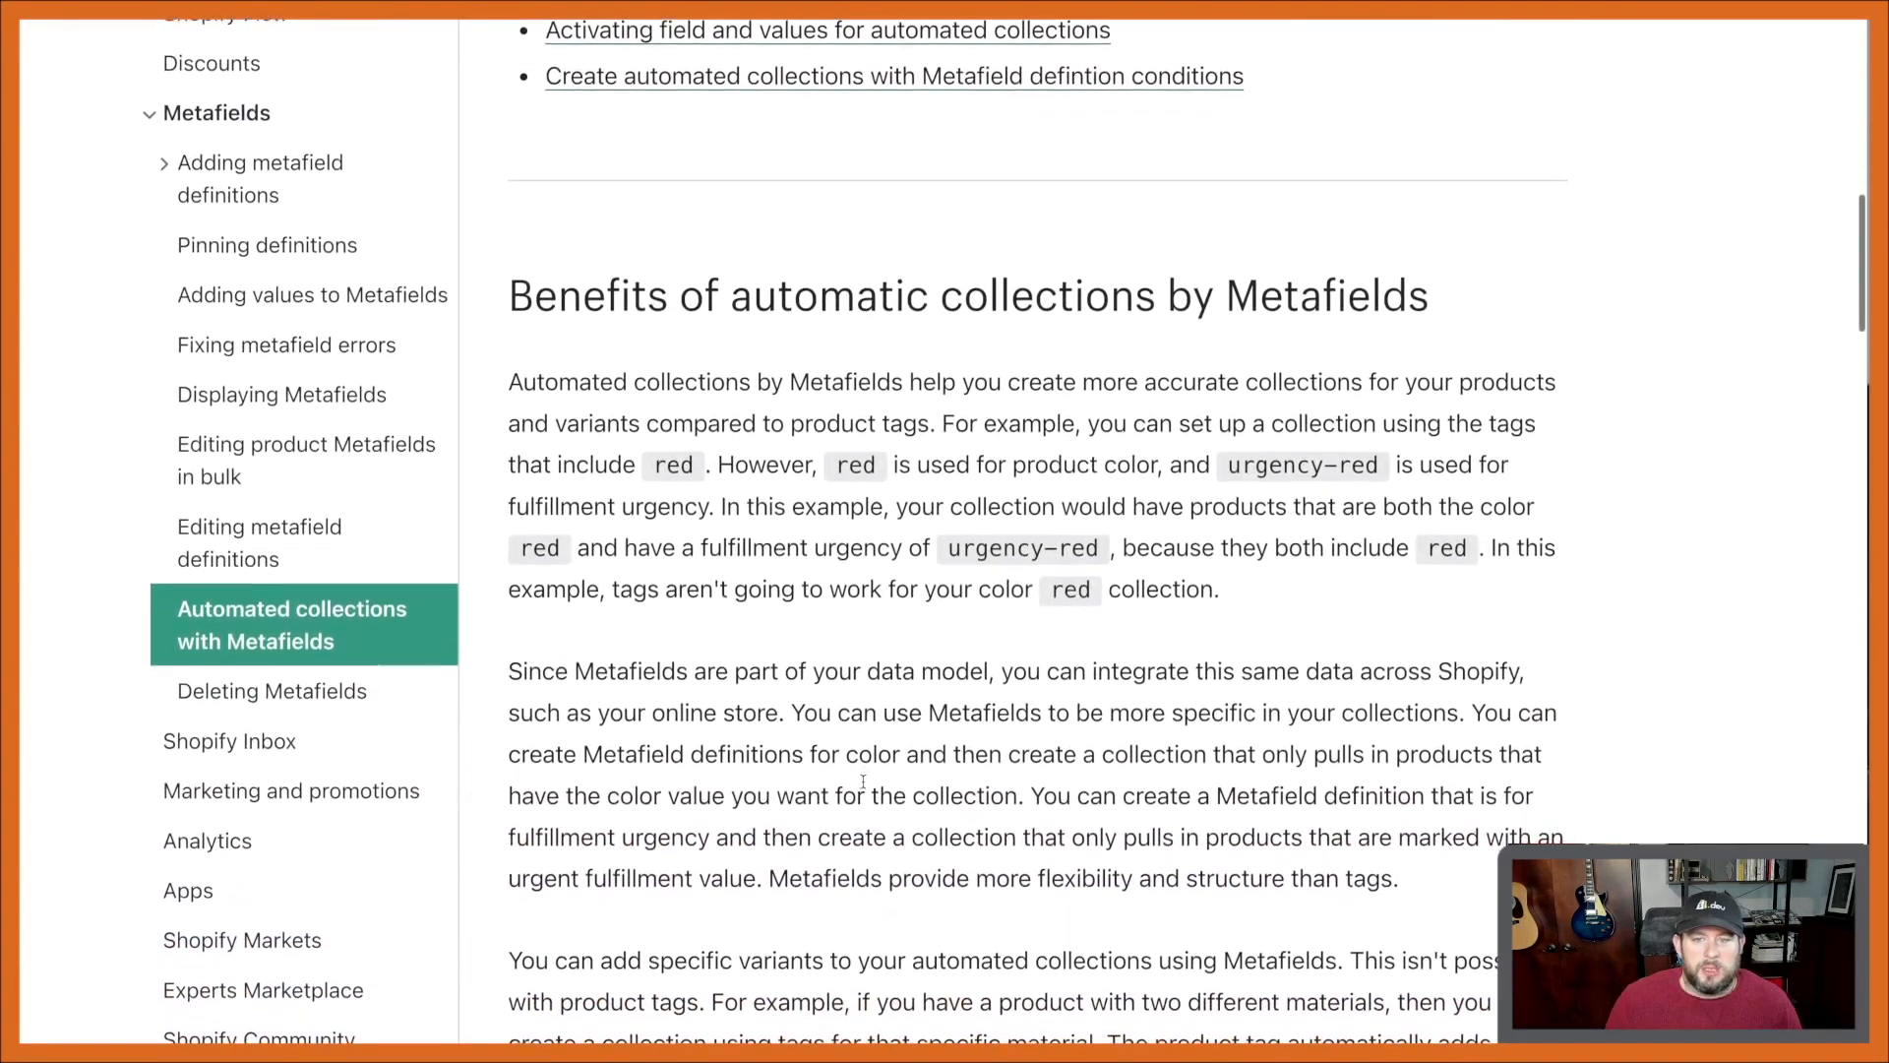
scroll(down, 3)
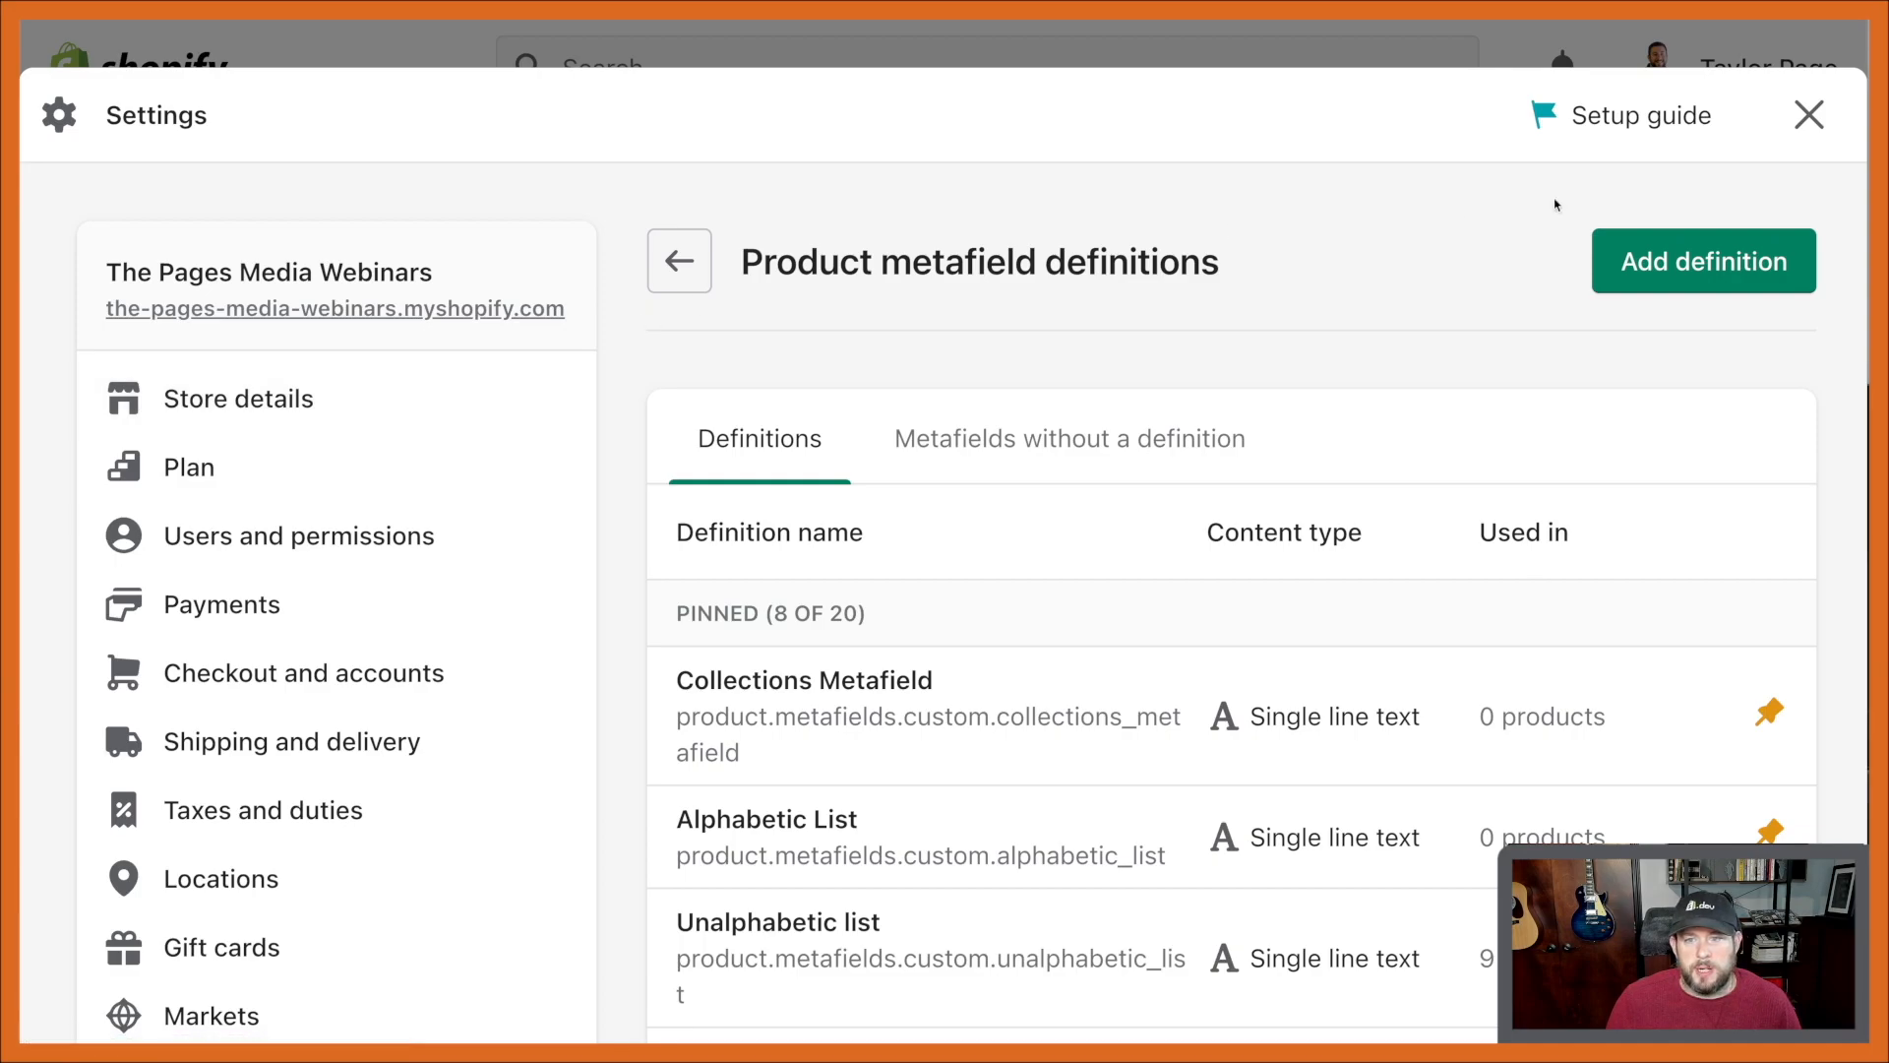
Leave settings for the Products list and select all 20 products with the header checkbox
click(1808, 114)
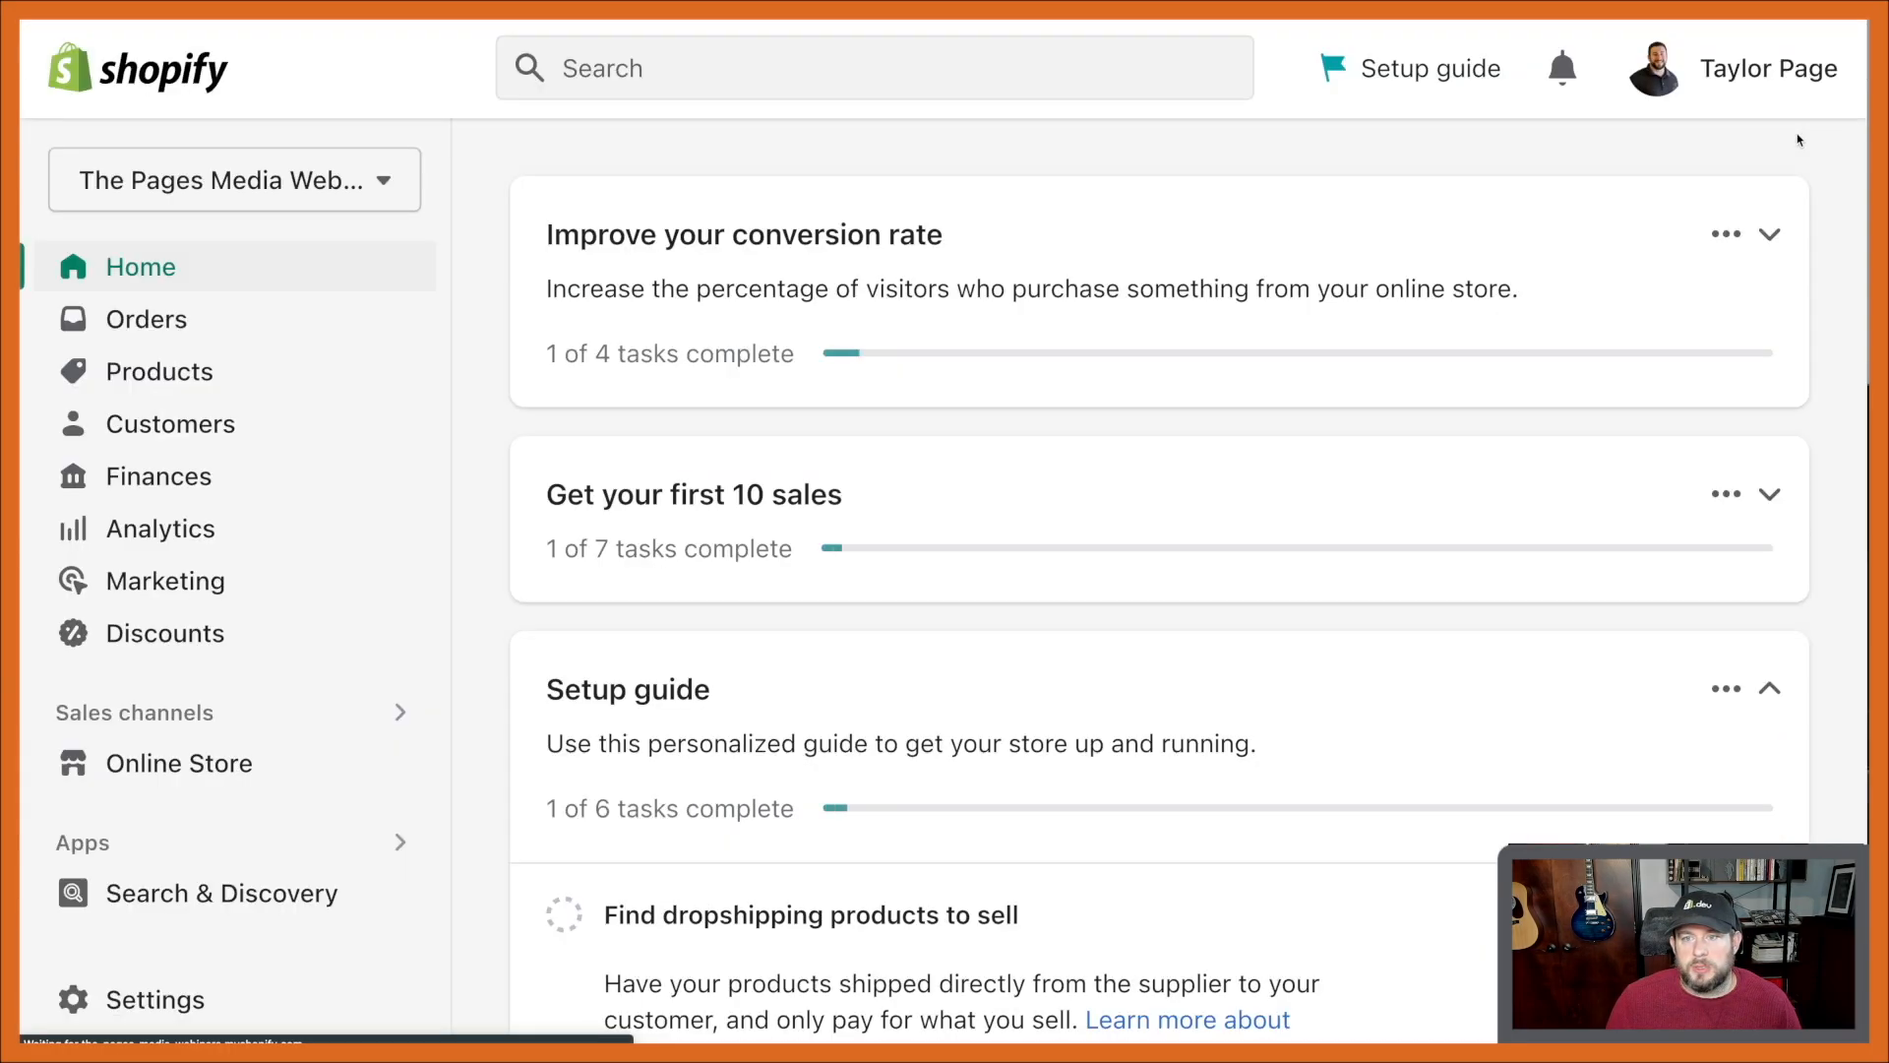
click(160, 370)
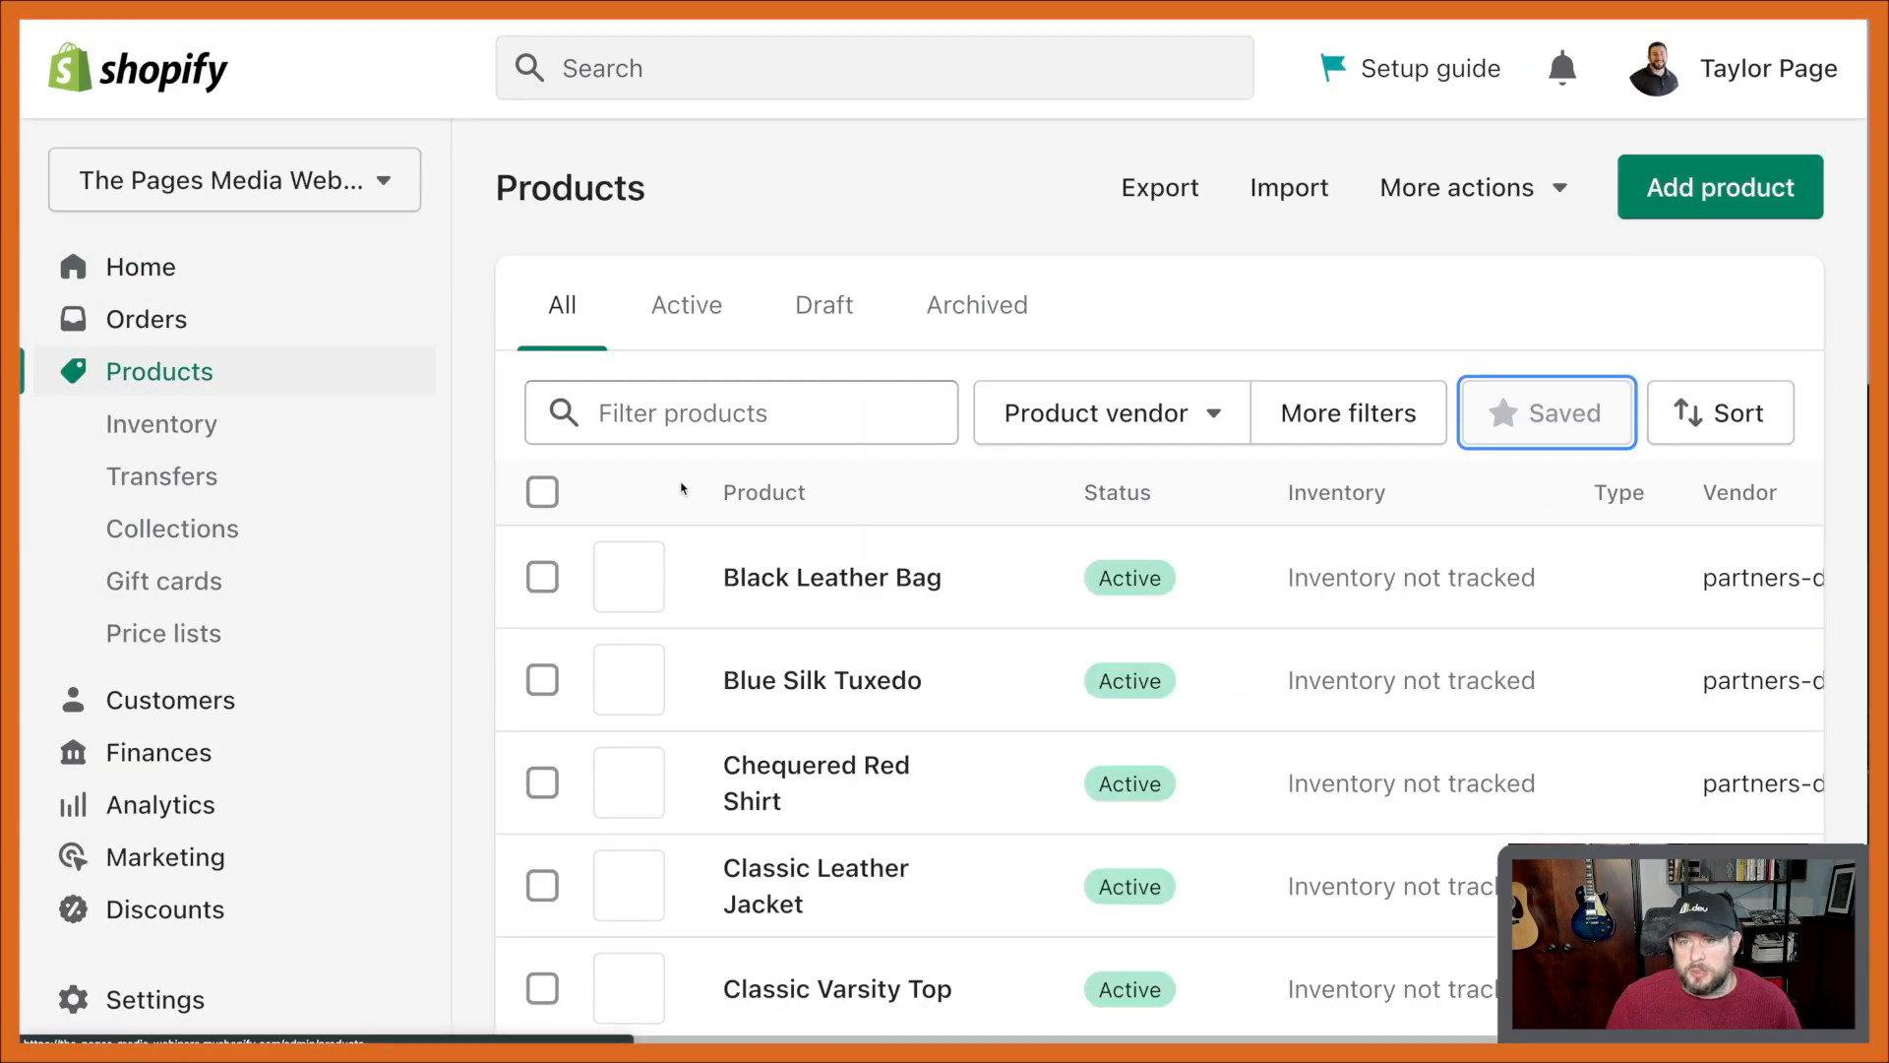
click(541, 492)
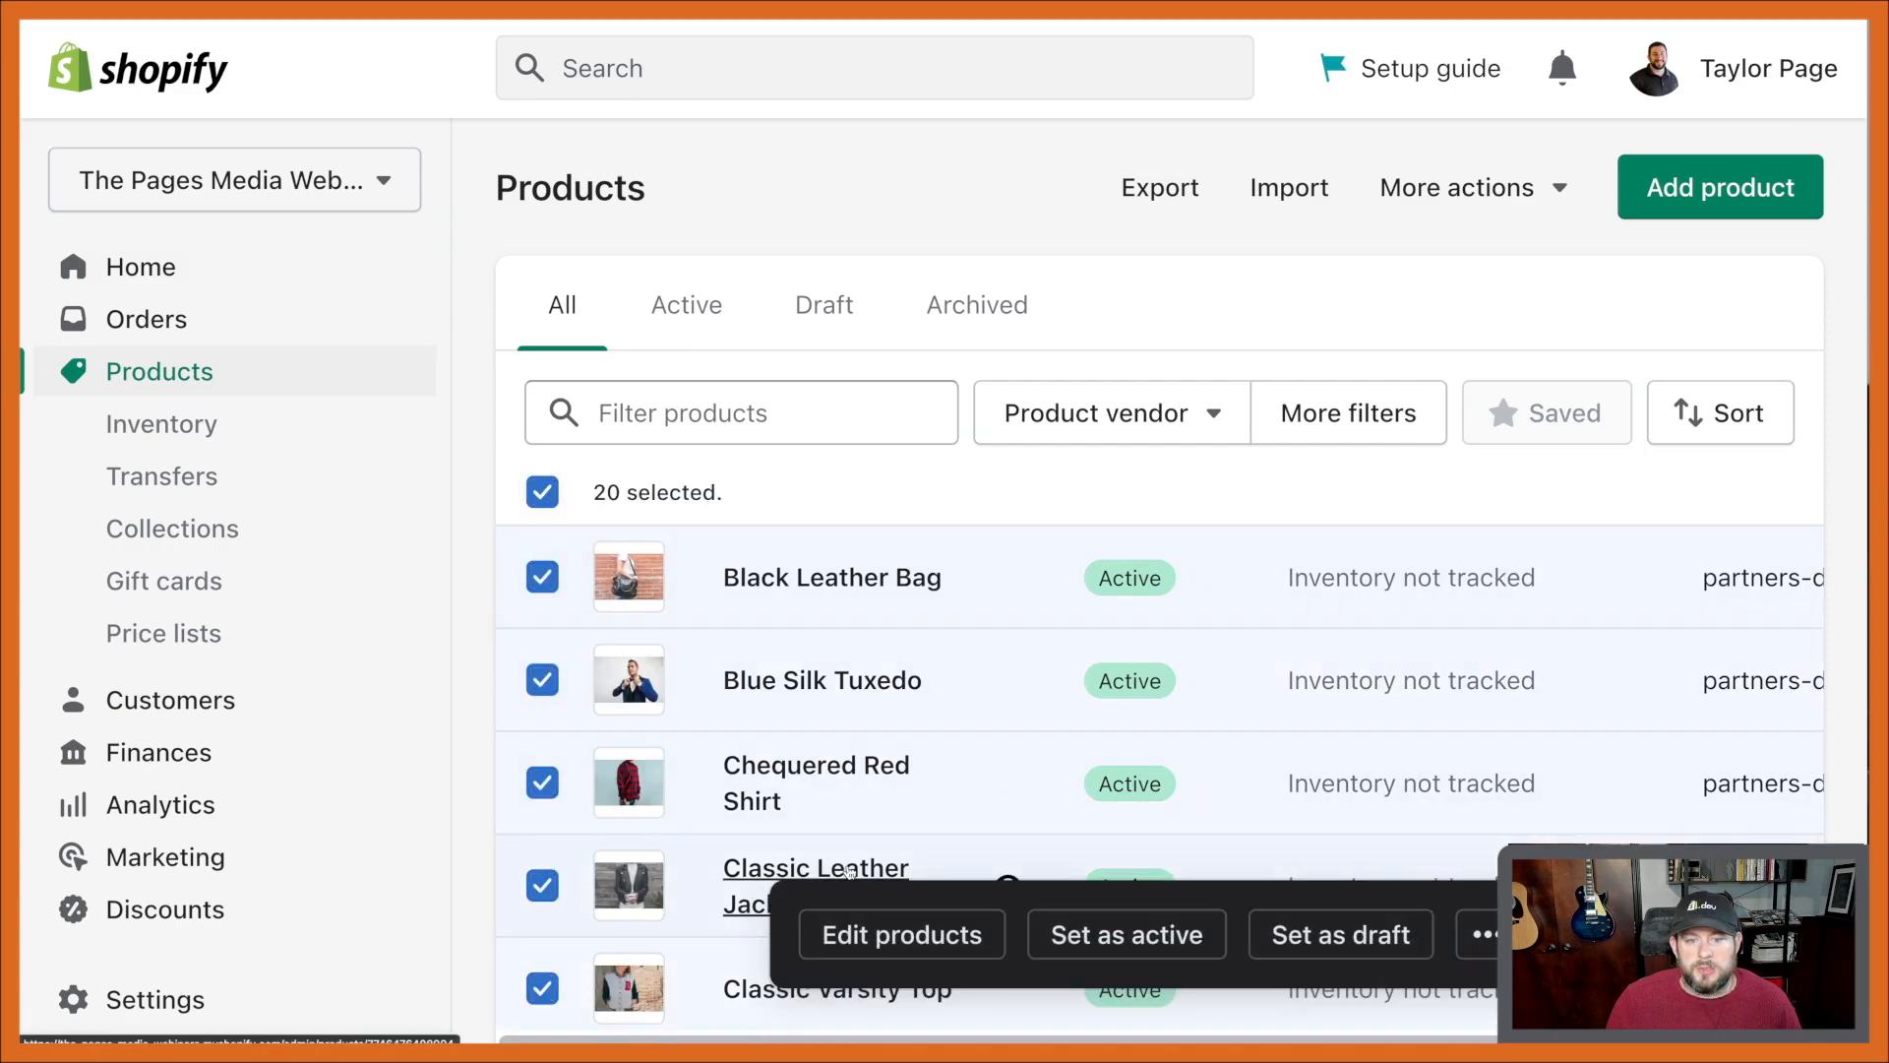
In the bulk editor, swap the Product Category column for a Collections Metafield column
click(899, 933)
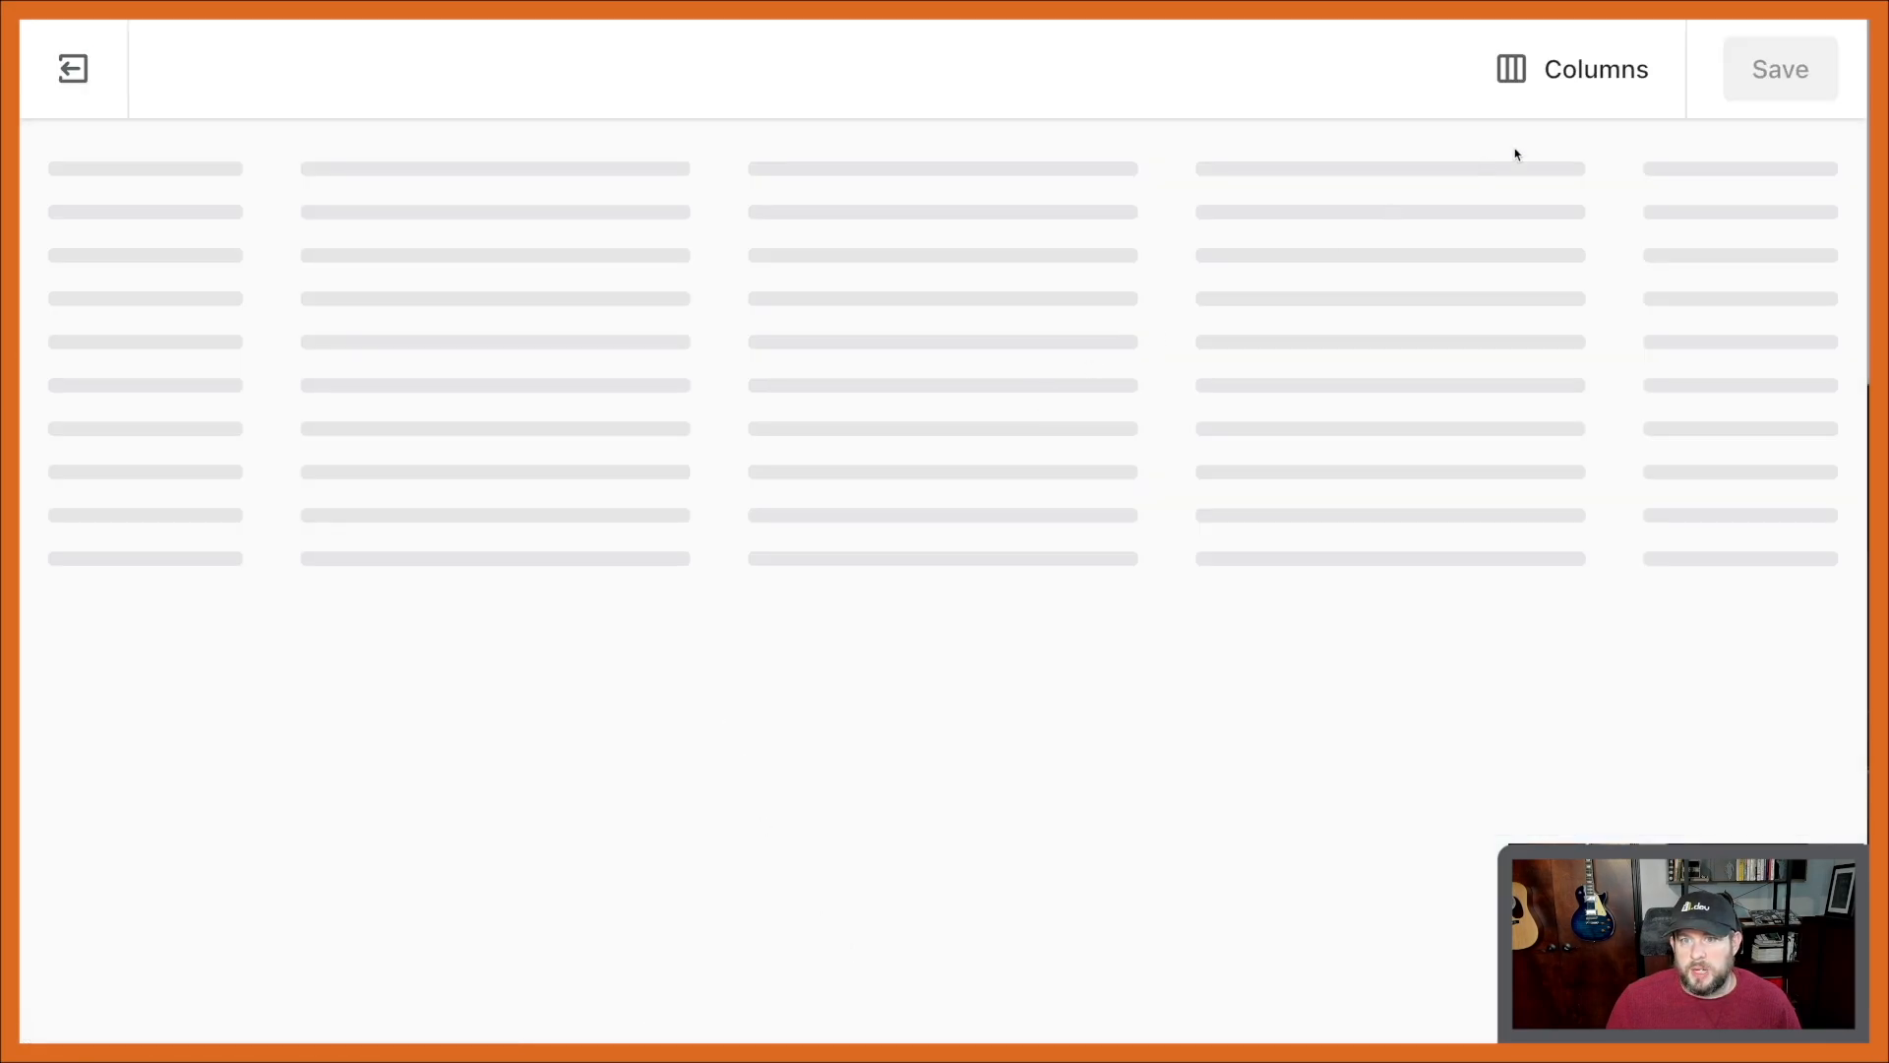
click(1572, 69)
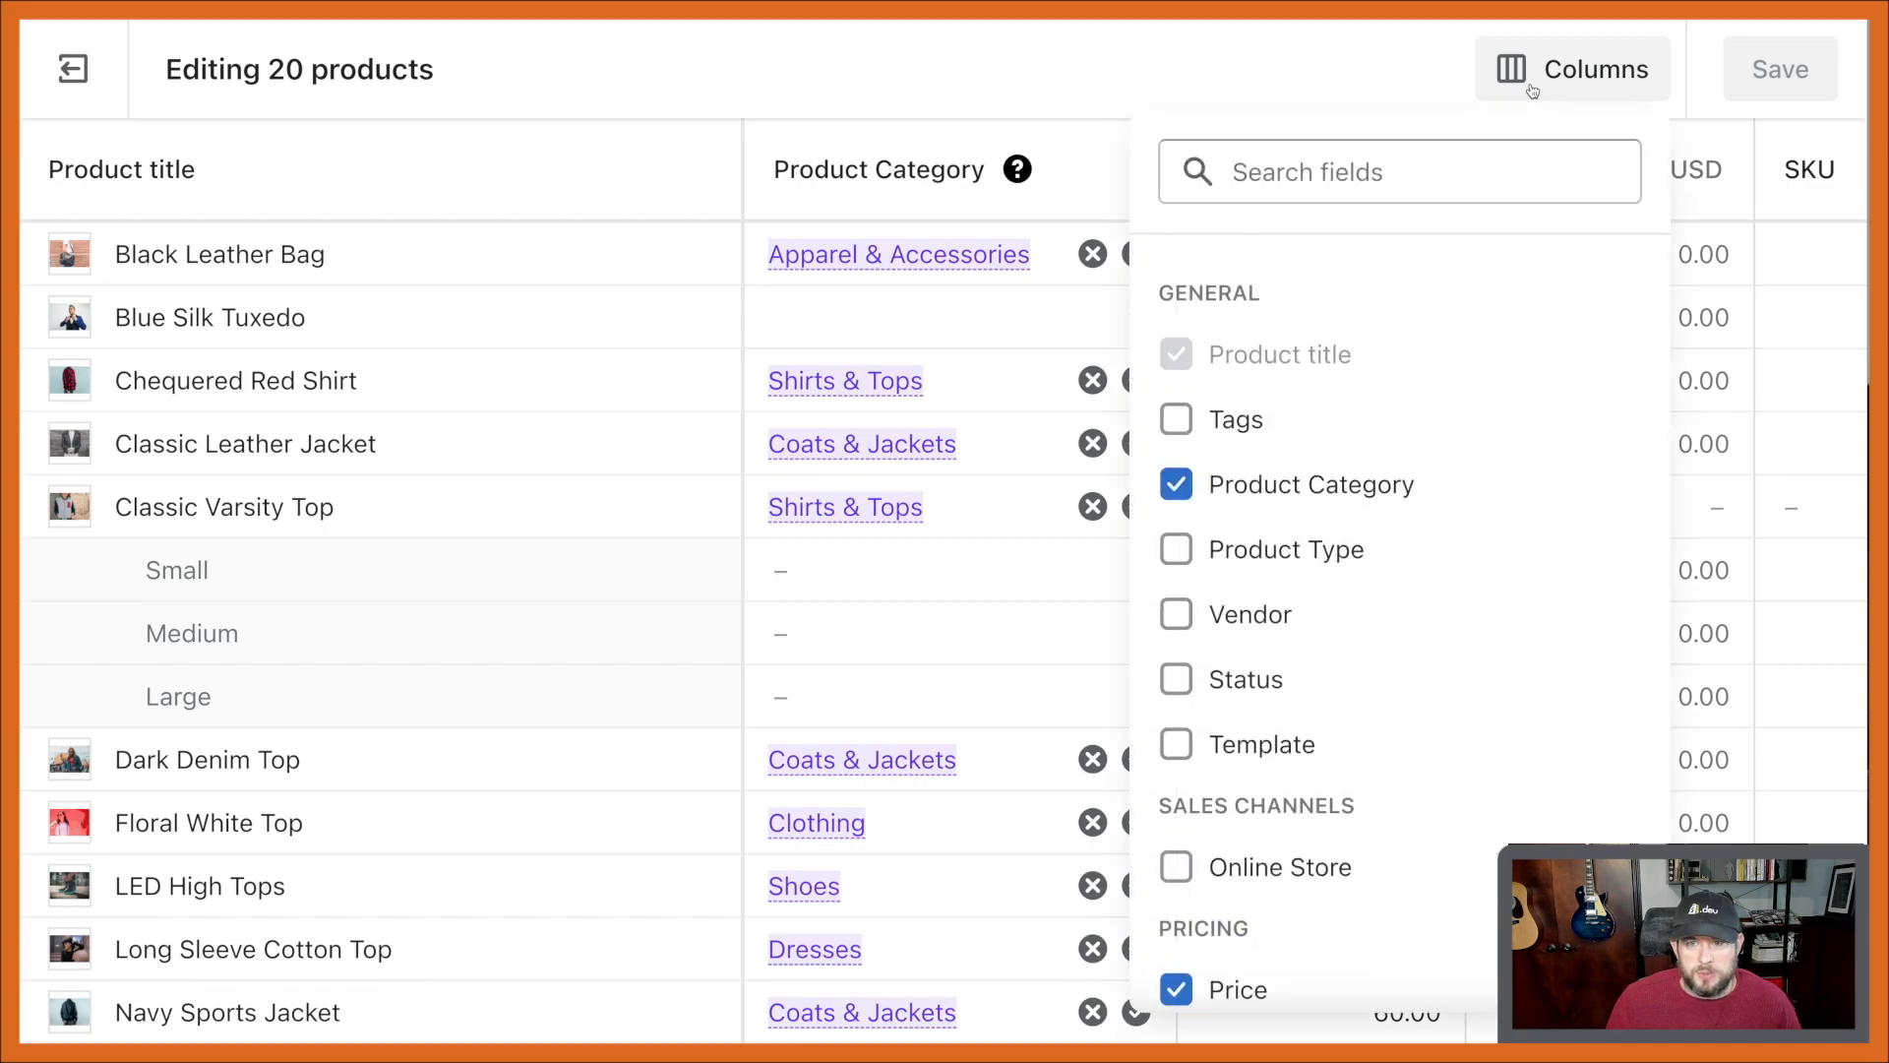
click(1177, 484)
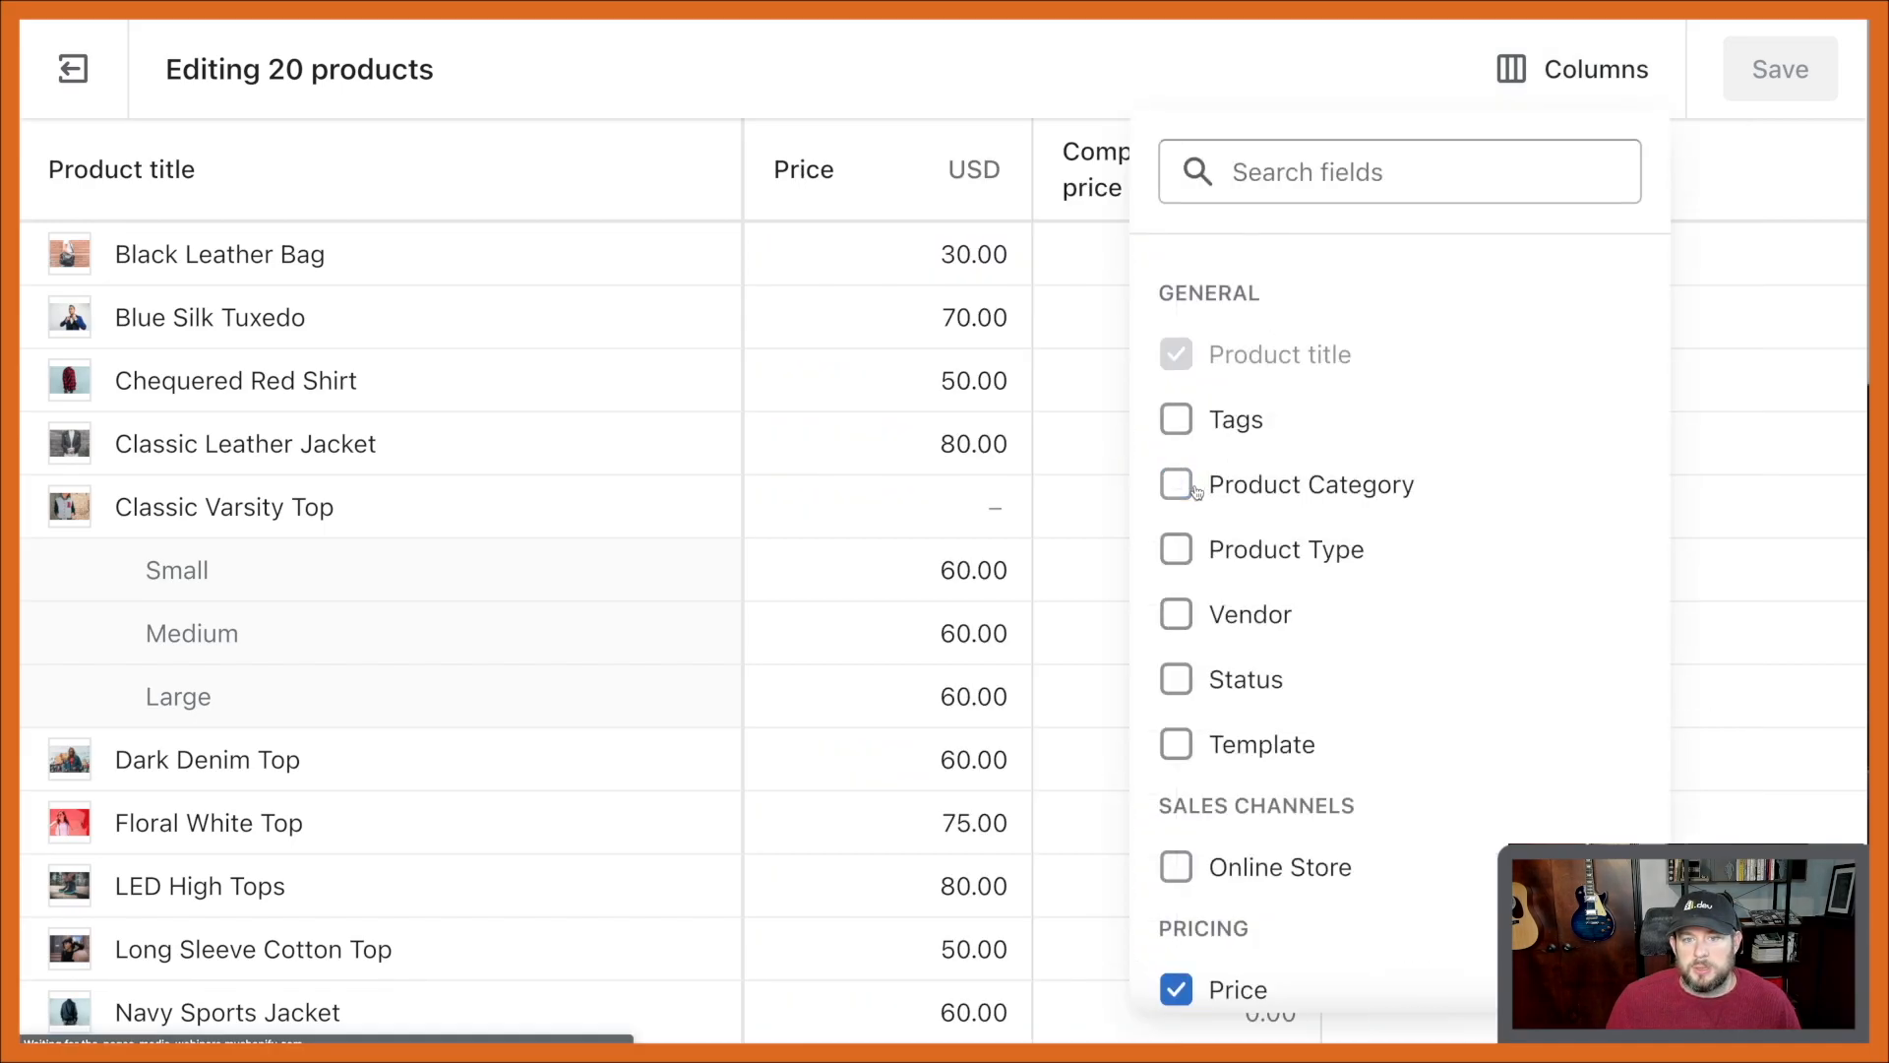
scroll(down, 3)
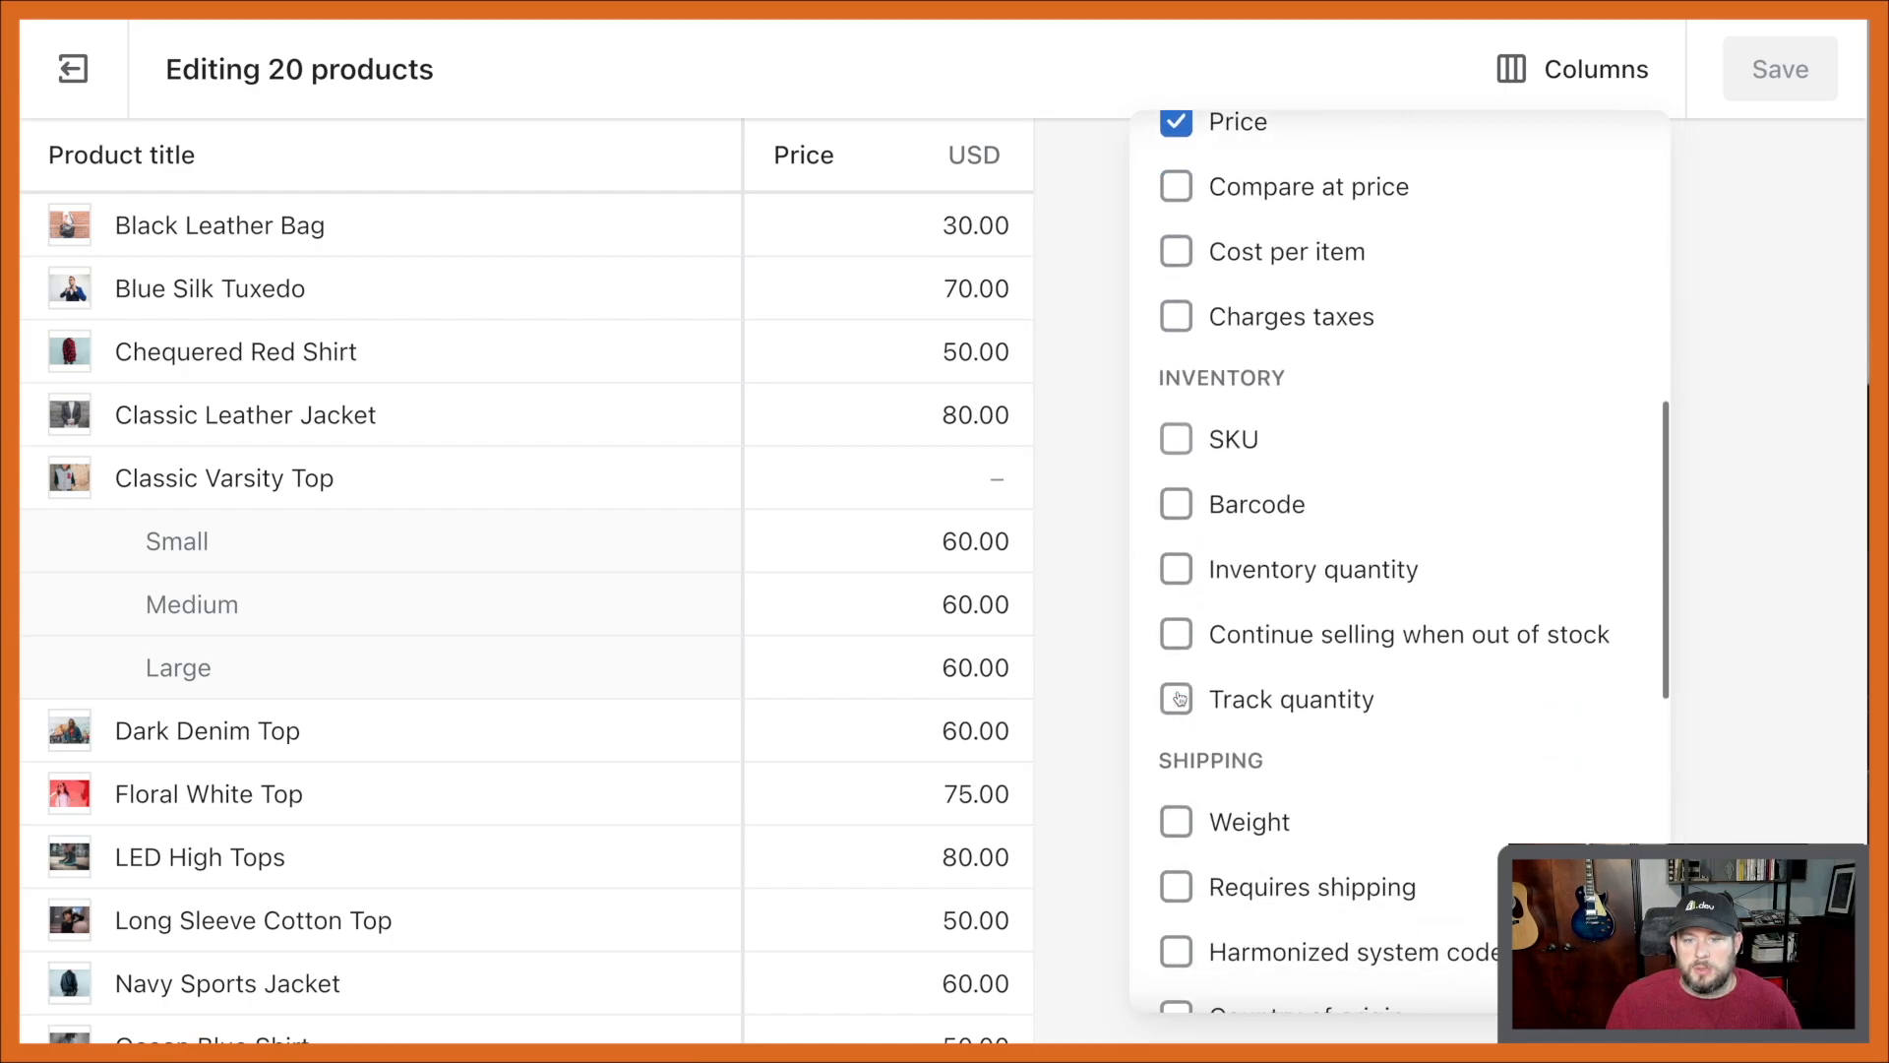
scroll(down, 3)
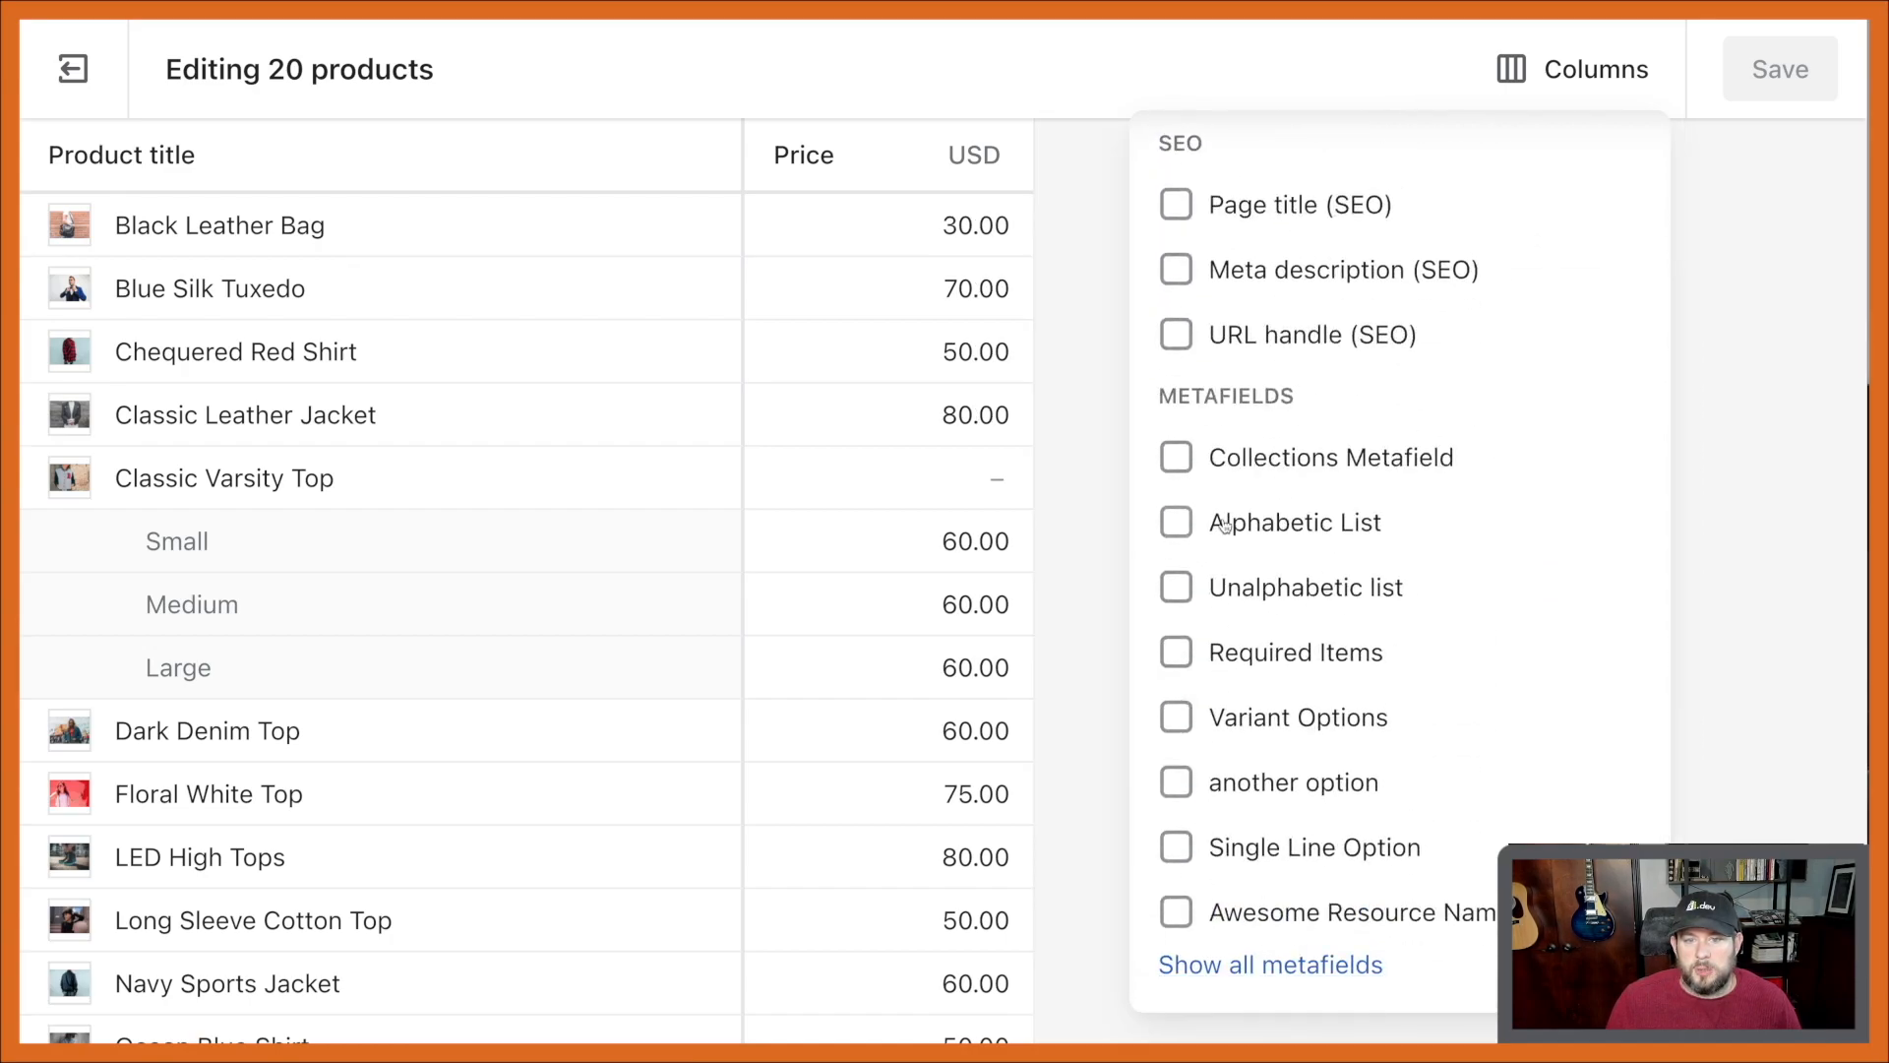
click(1175, 456)
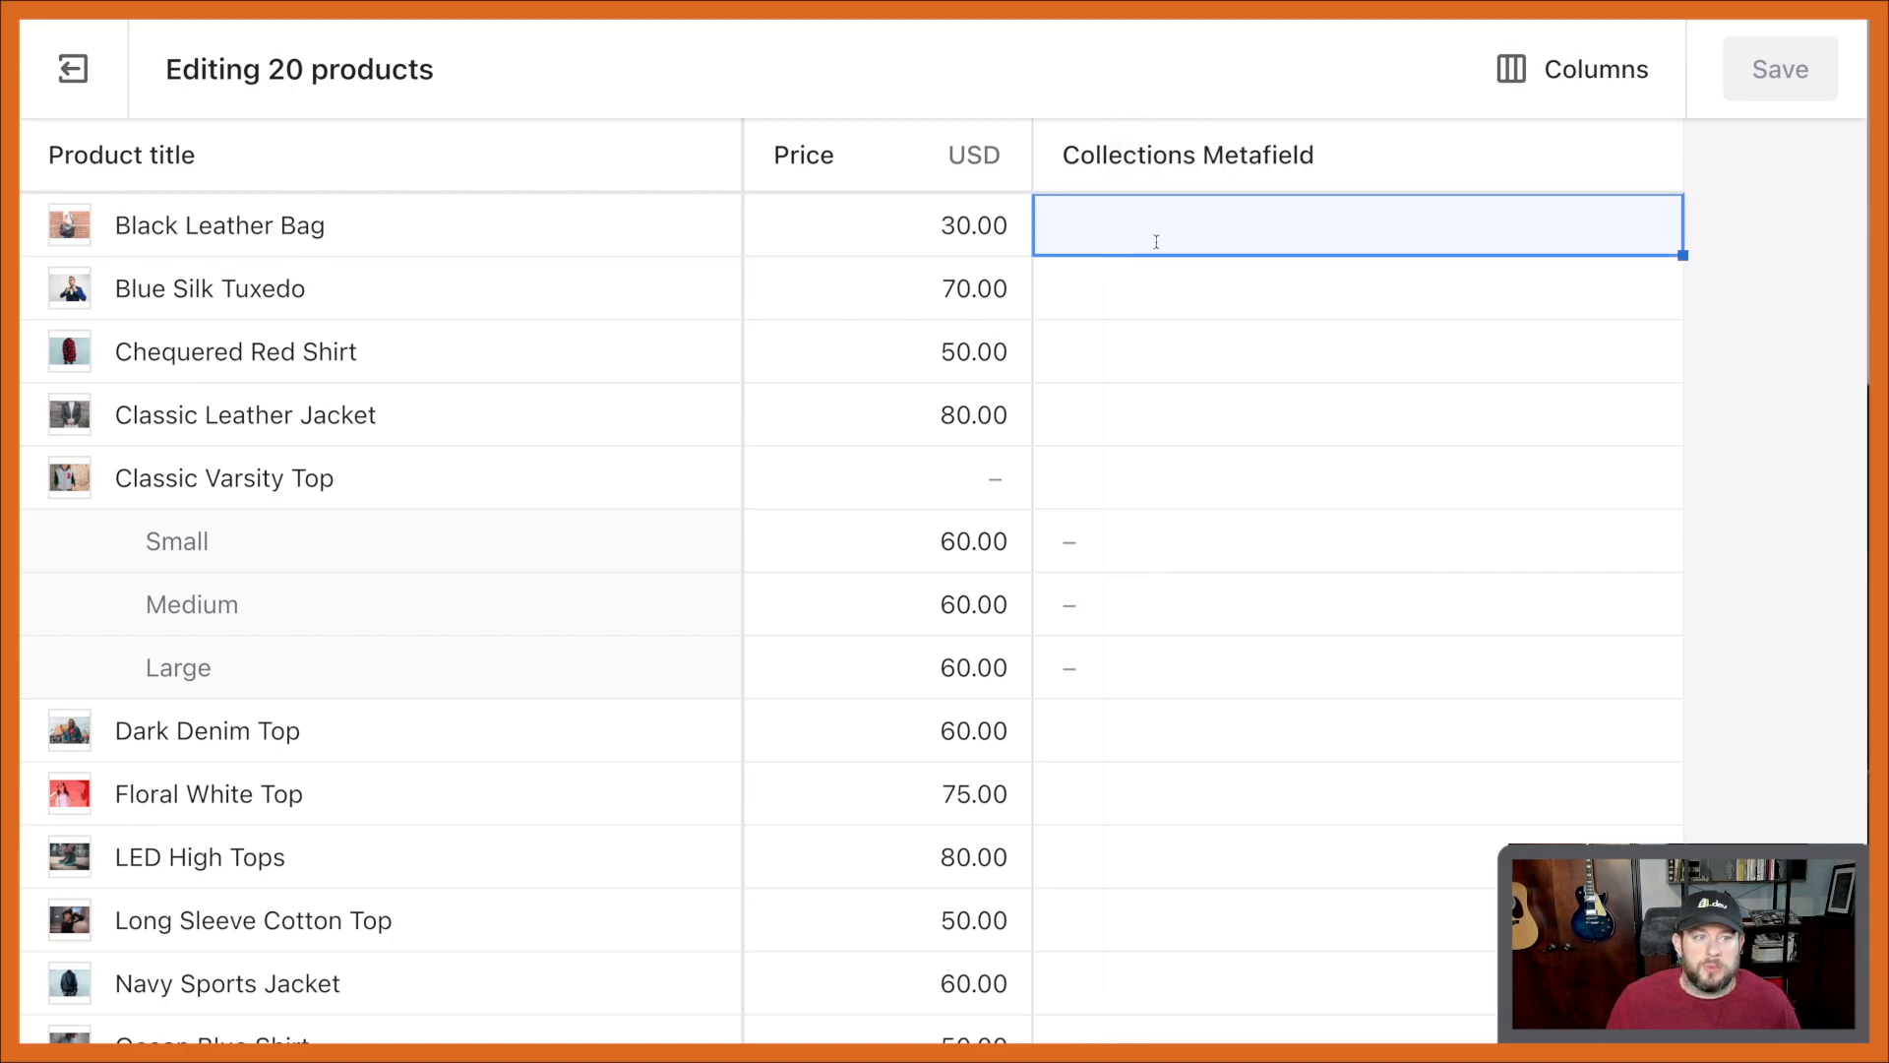
Enter Black, Blue, Red and Black for the first four products and save
text(Black)
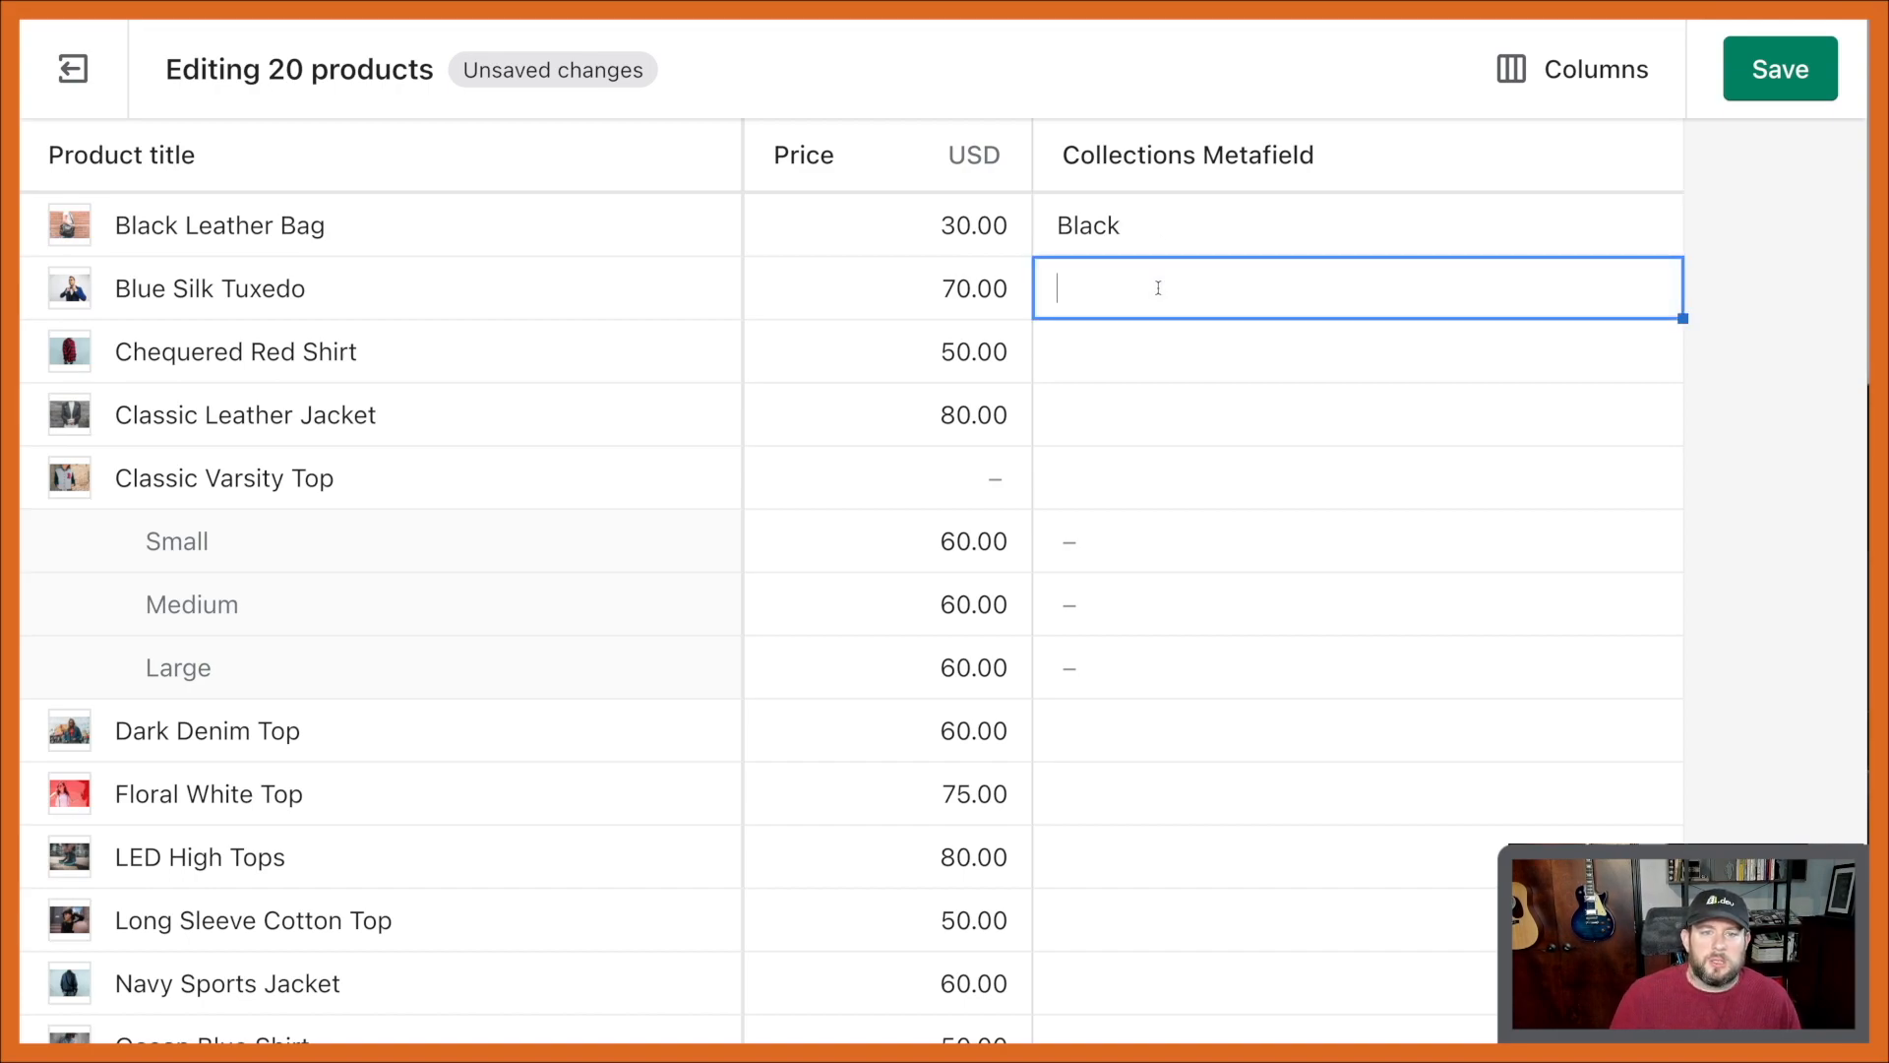
text(Blue)
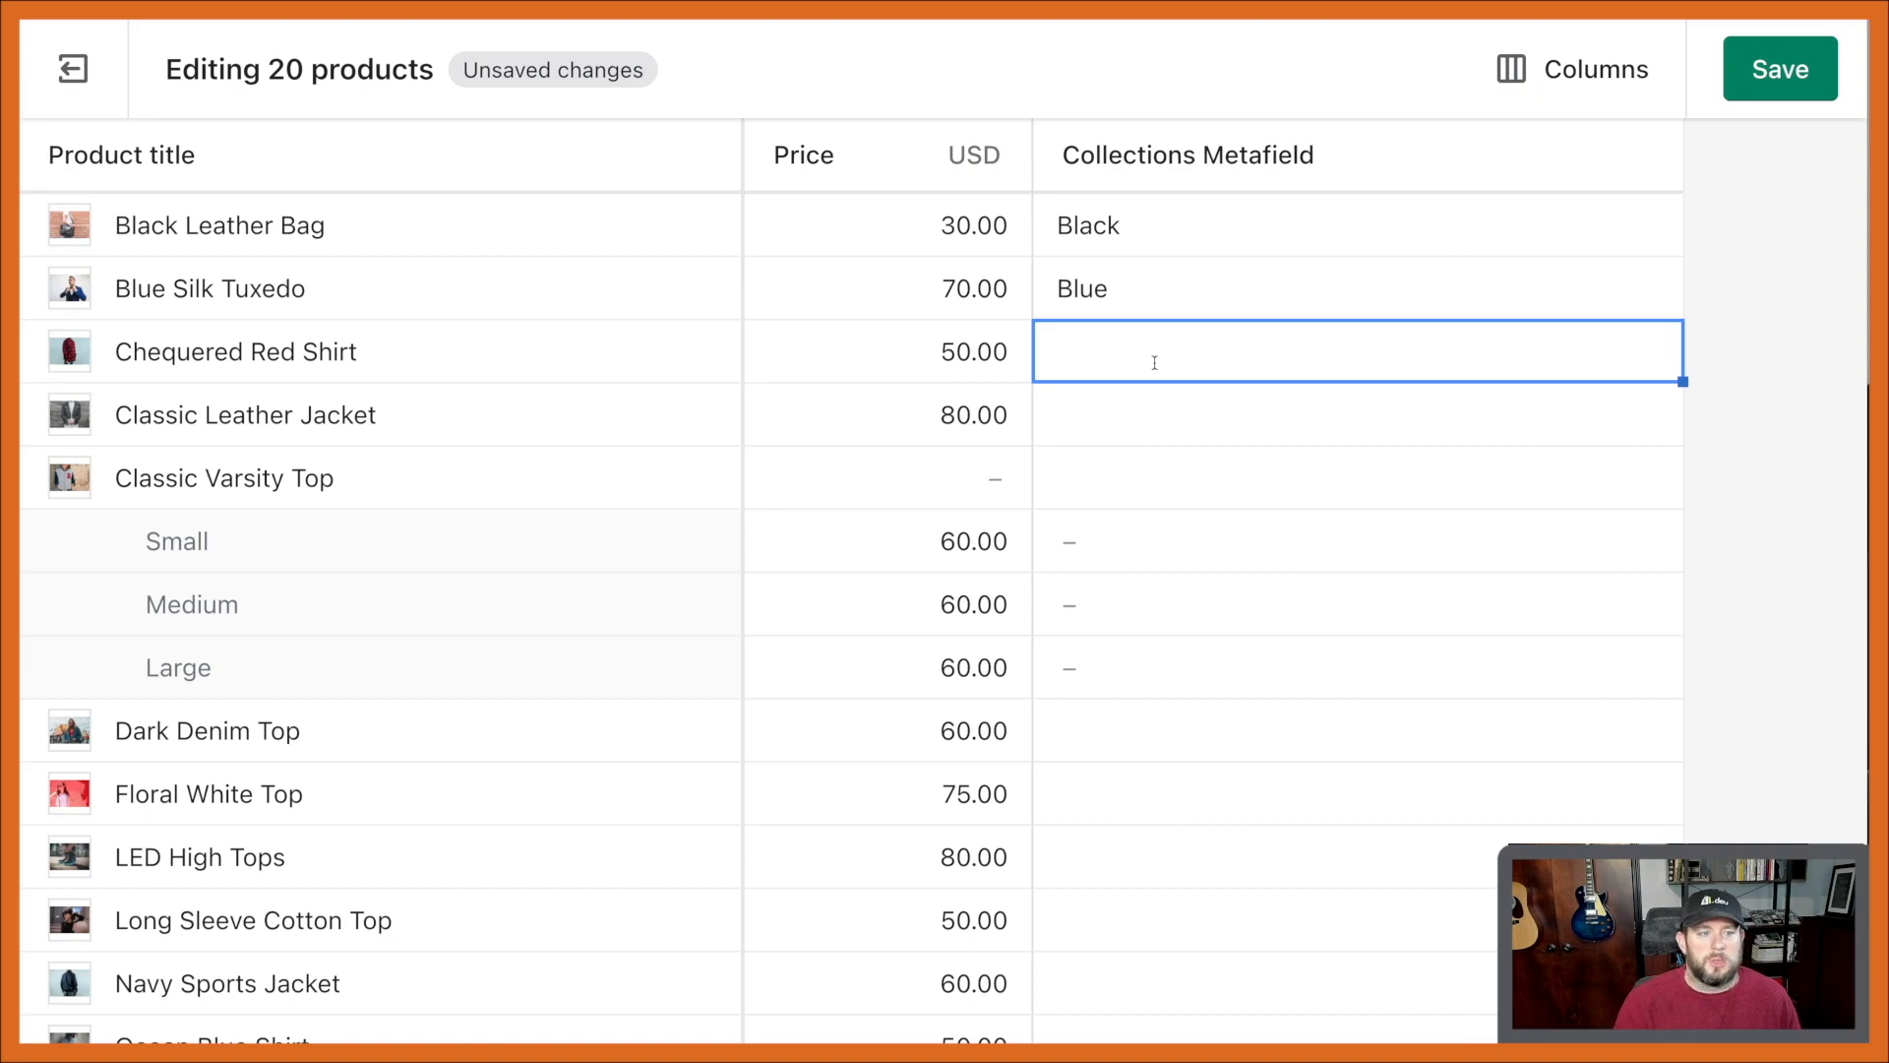
text(Red)
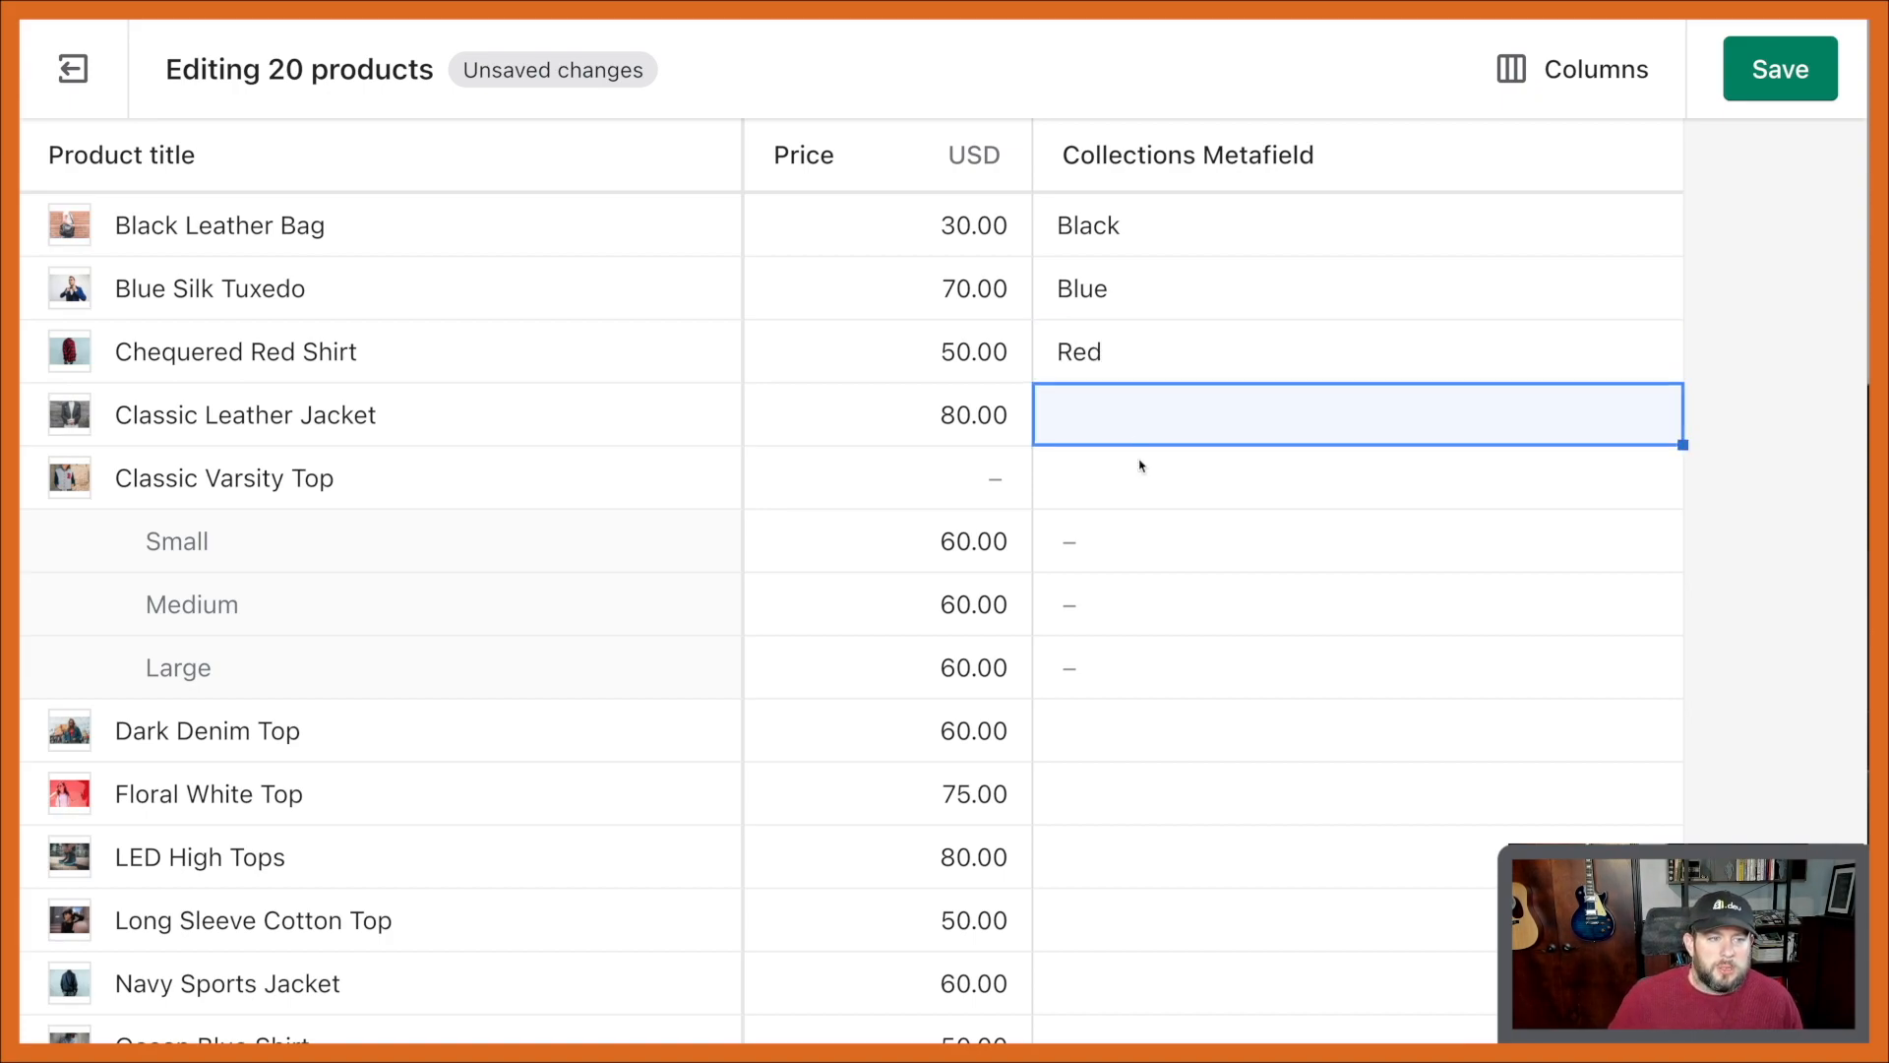
scroll(down, 3)
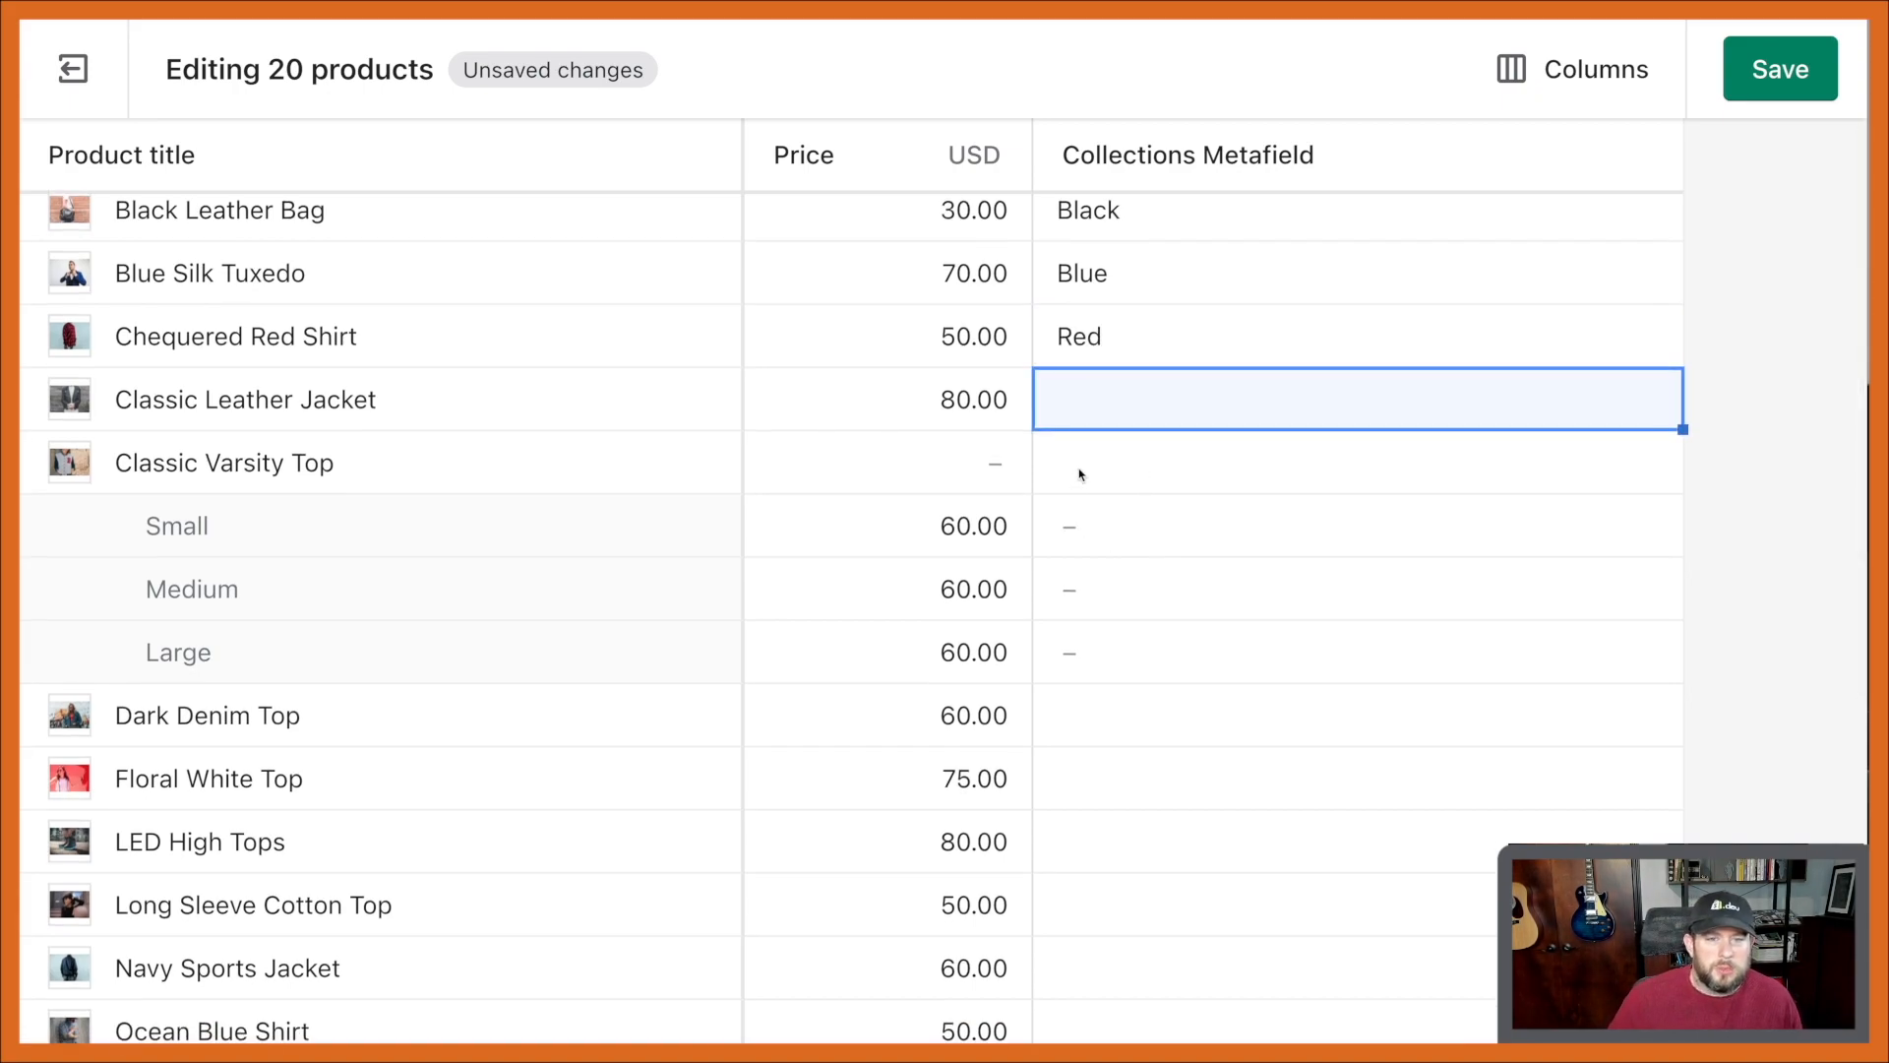
text(Black)
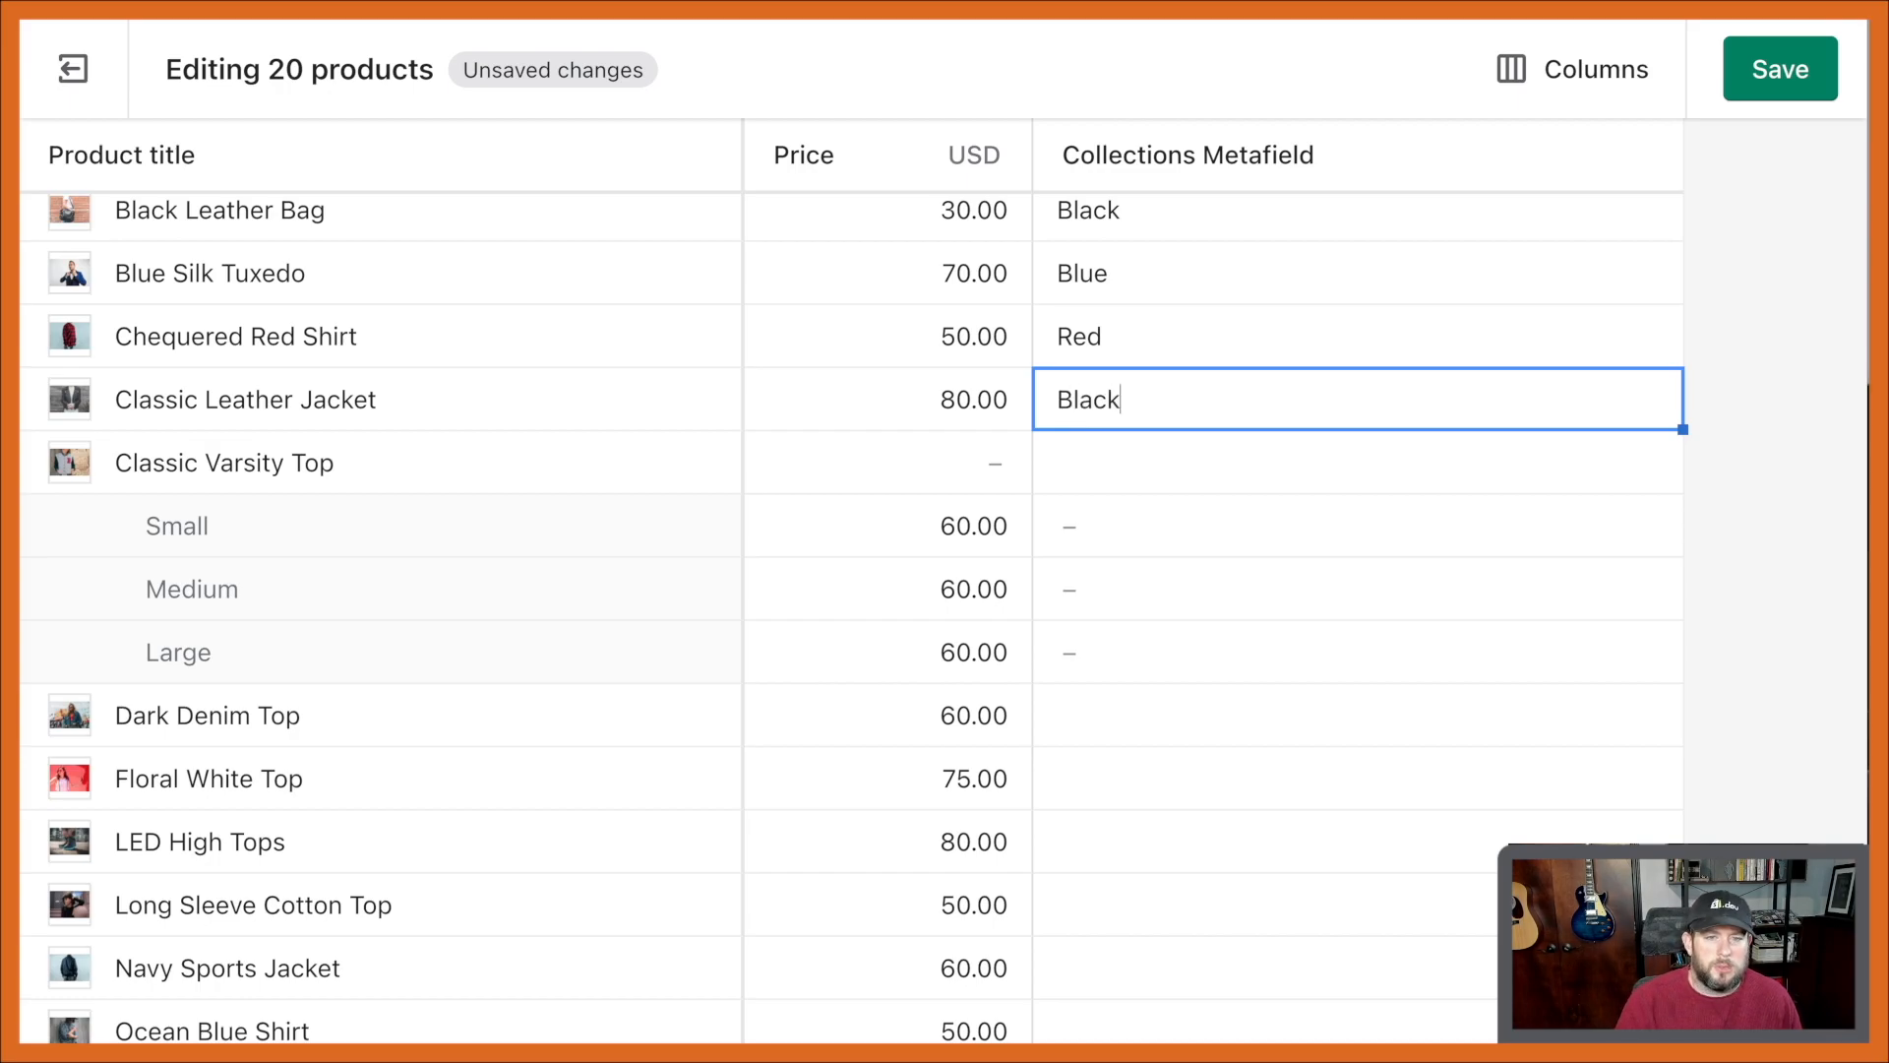
click(1779, 69)
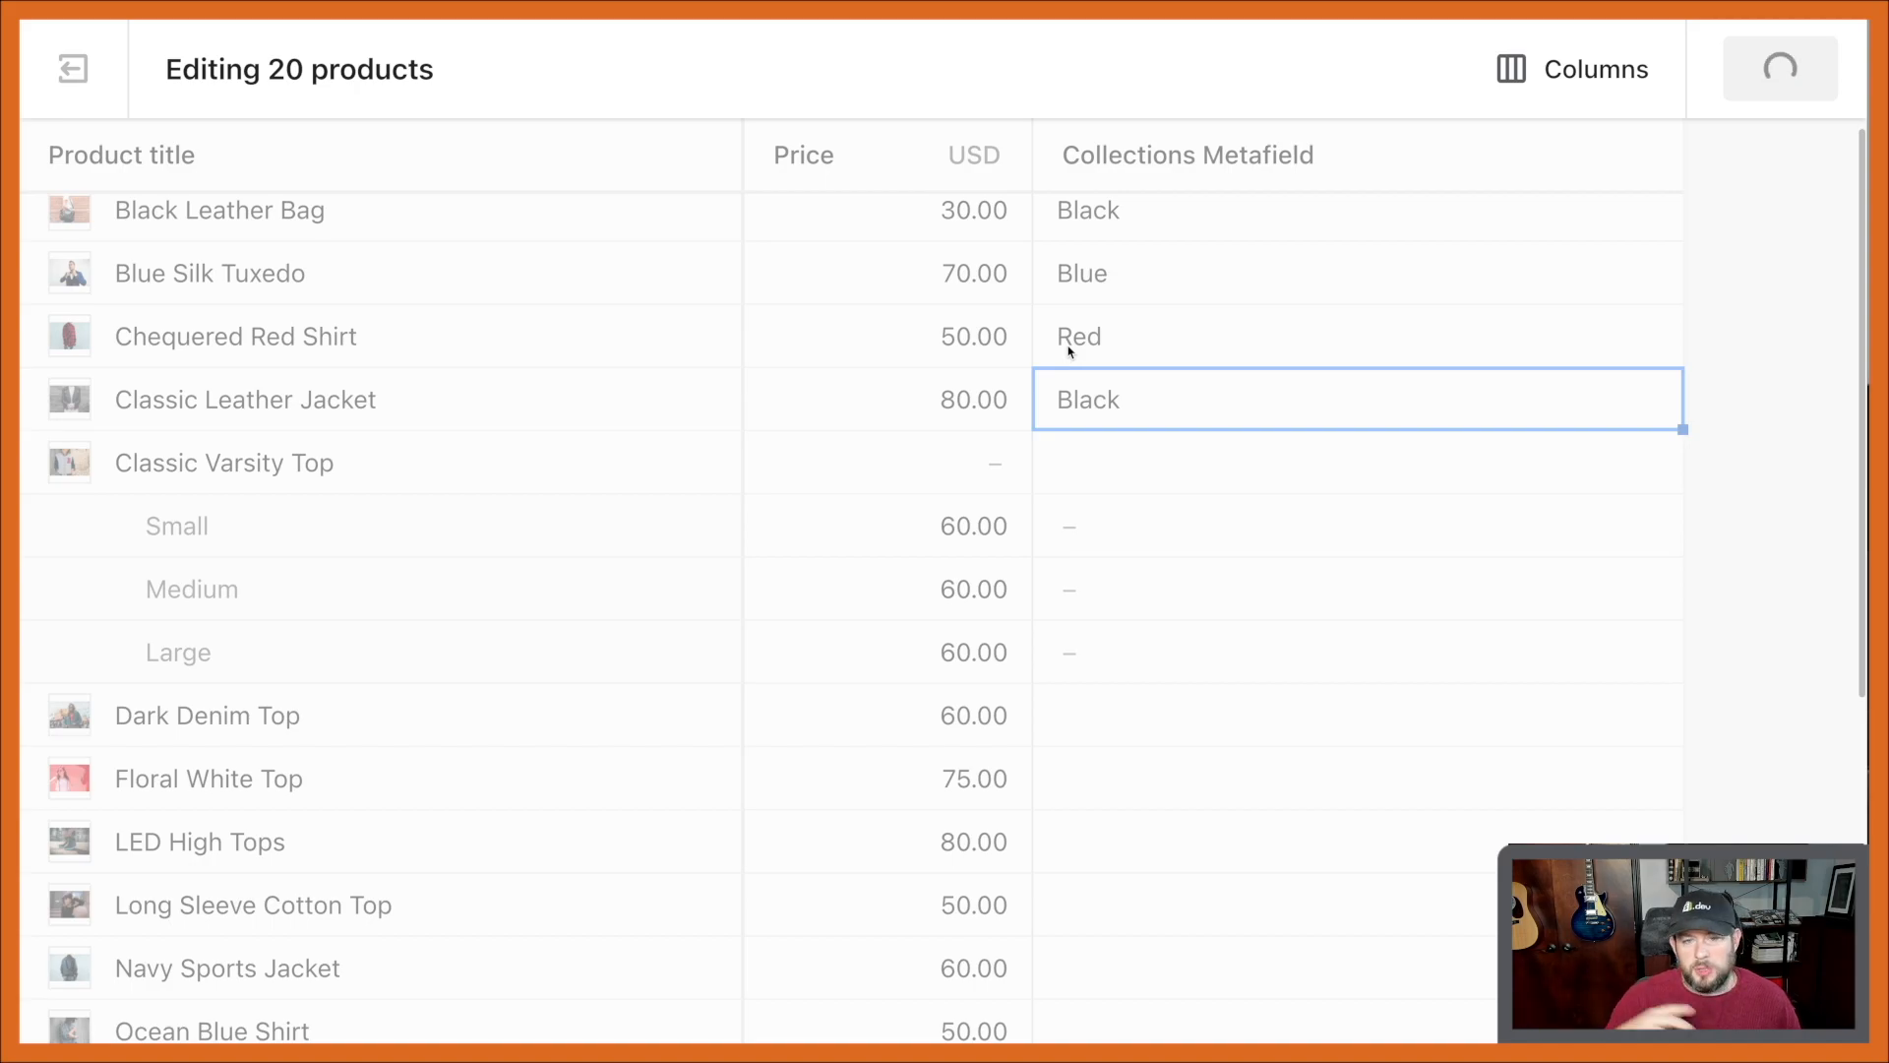
mouse_move(1049, 352)
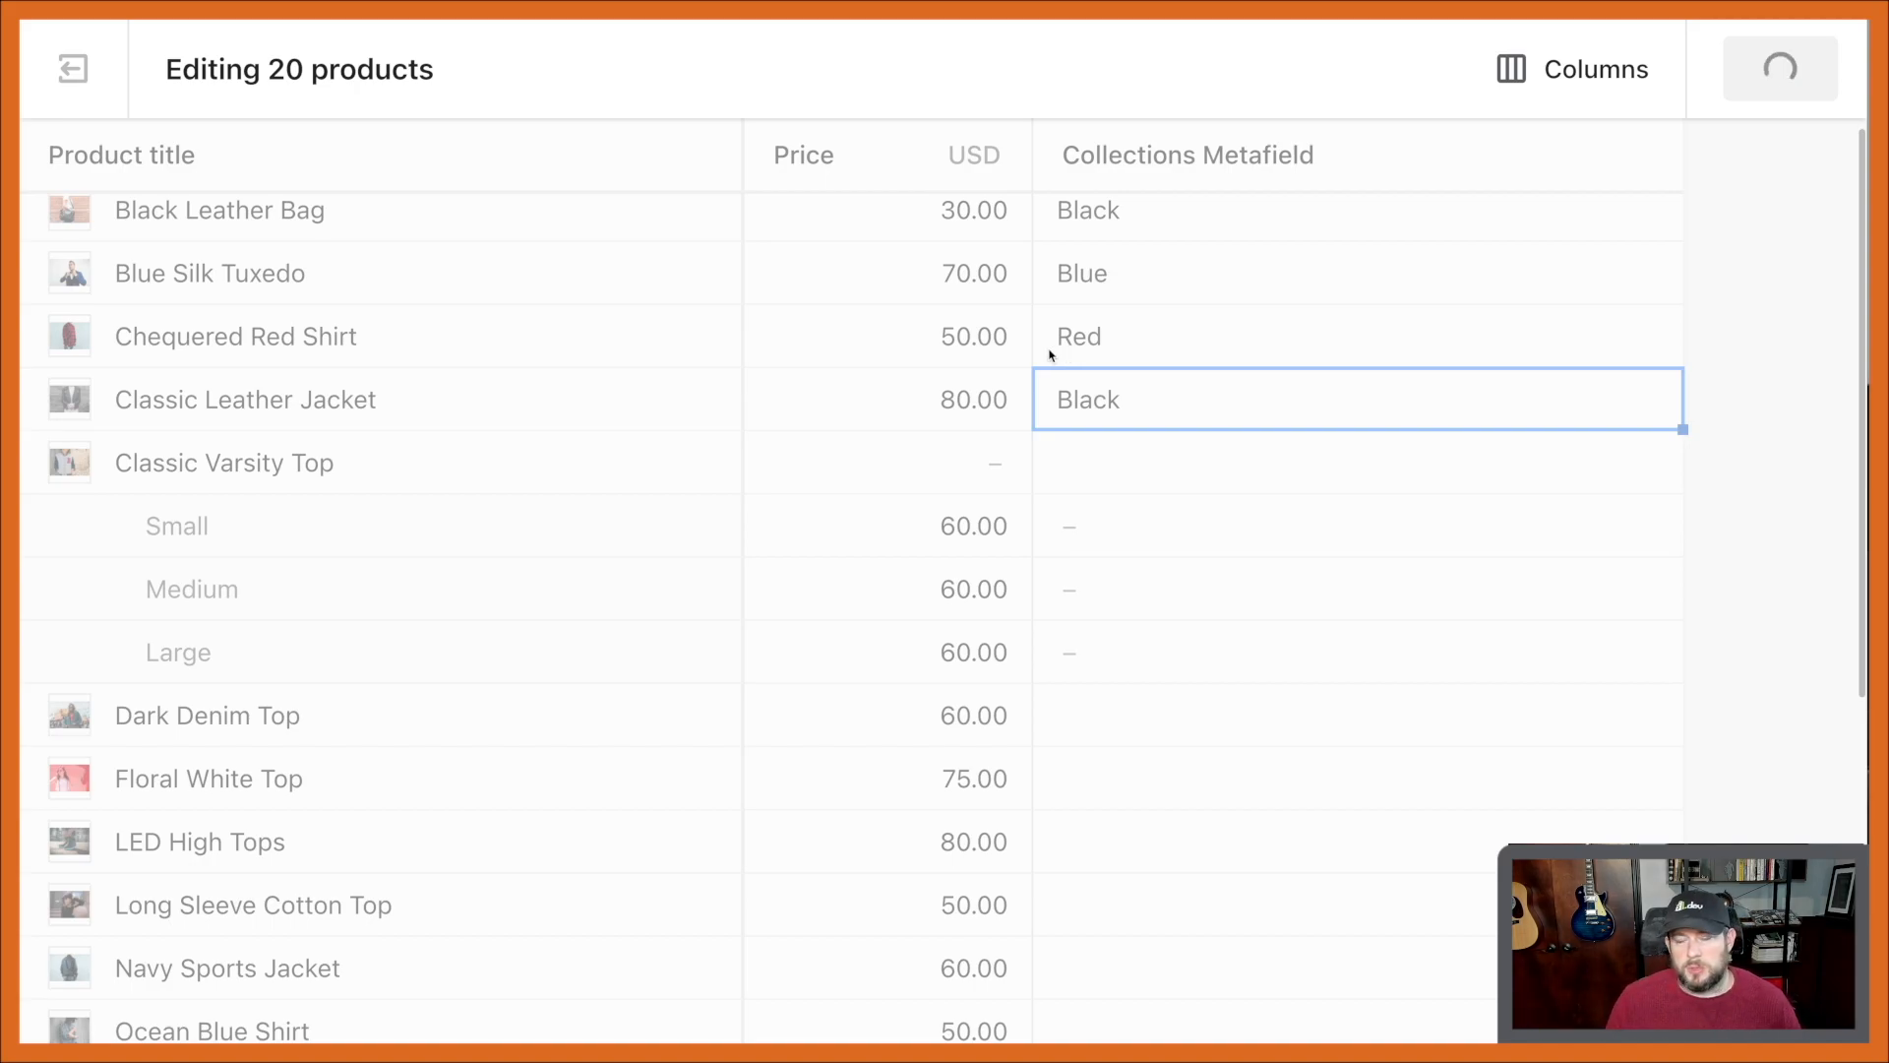
Create a collection titled 'Metafield Collection - Black' with description 'Interesting'
click(1779, 69)
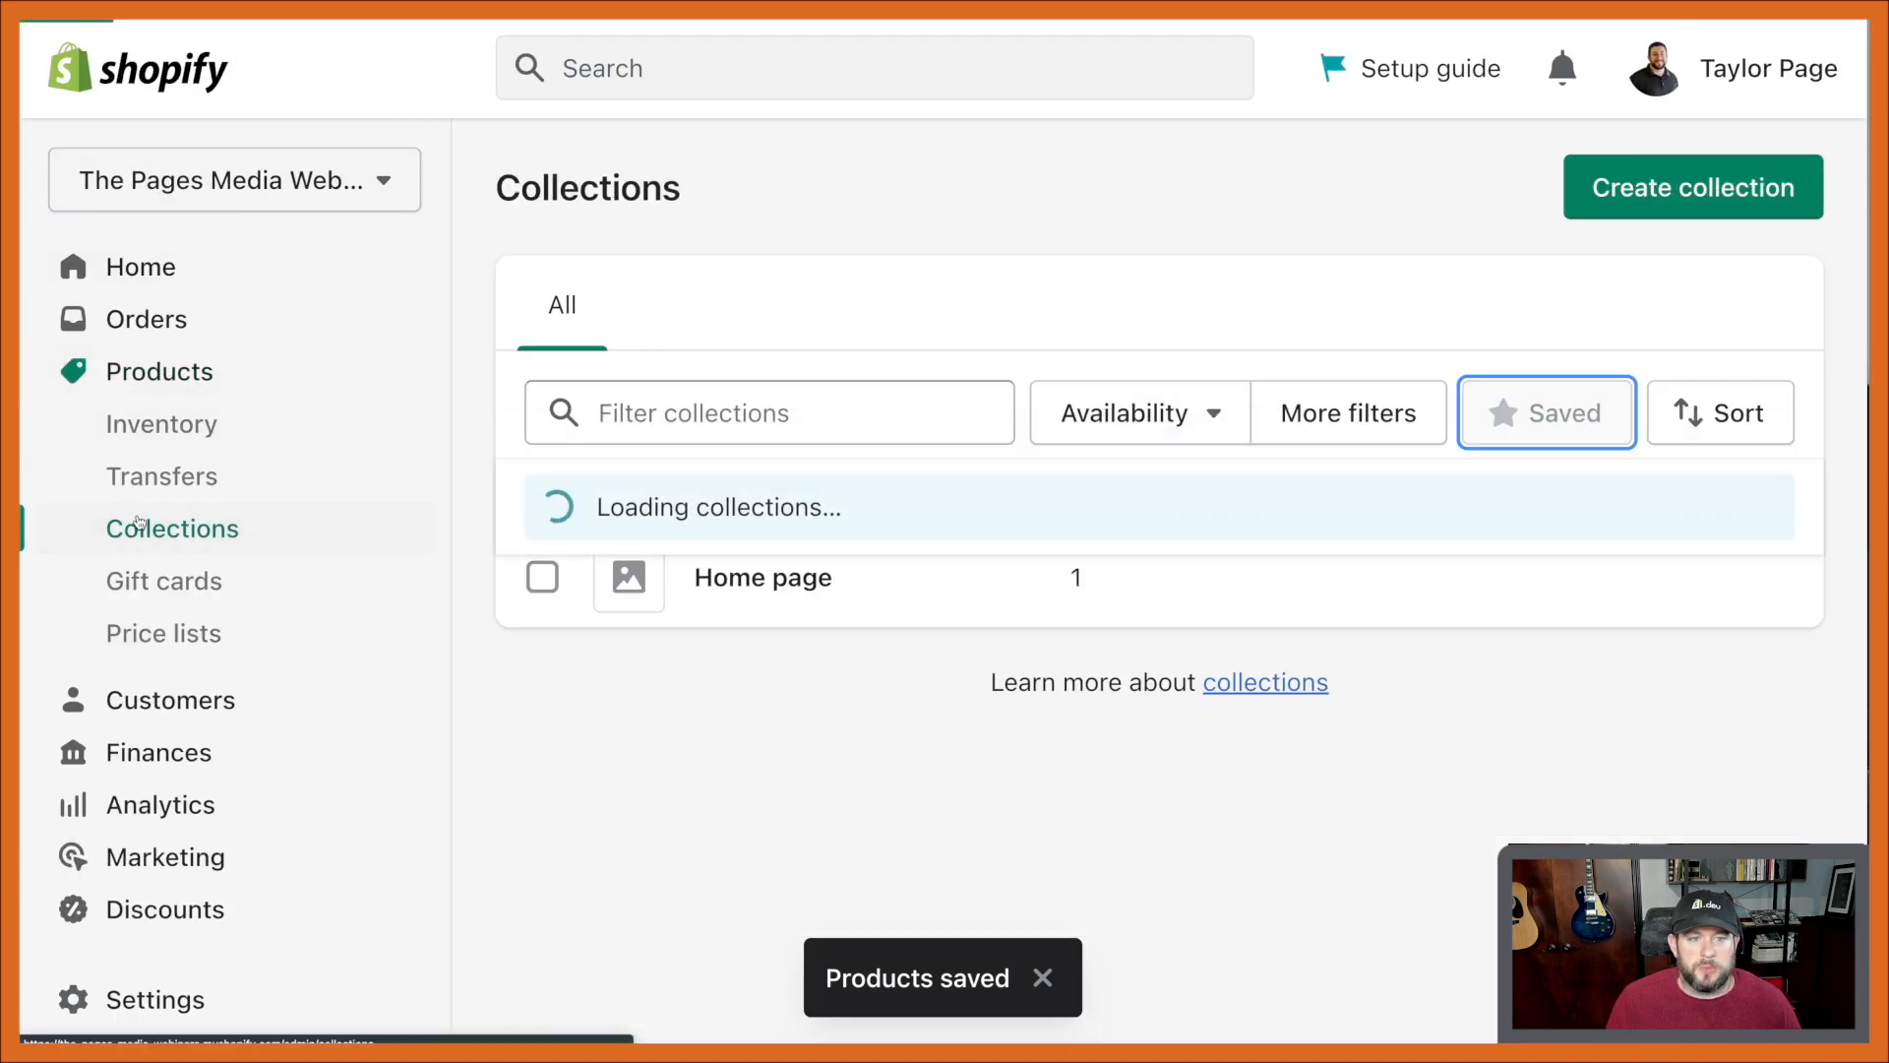
click(1691, 187)
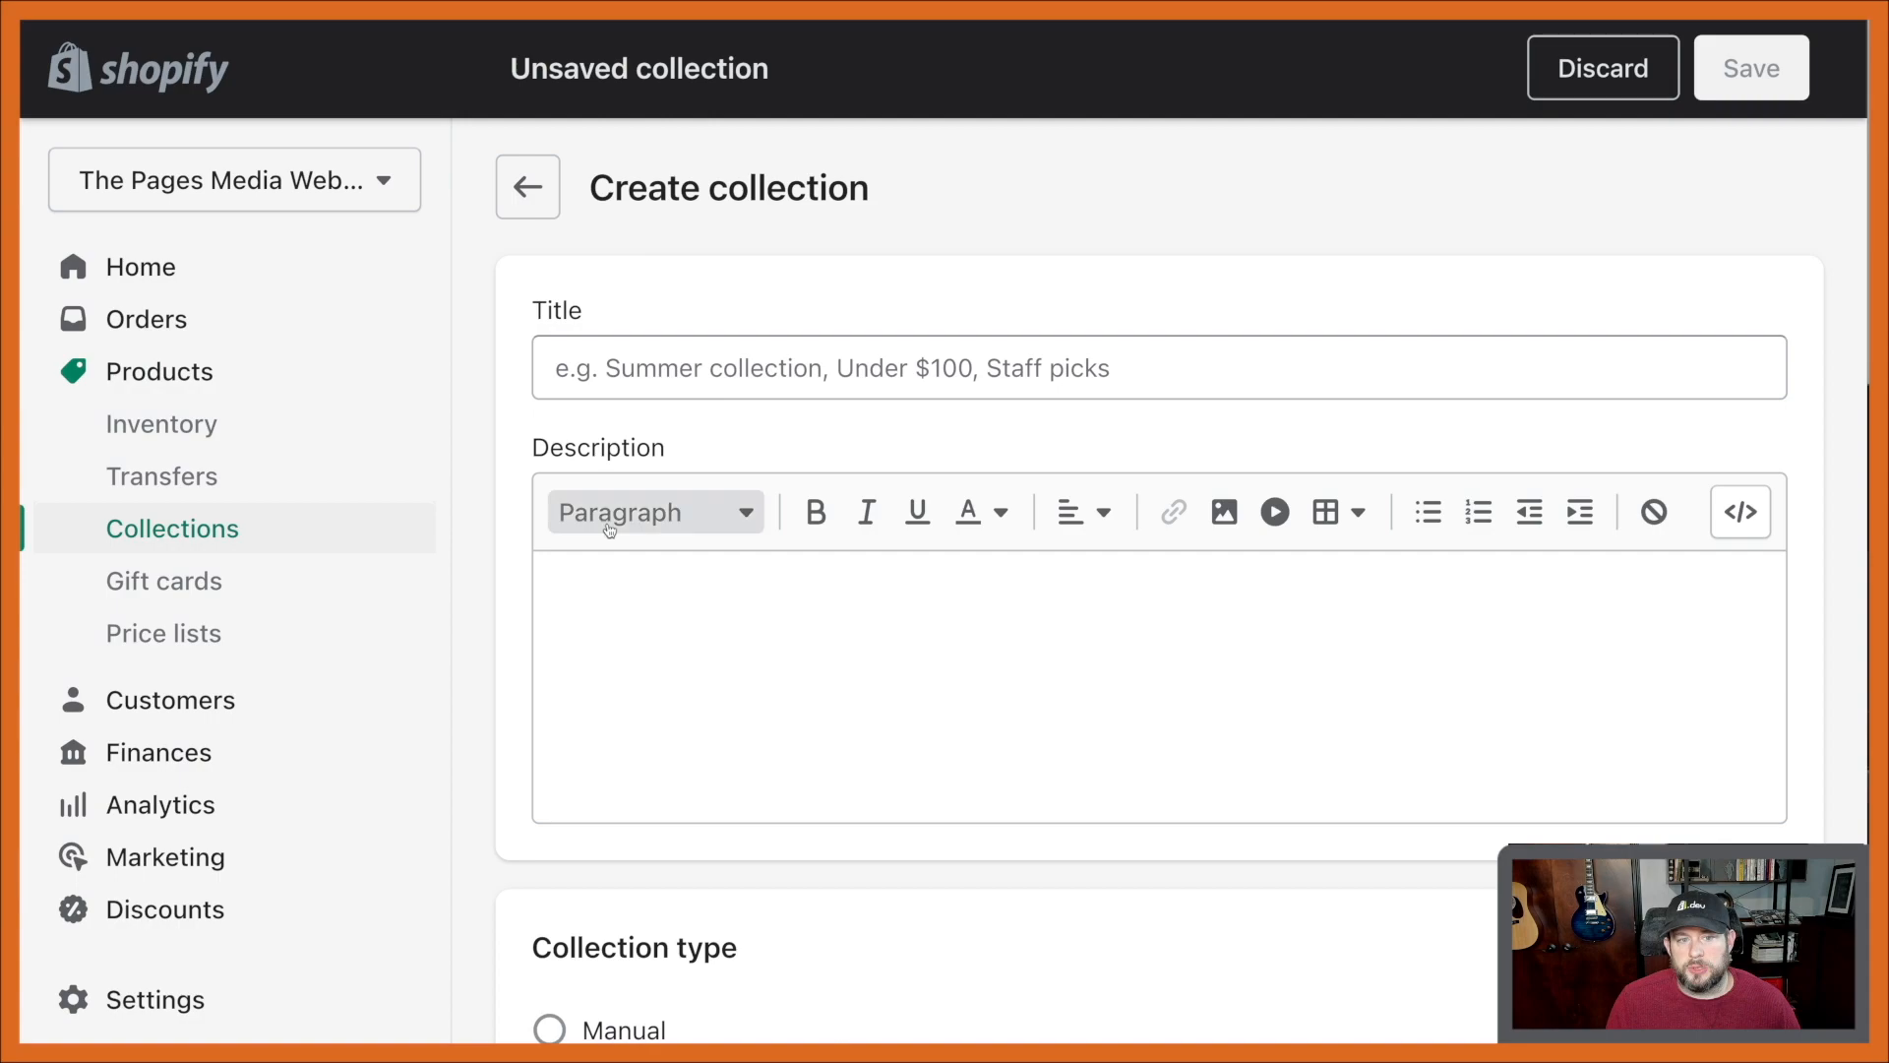
click(1084, 368)
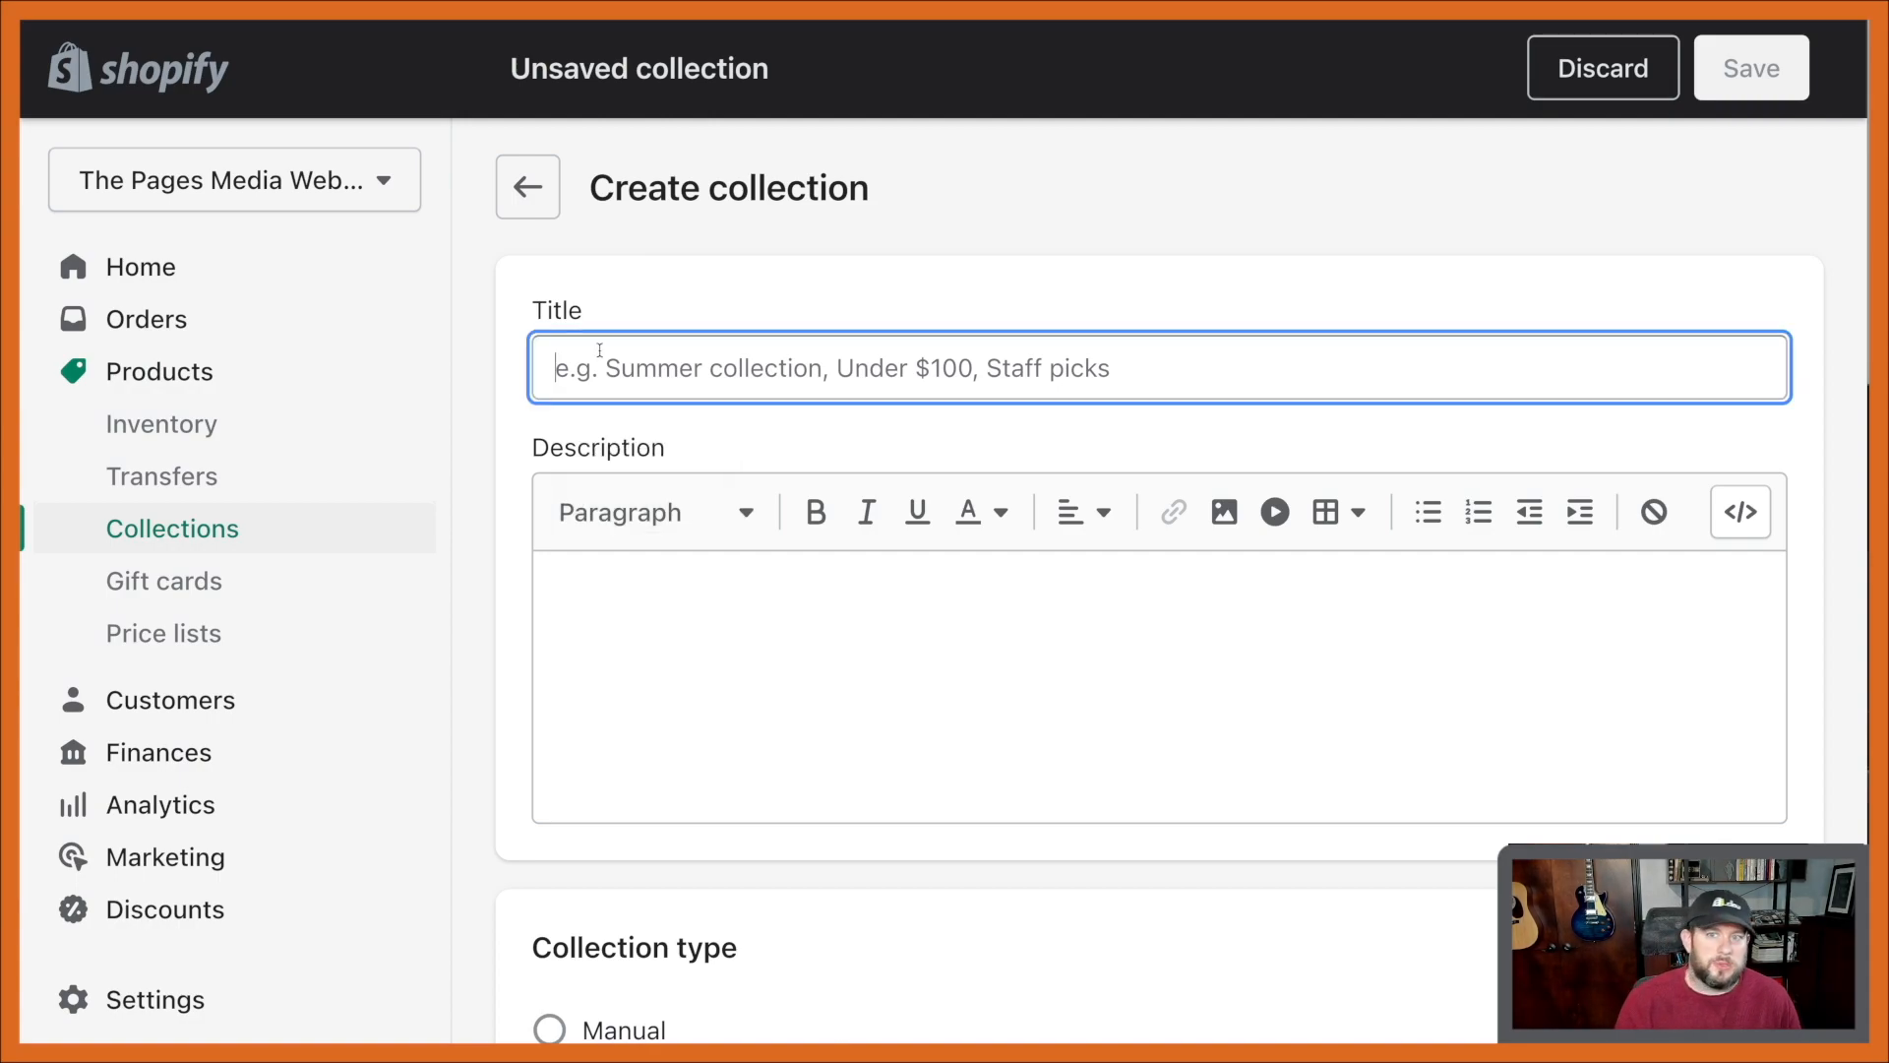
text(Met)
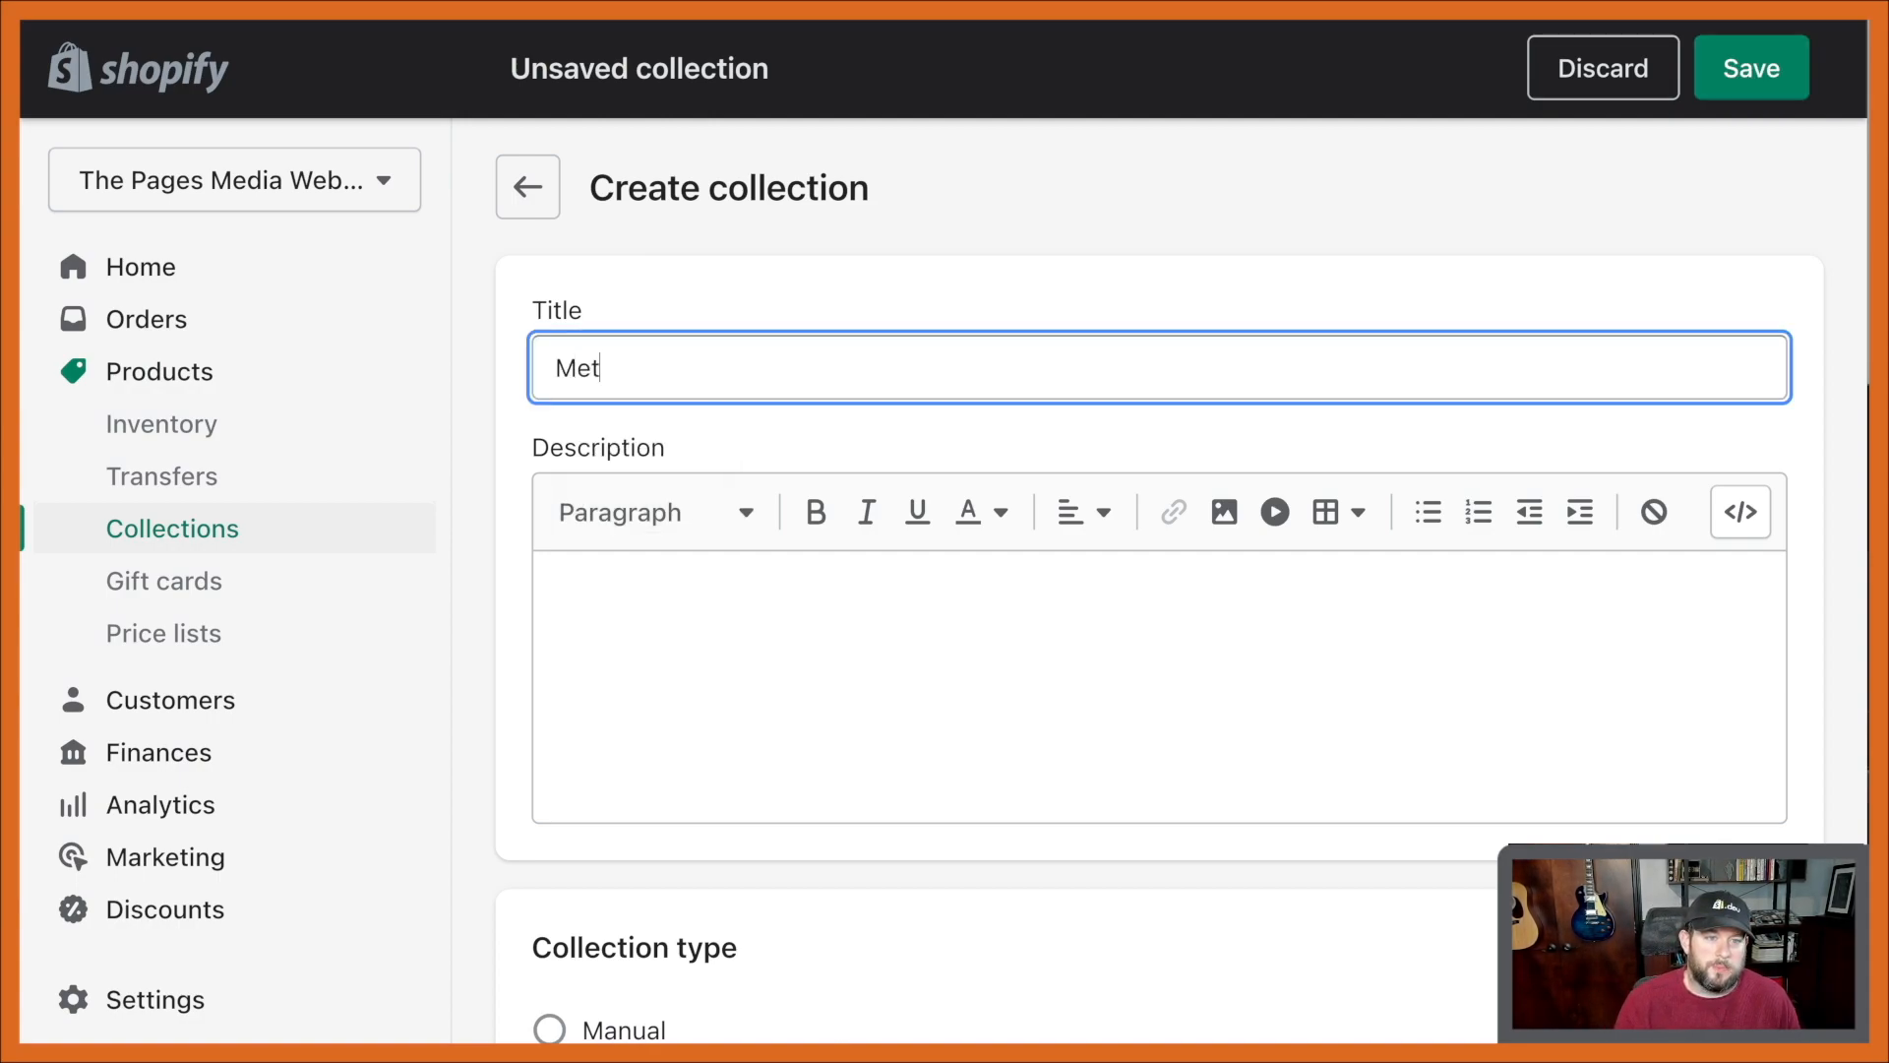
text(afield Collection -)
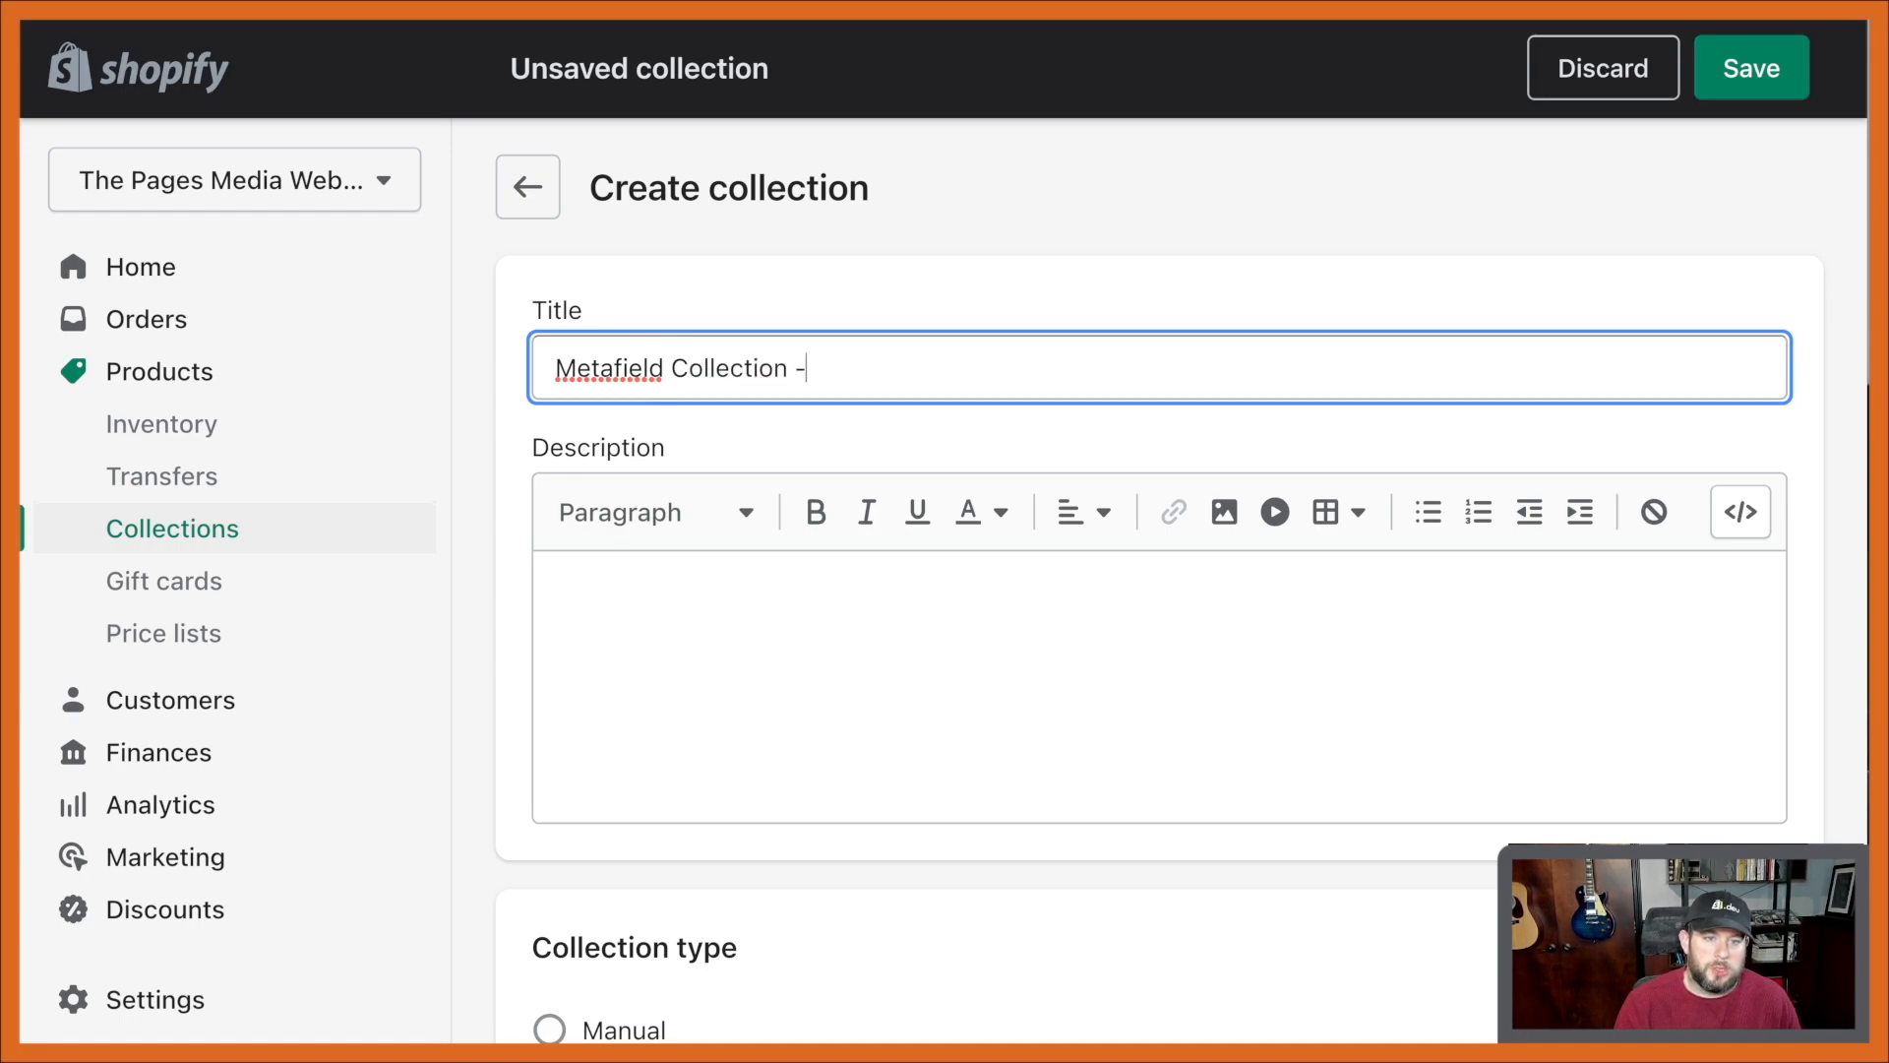
text(Black)
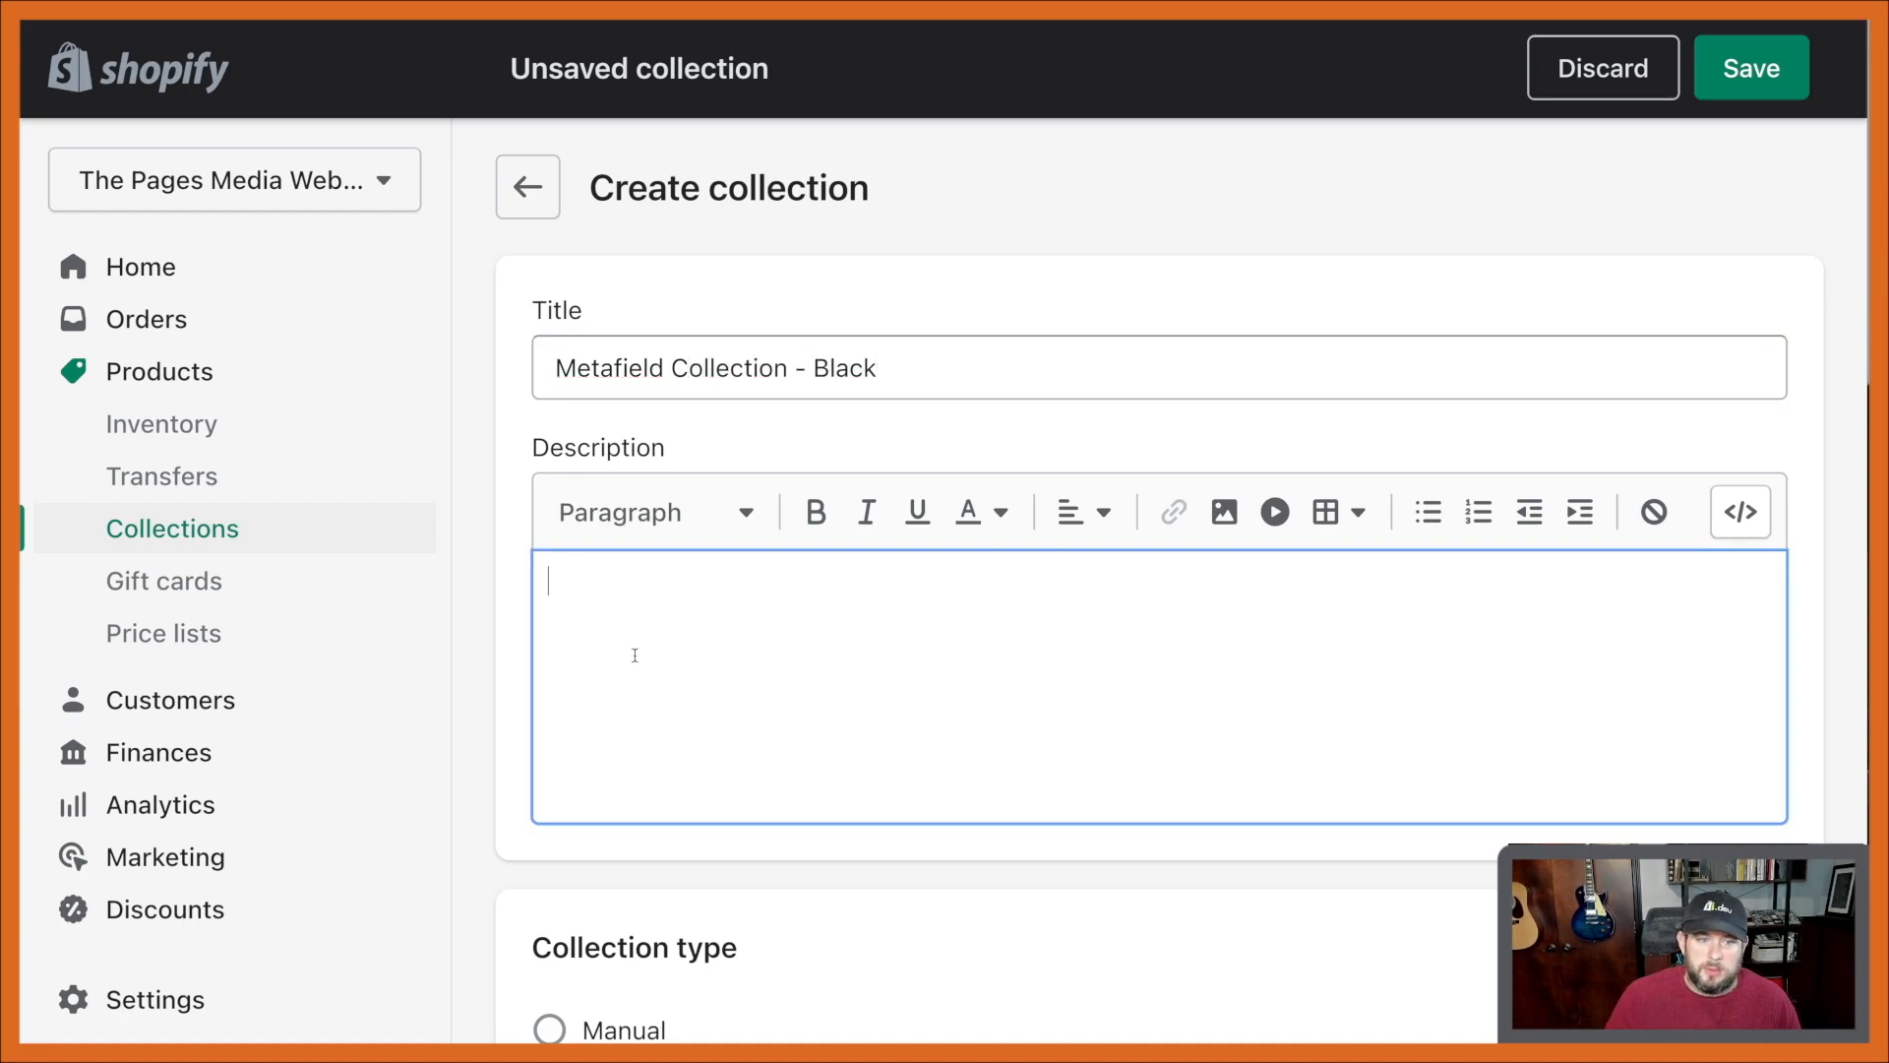
text(Interesting)
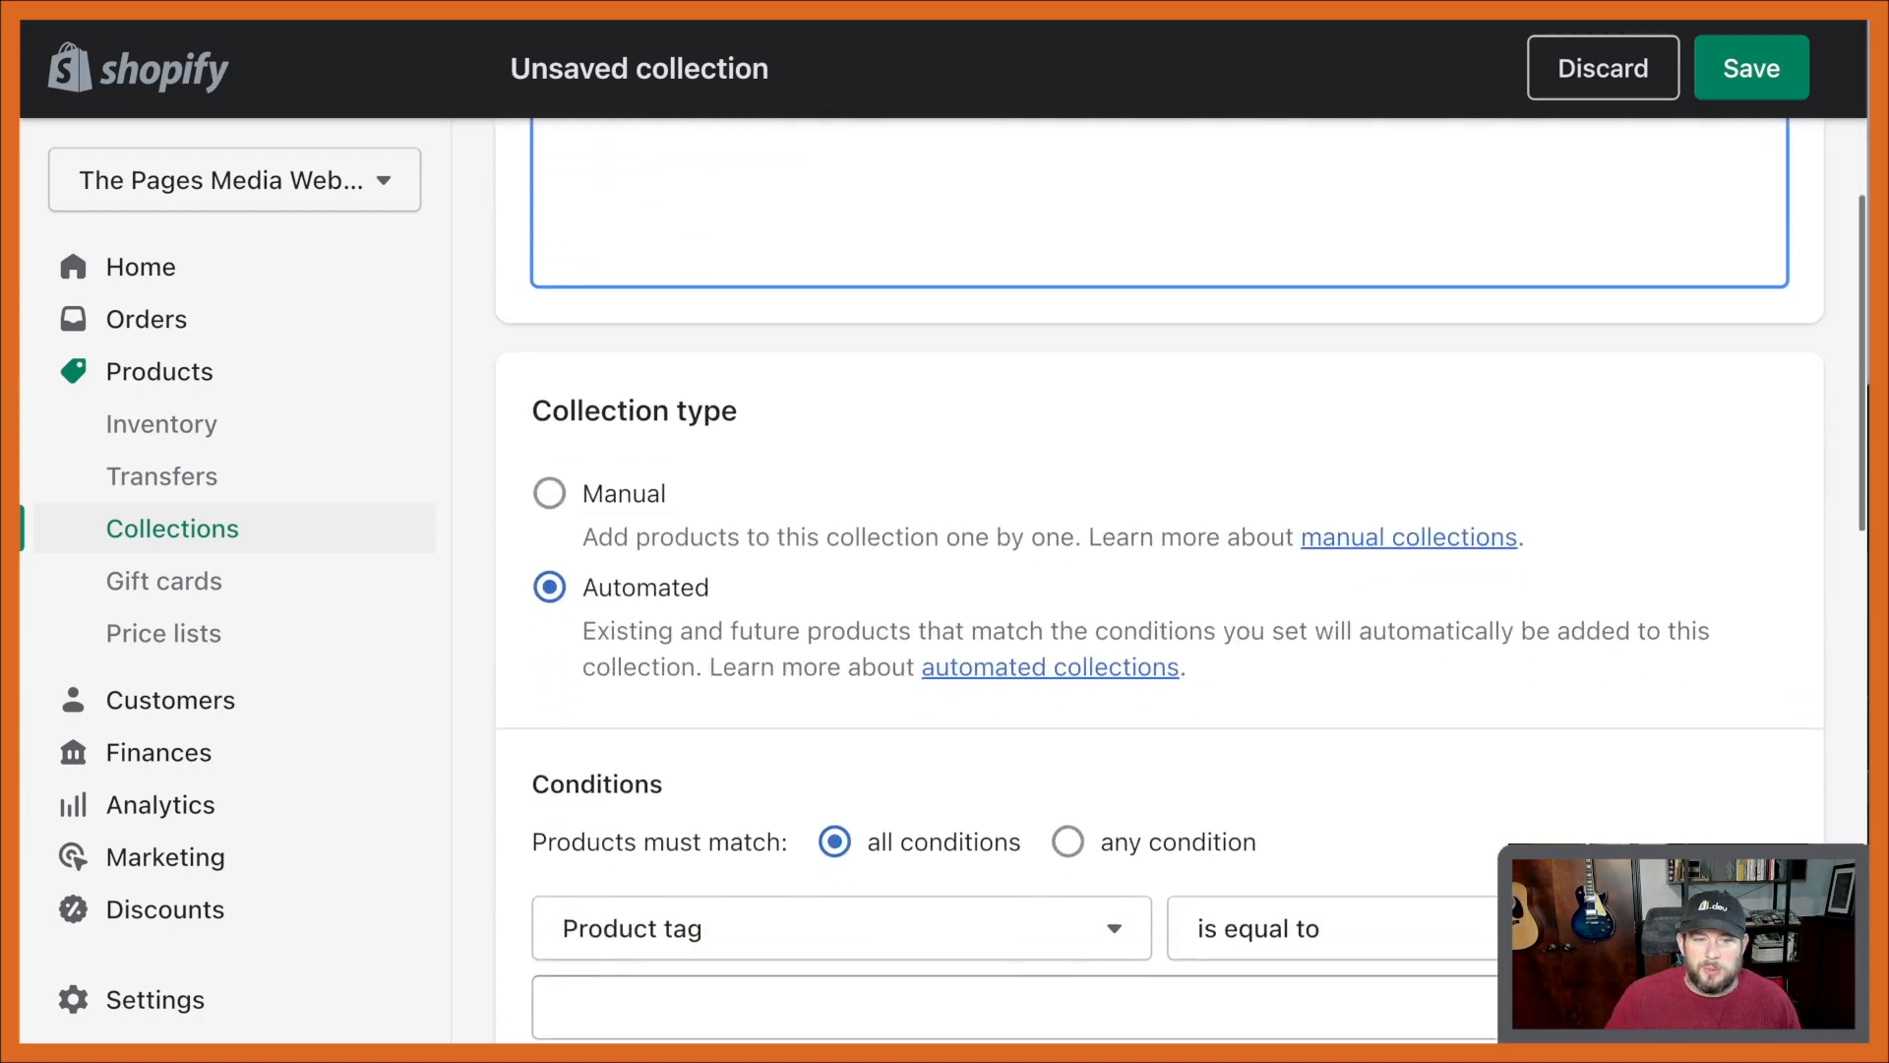
Set the condition to Collections Metafield is equal to Black
scroll(down, 3)
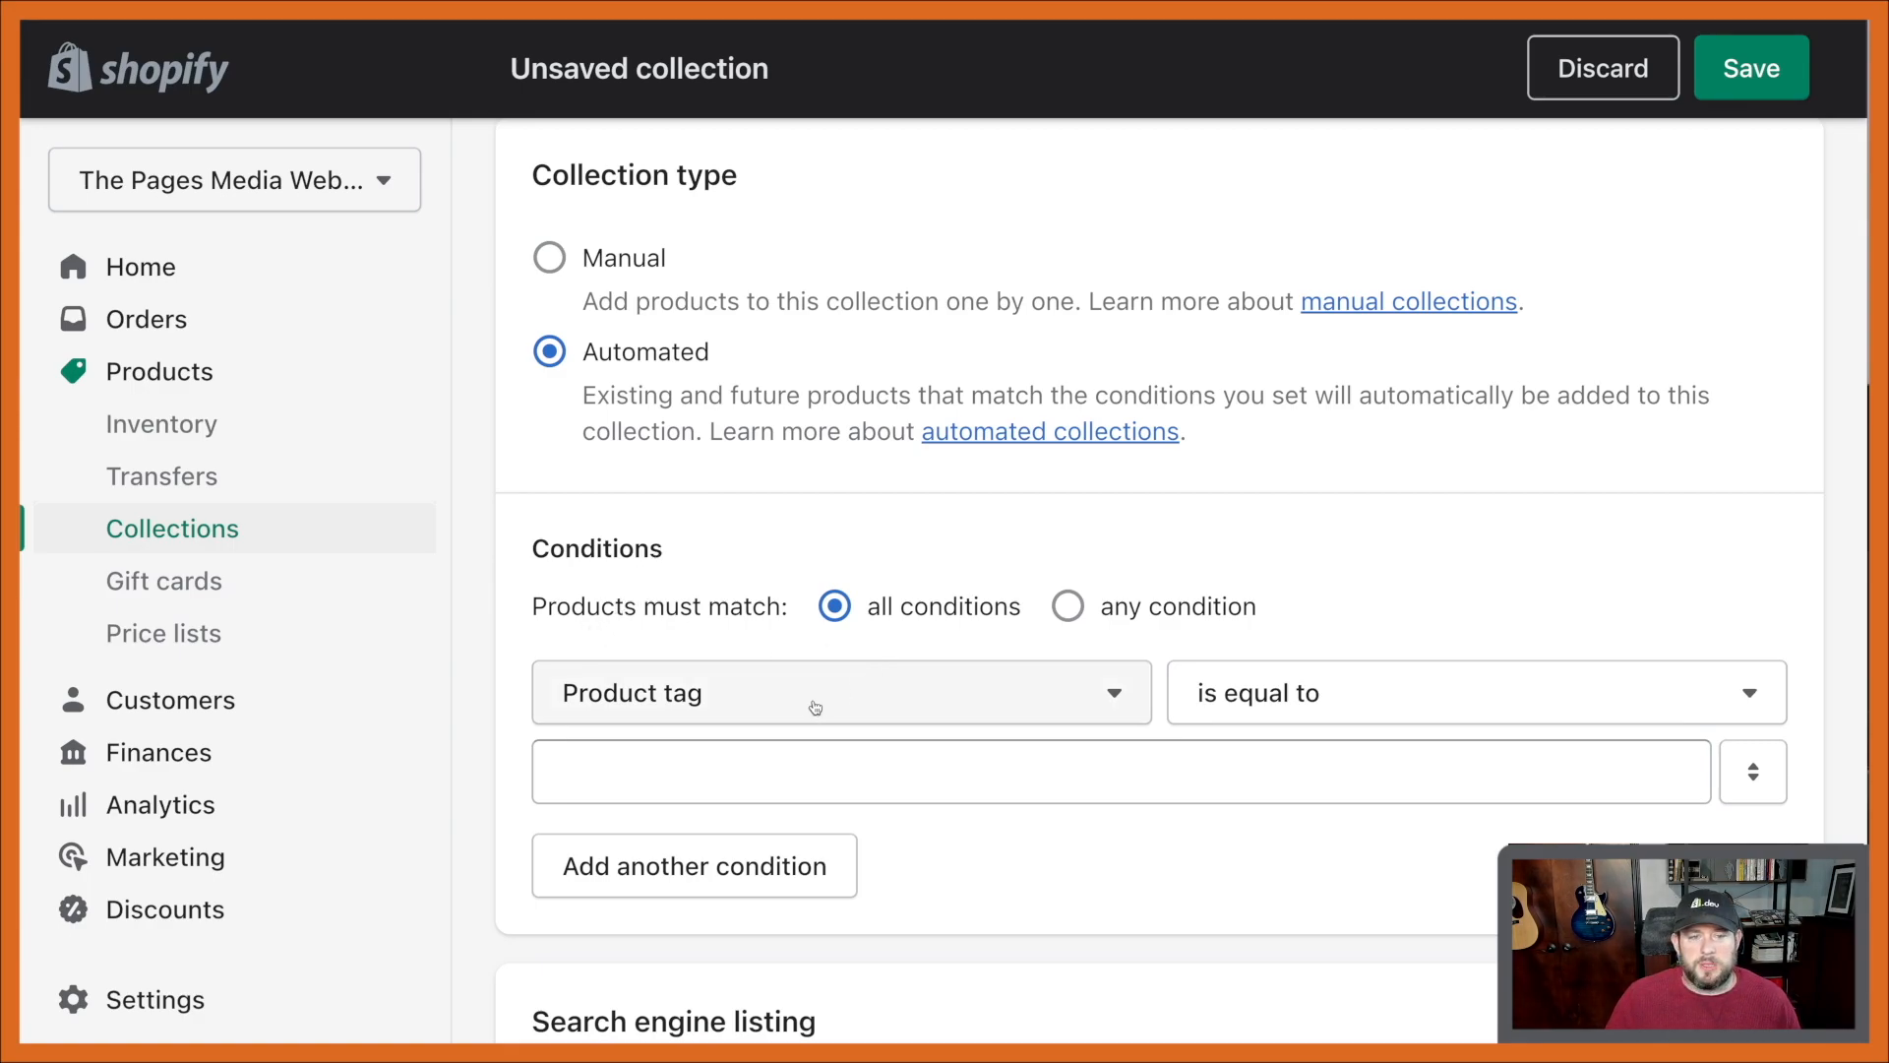
click(814, 691)
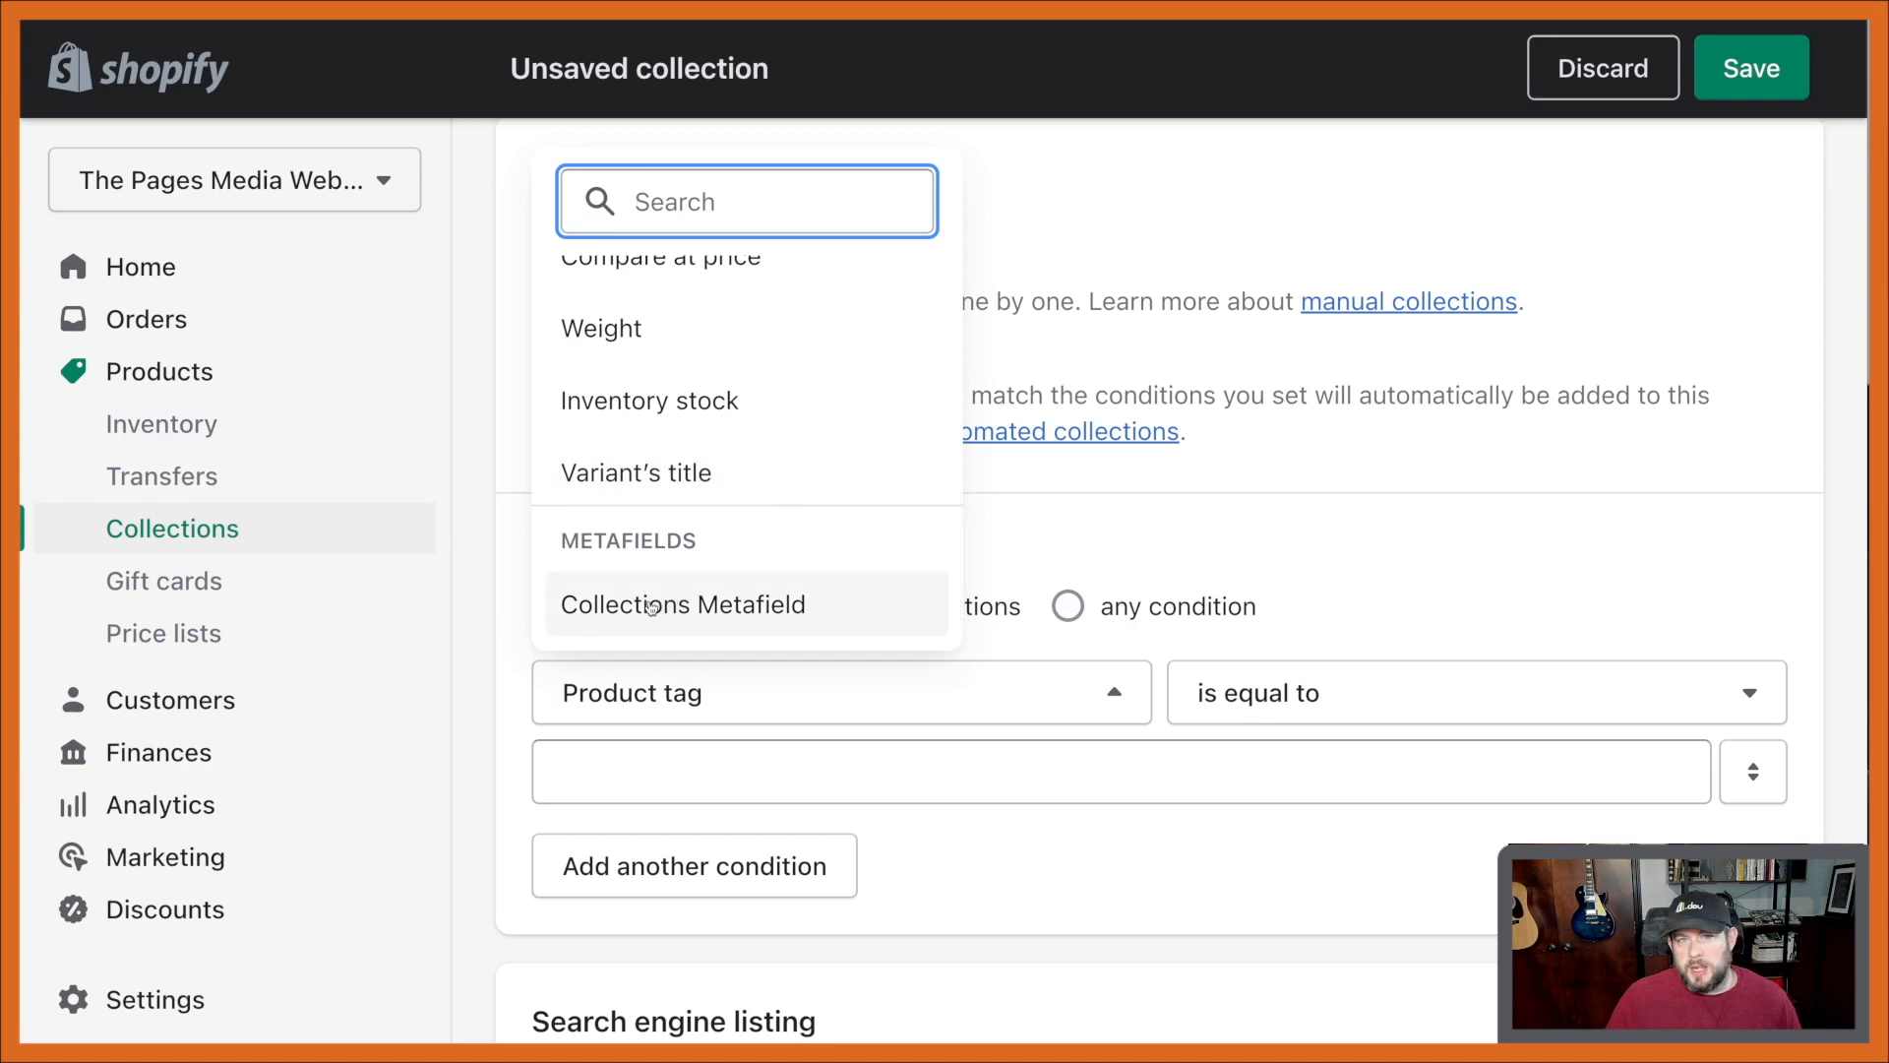
mouse_move(645, 573)
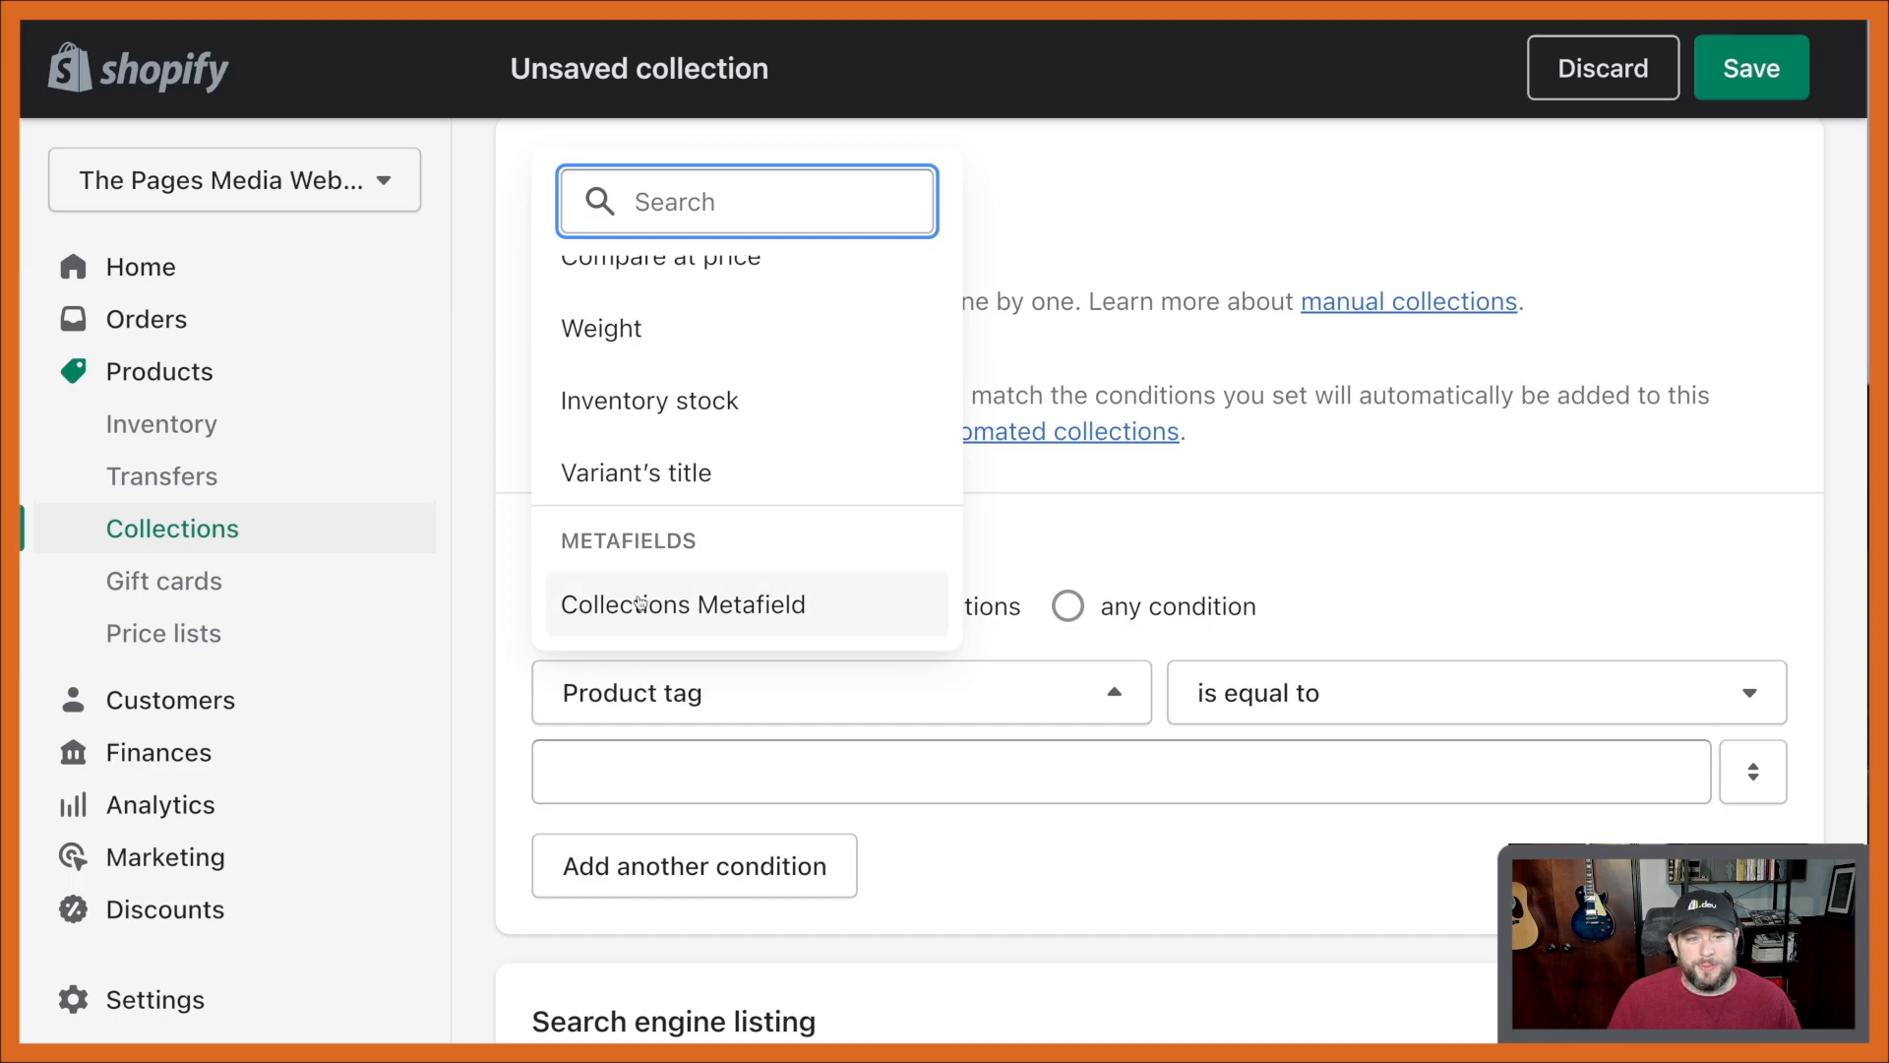
click(683, 604)
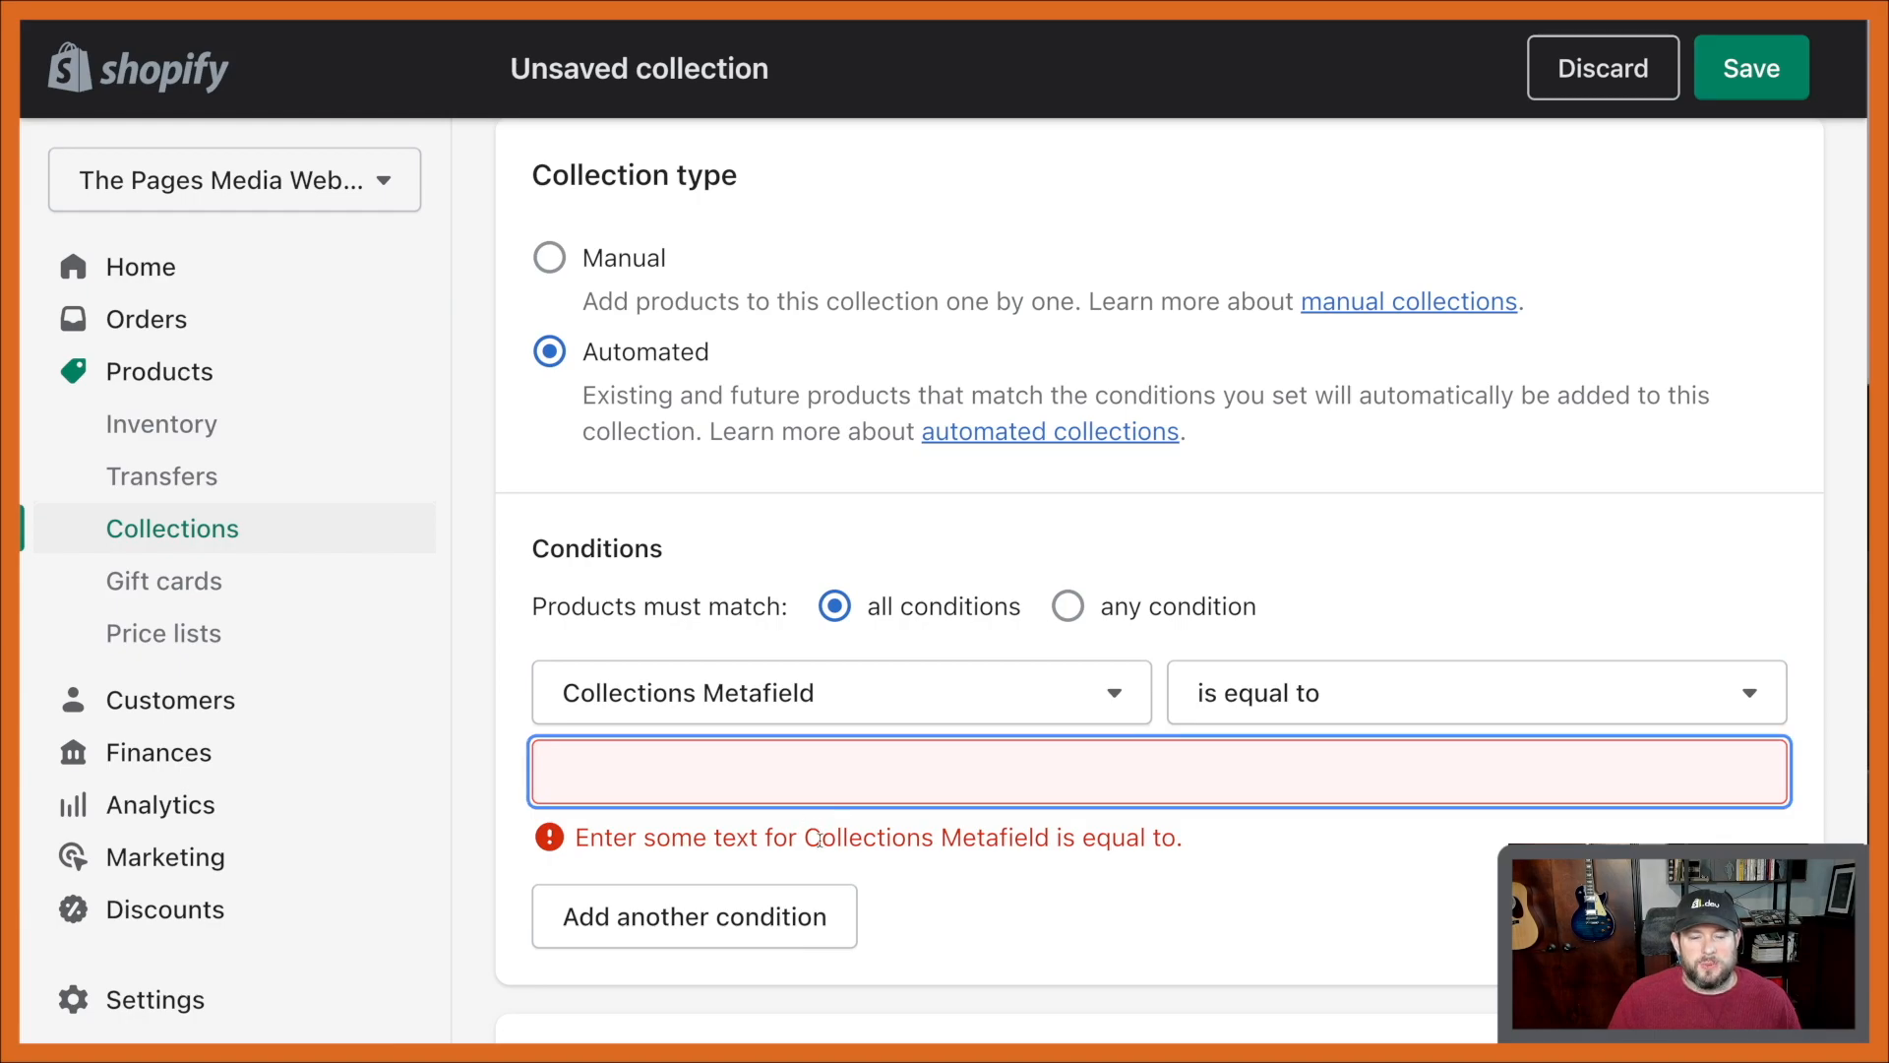
text(Black)
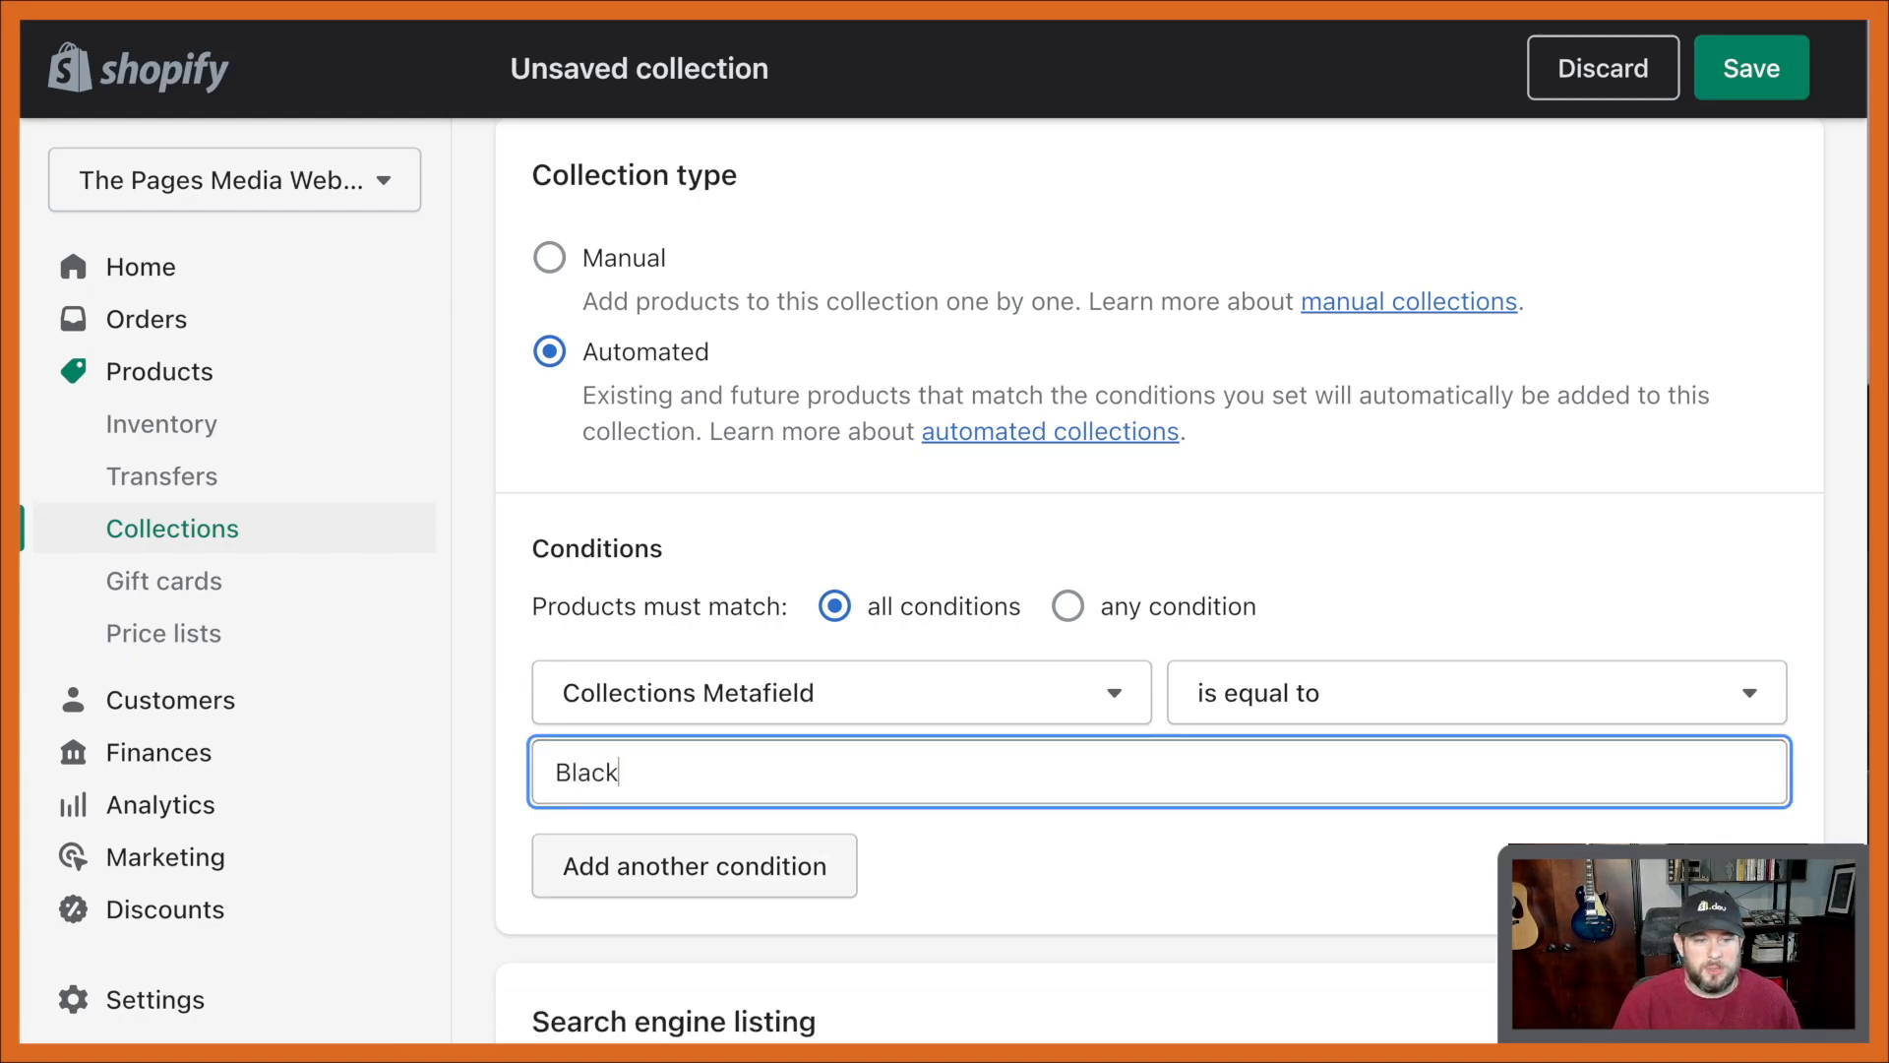
scroll(down, 3)
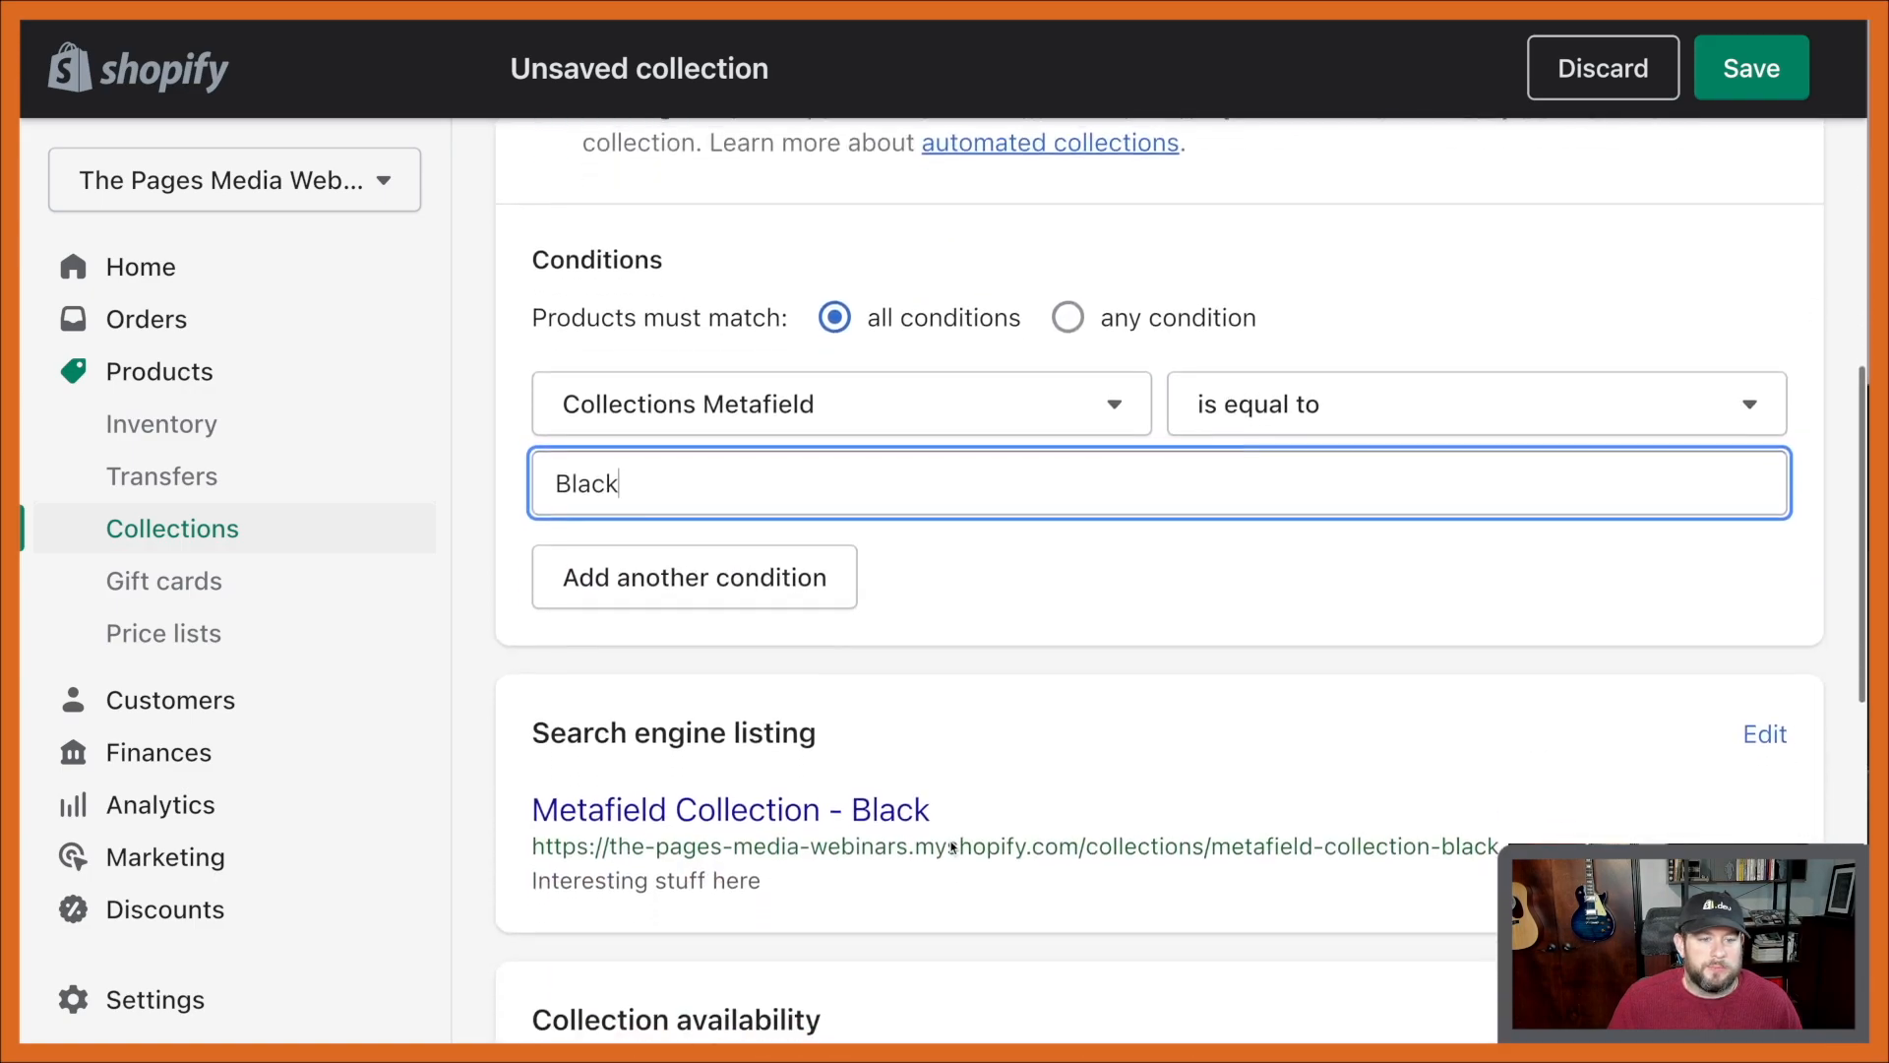
scroll(up, 3)
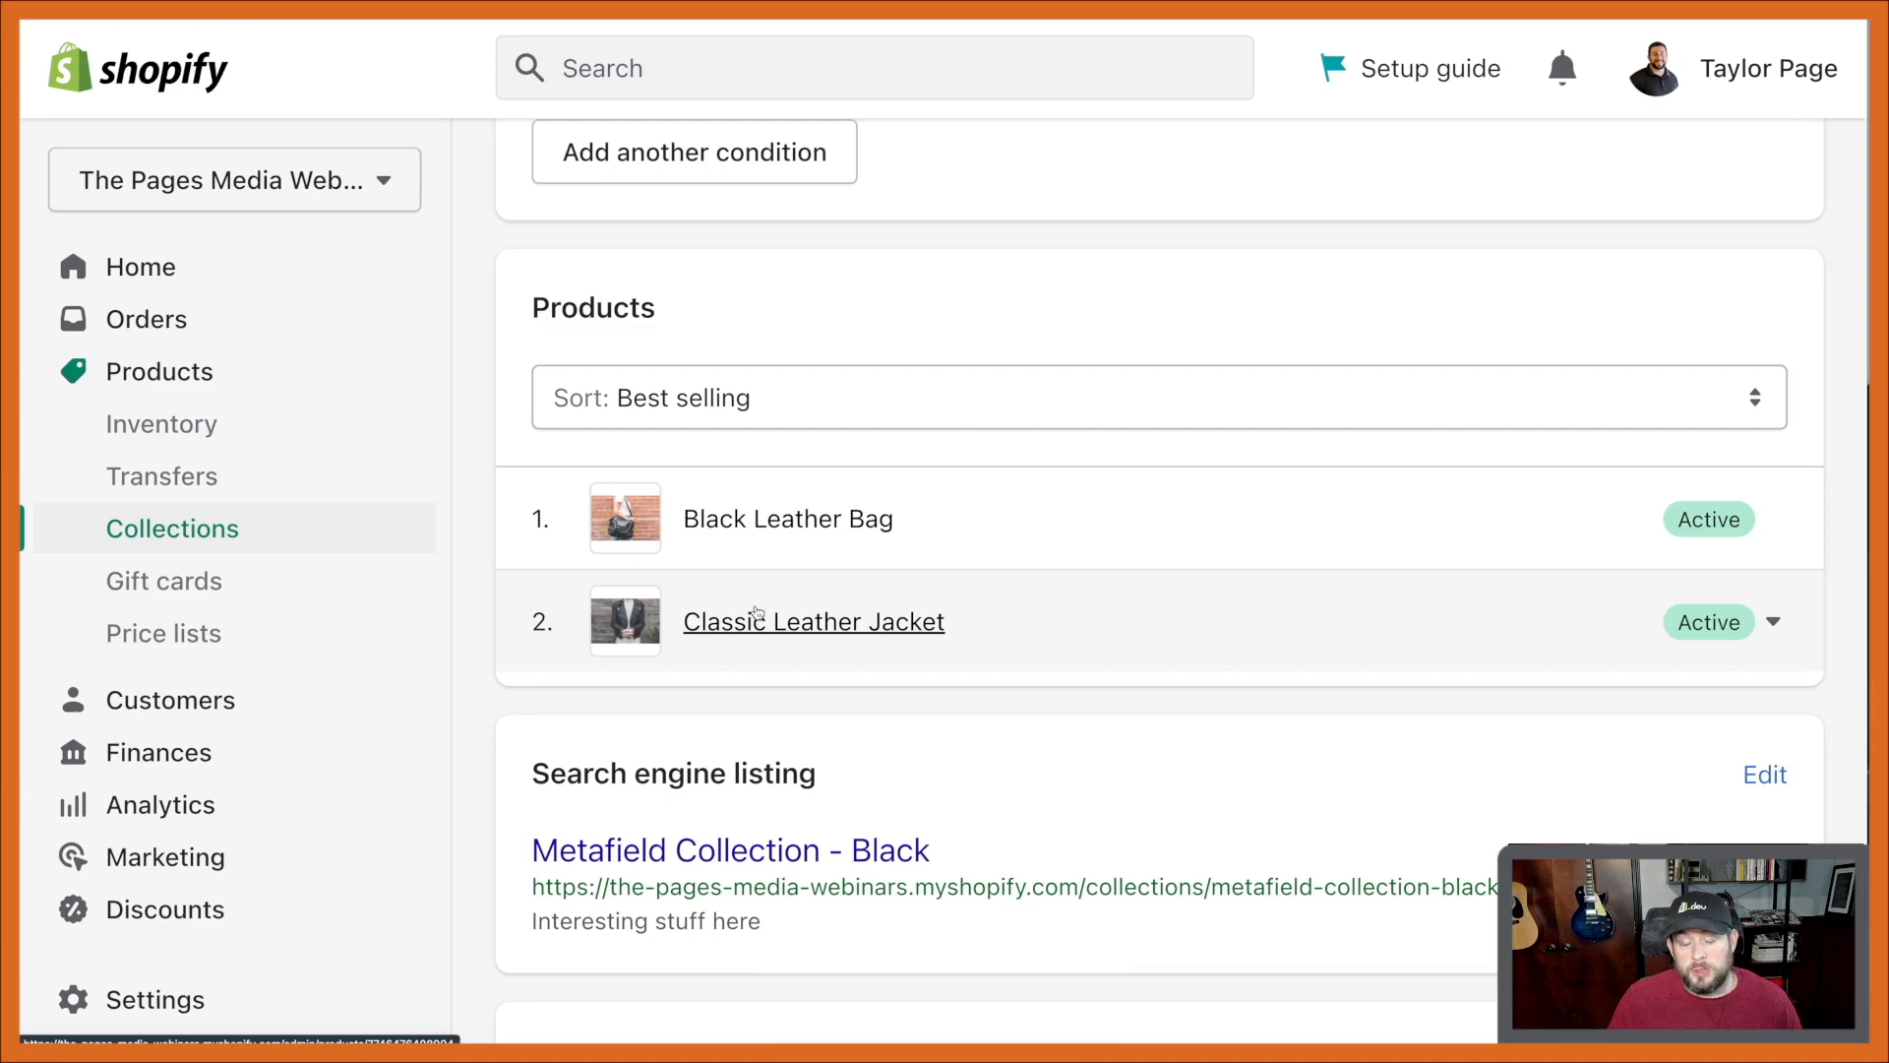
mouse_move(769, 551)
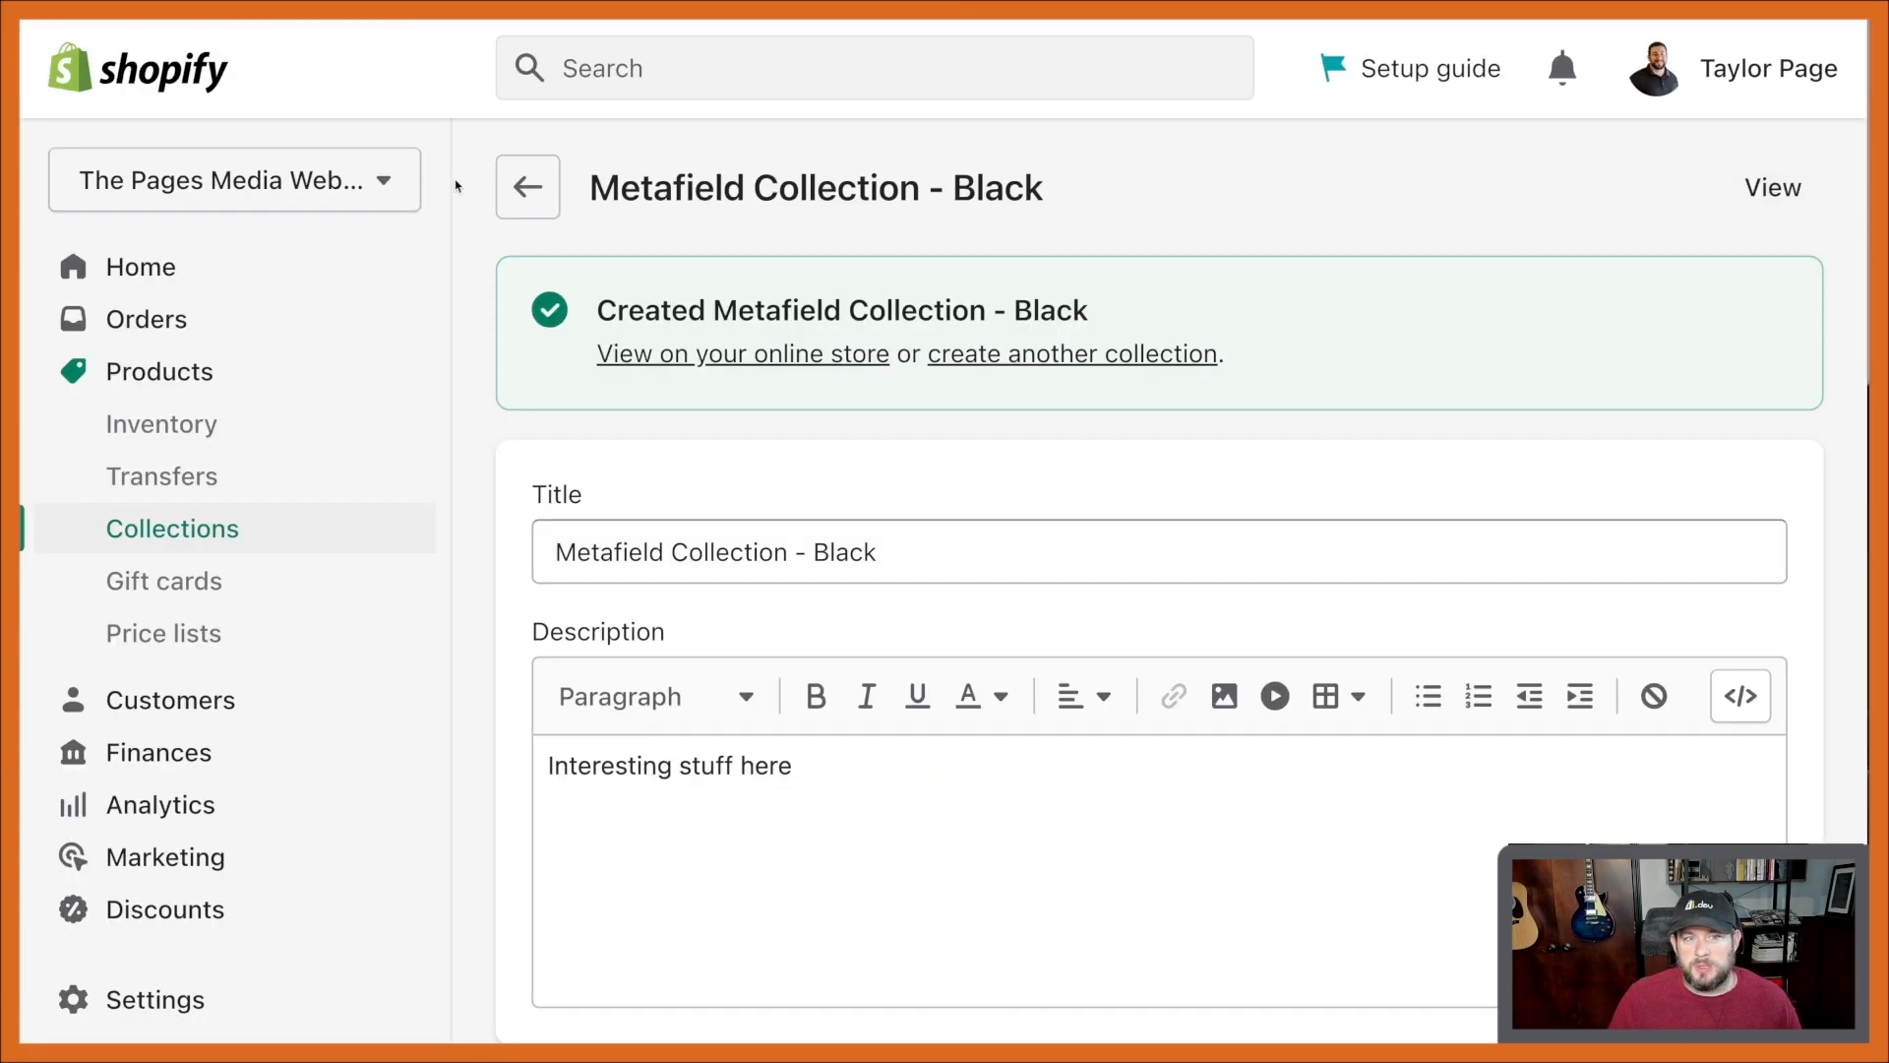
Create 'Metafield Collection - Blue' with condition Collections Metafield is equal to Blue, and save
click(527, 187)
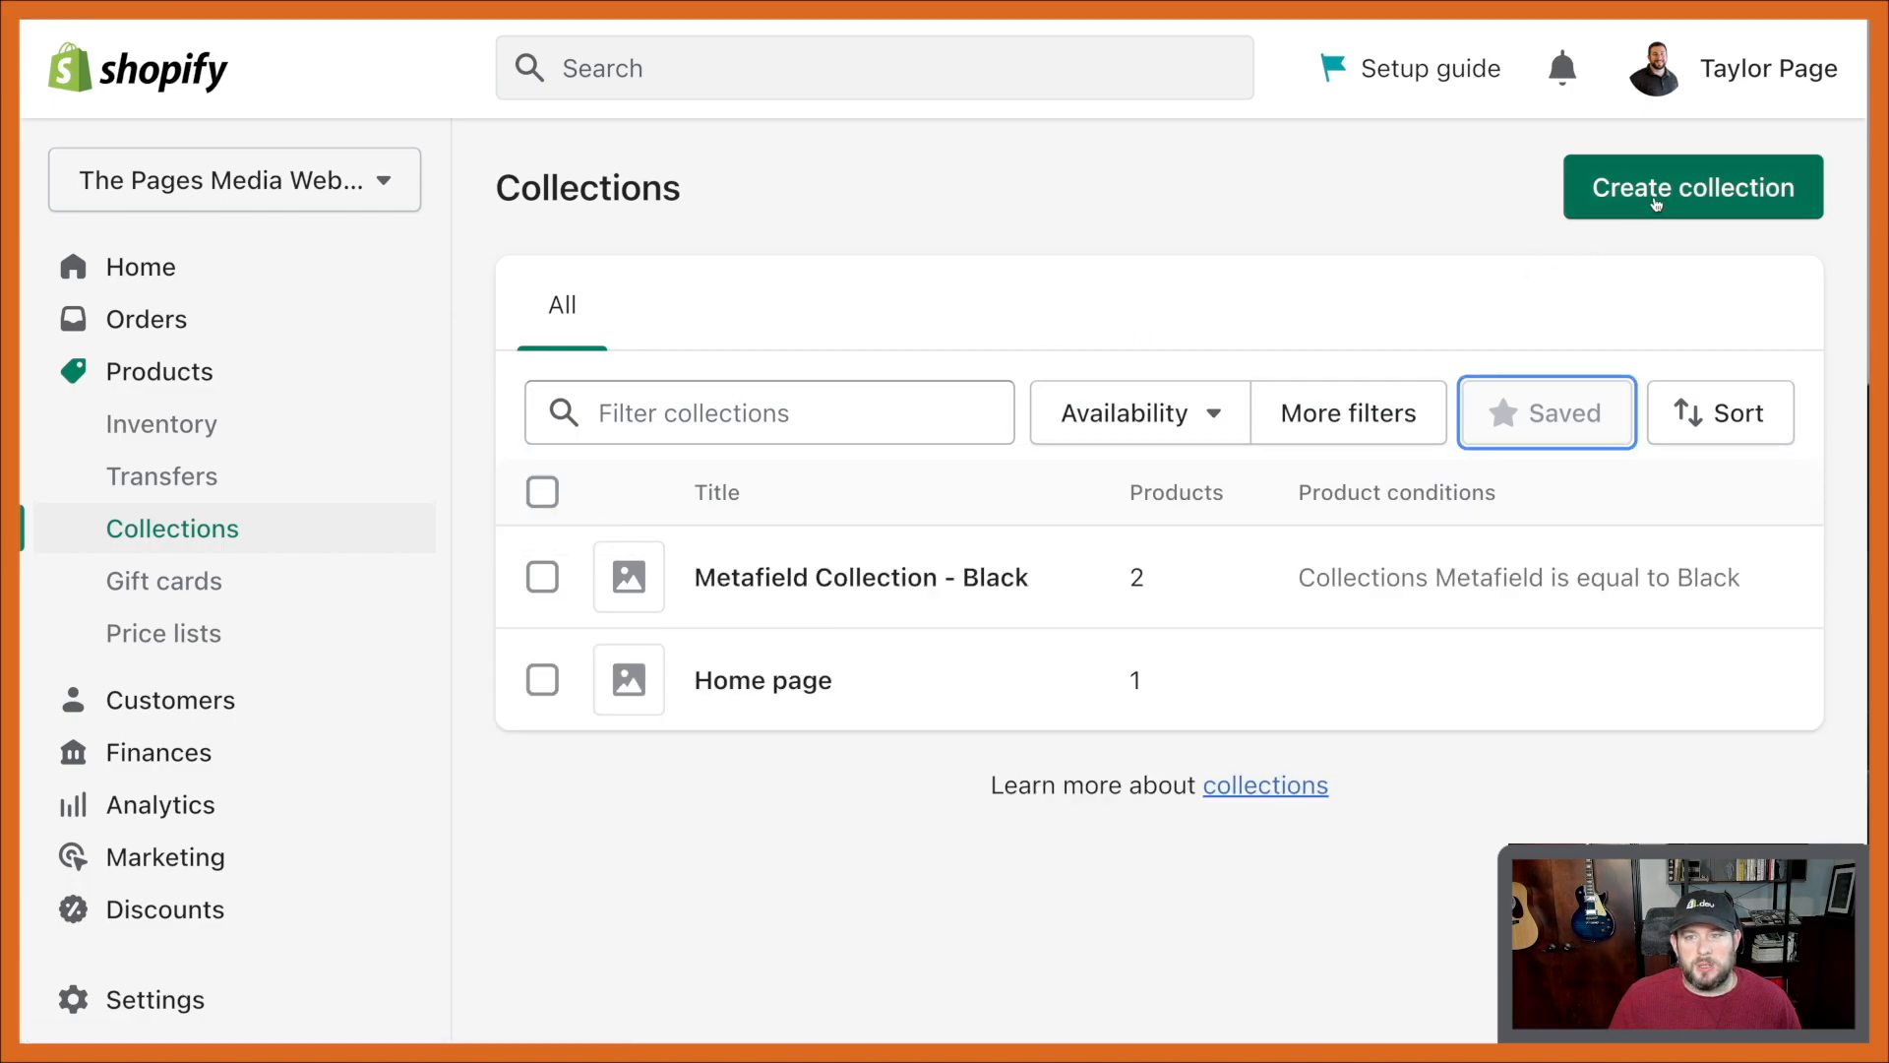
click(1691, 187)
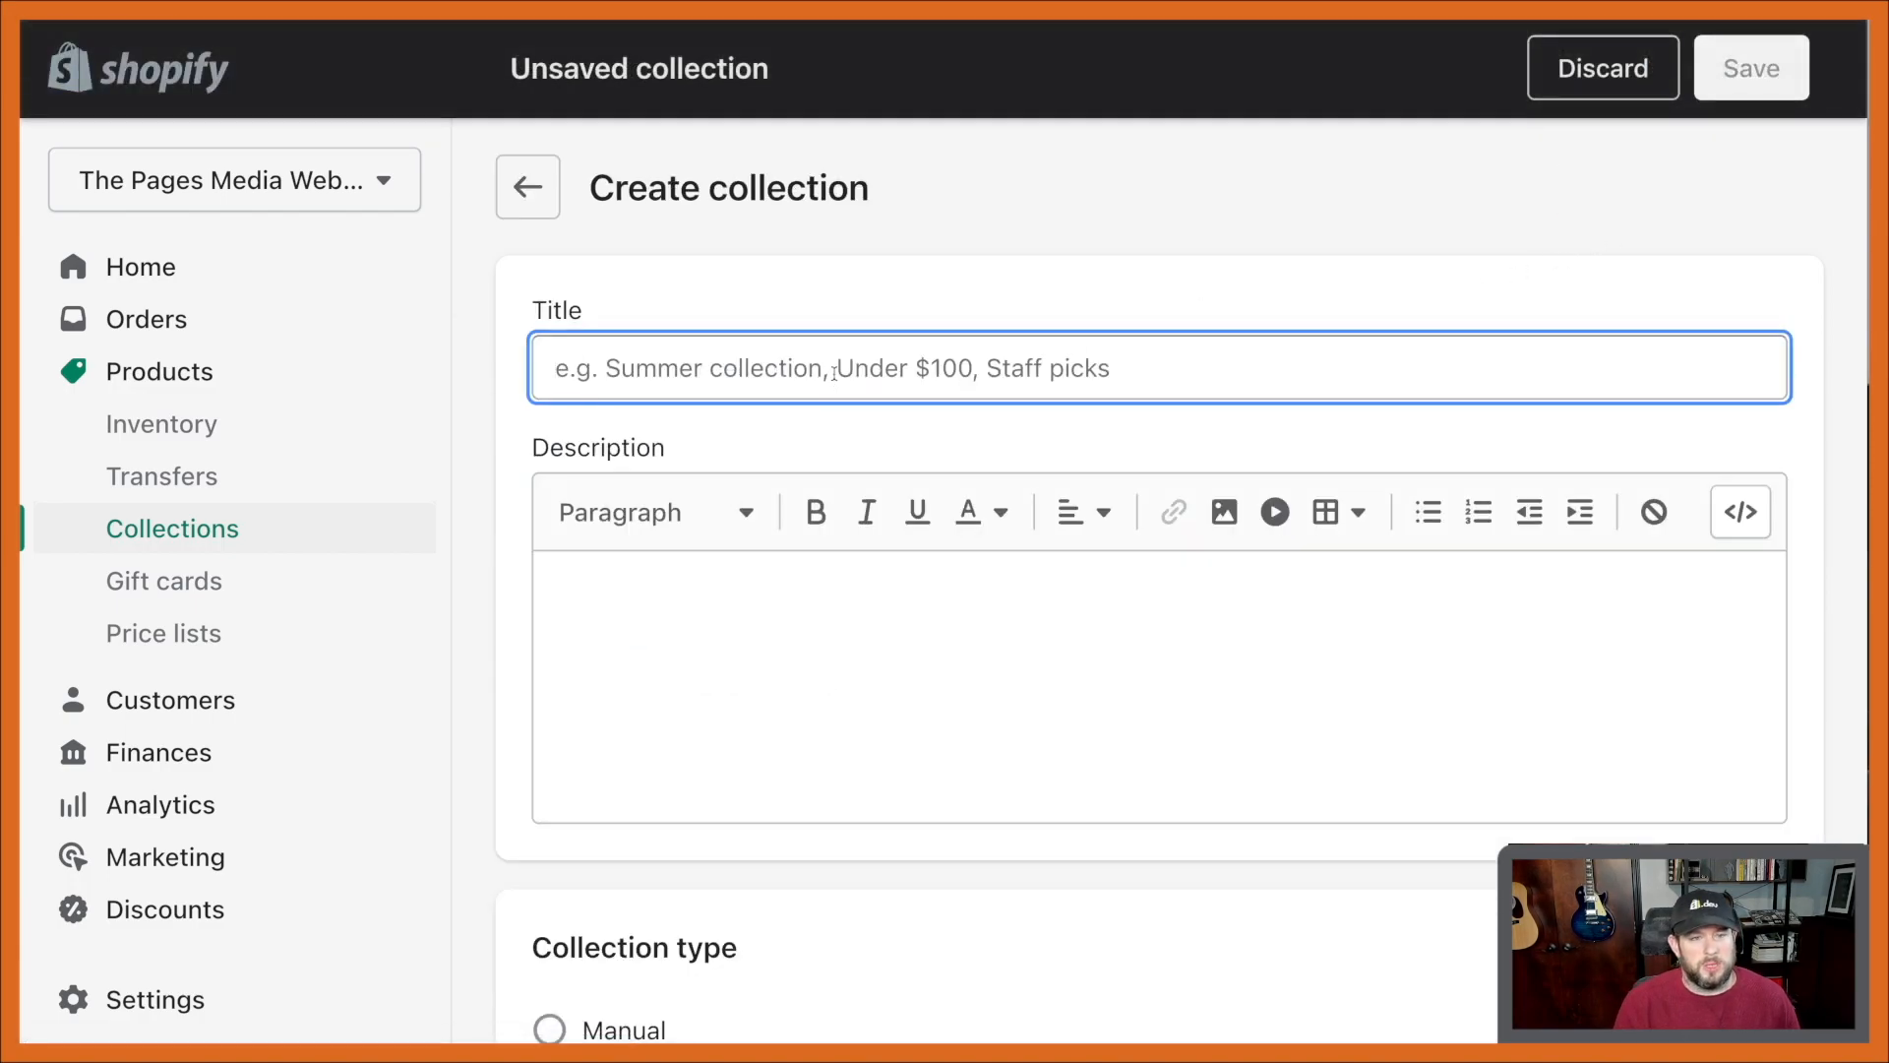
text(Metafield Collection)
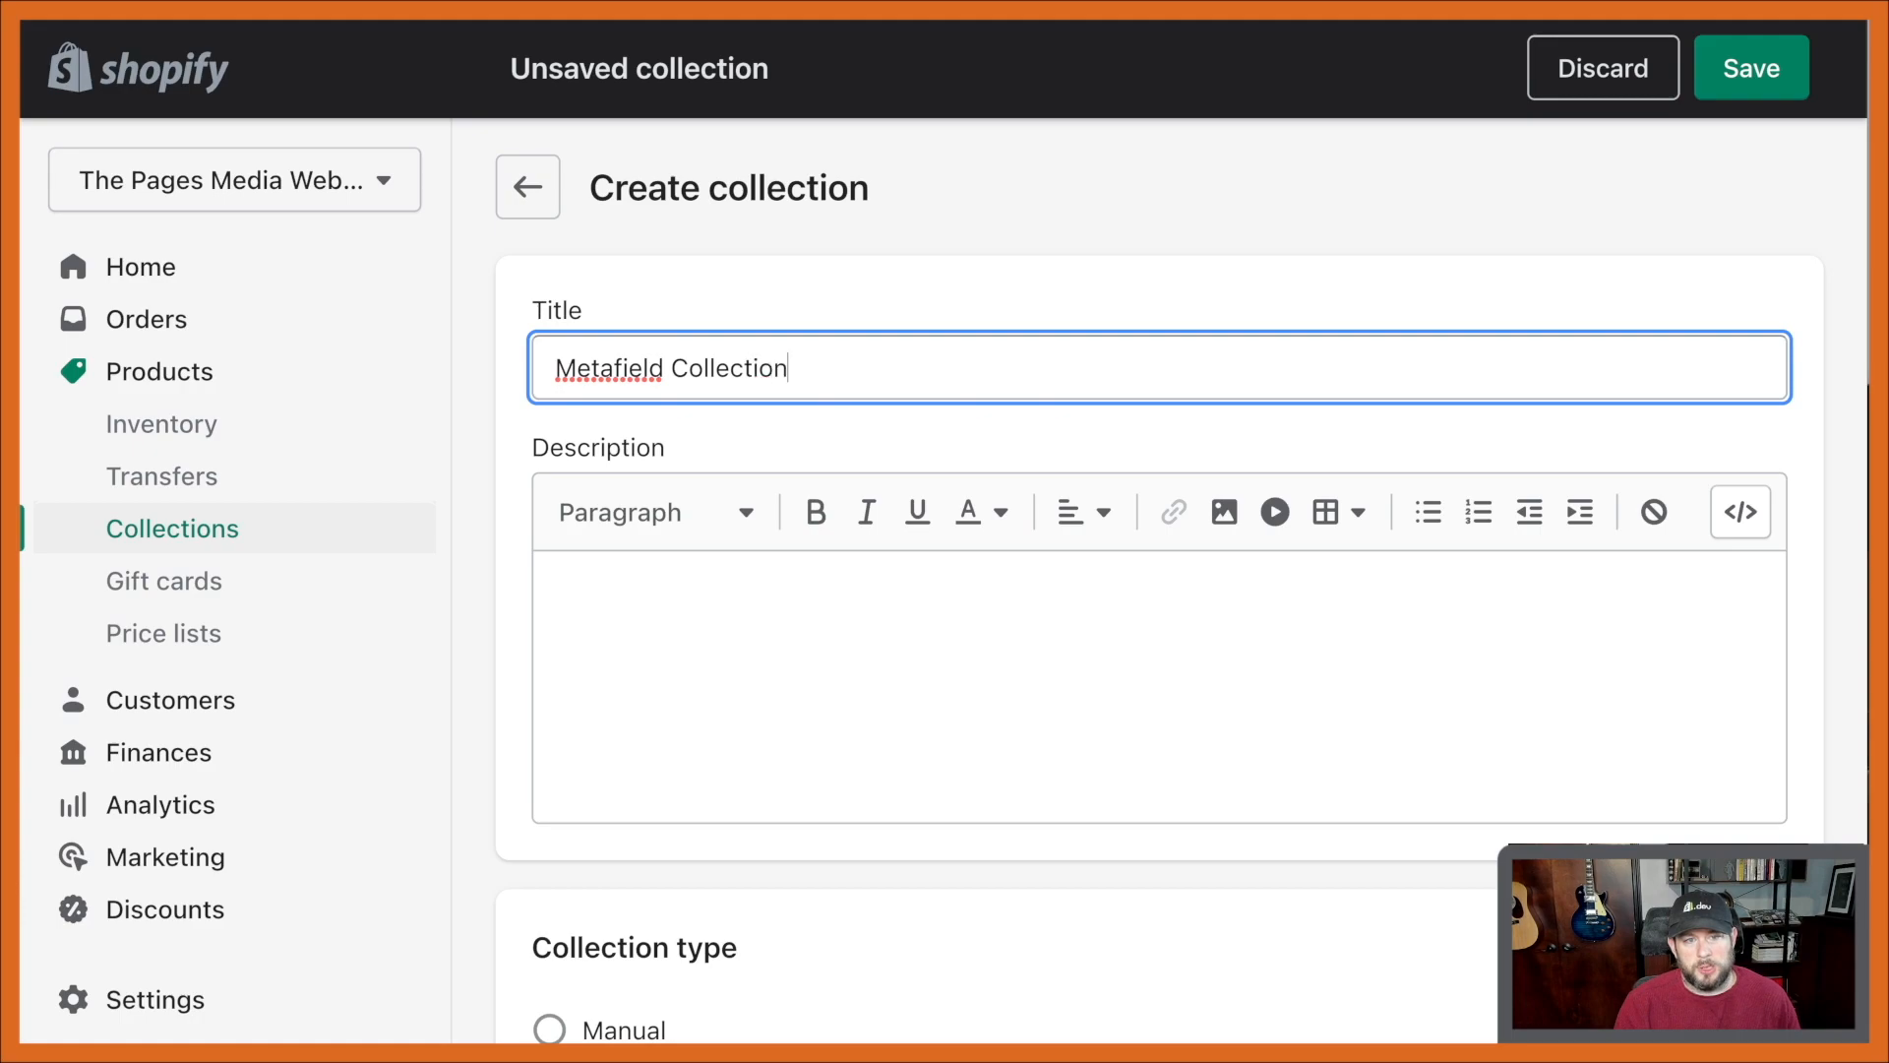
text(- Blue)
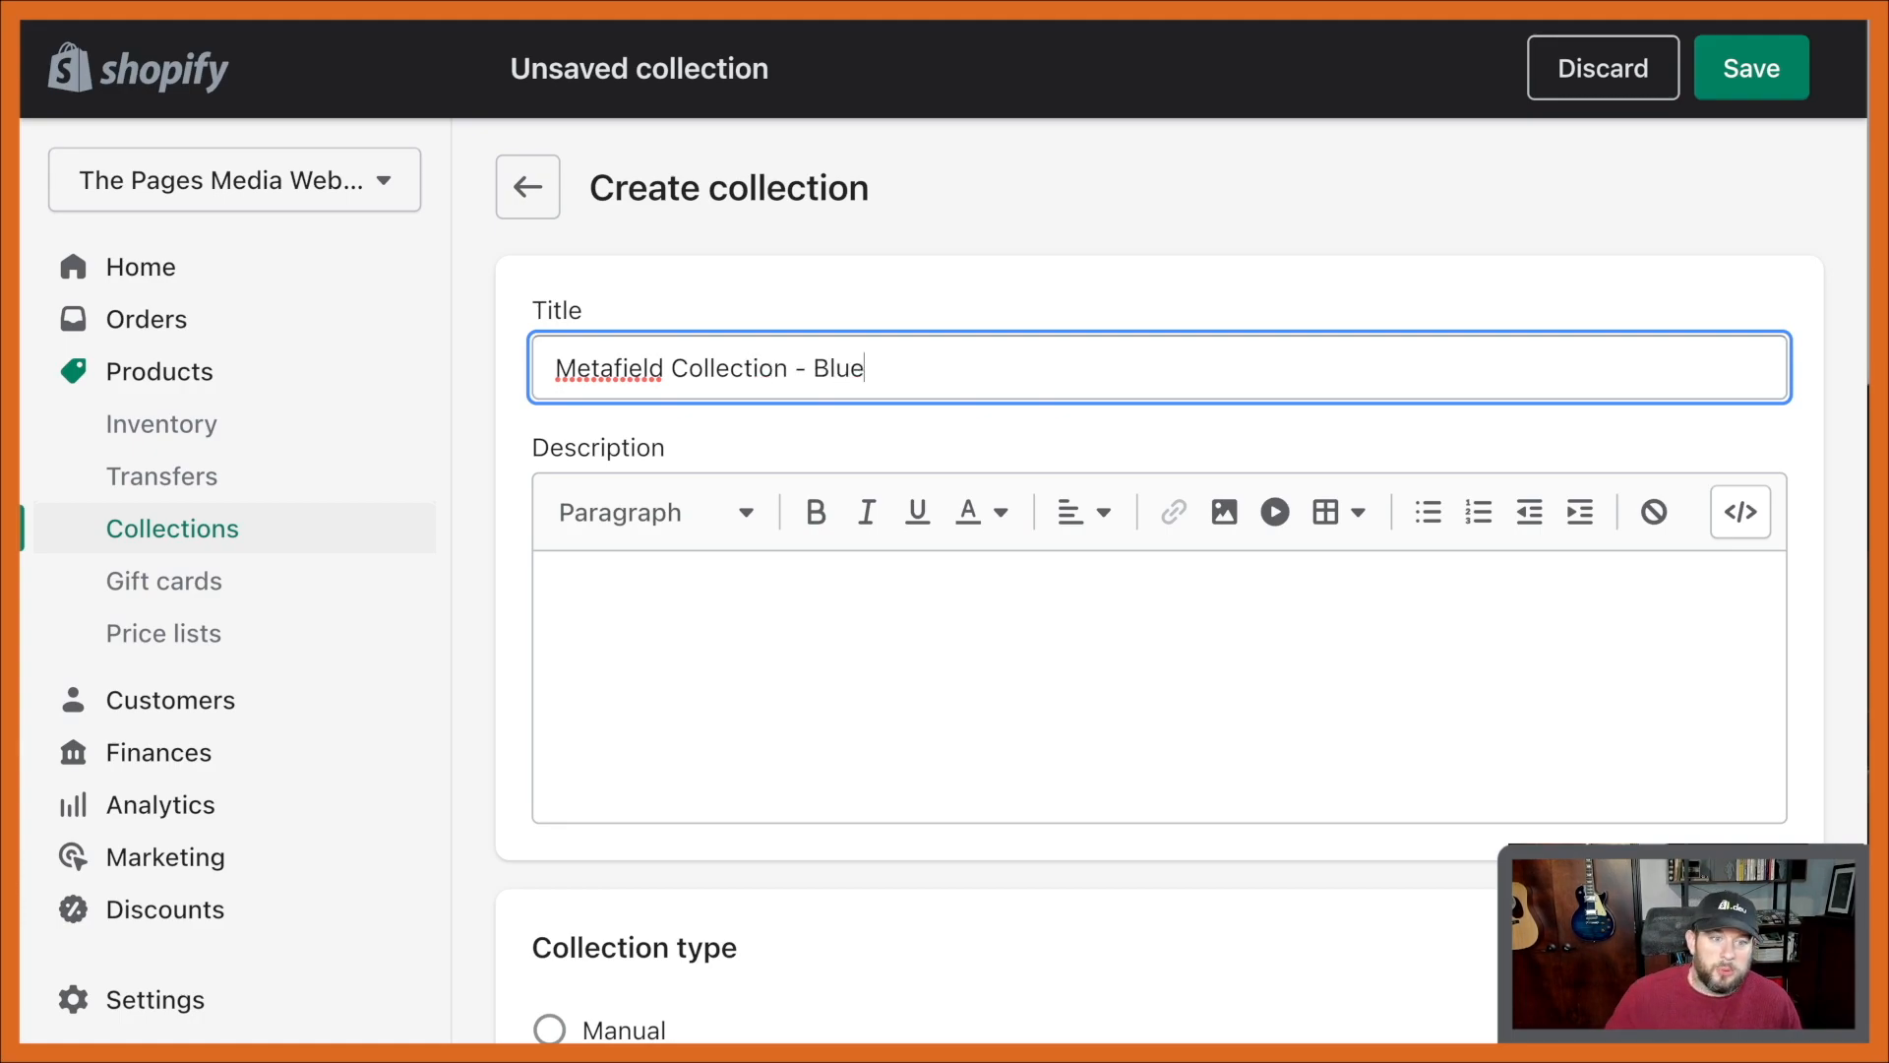
text(blue)
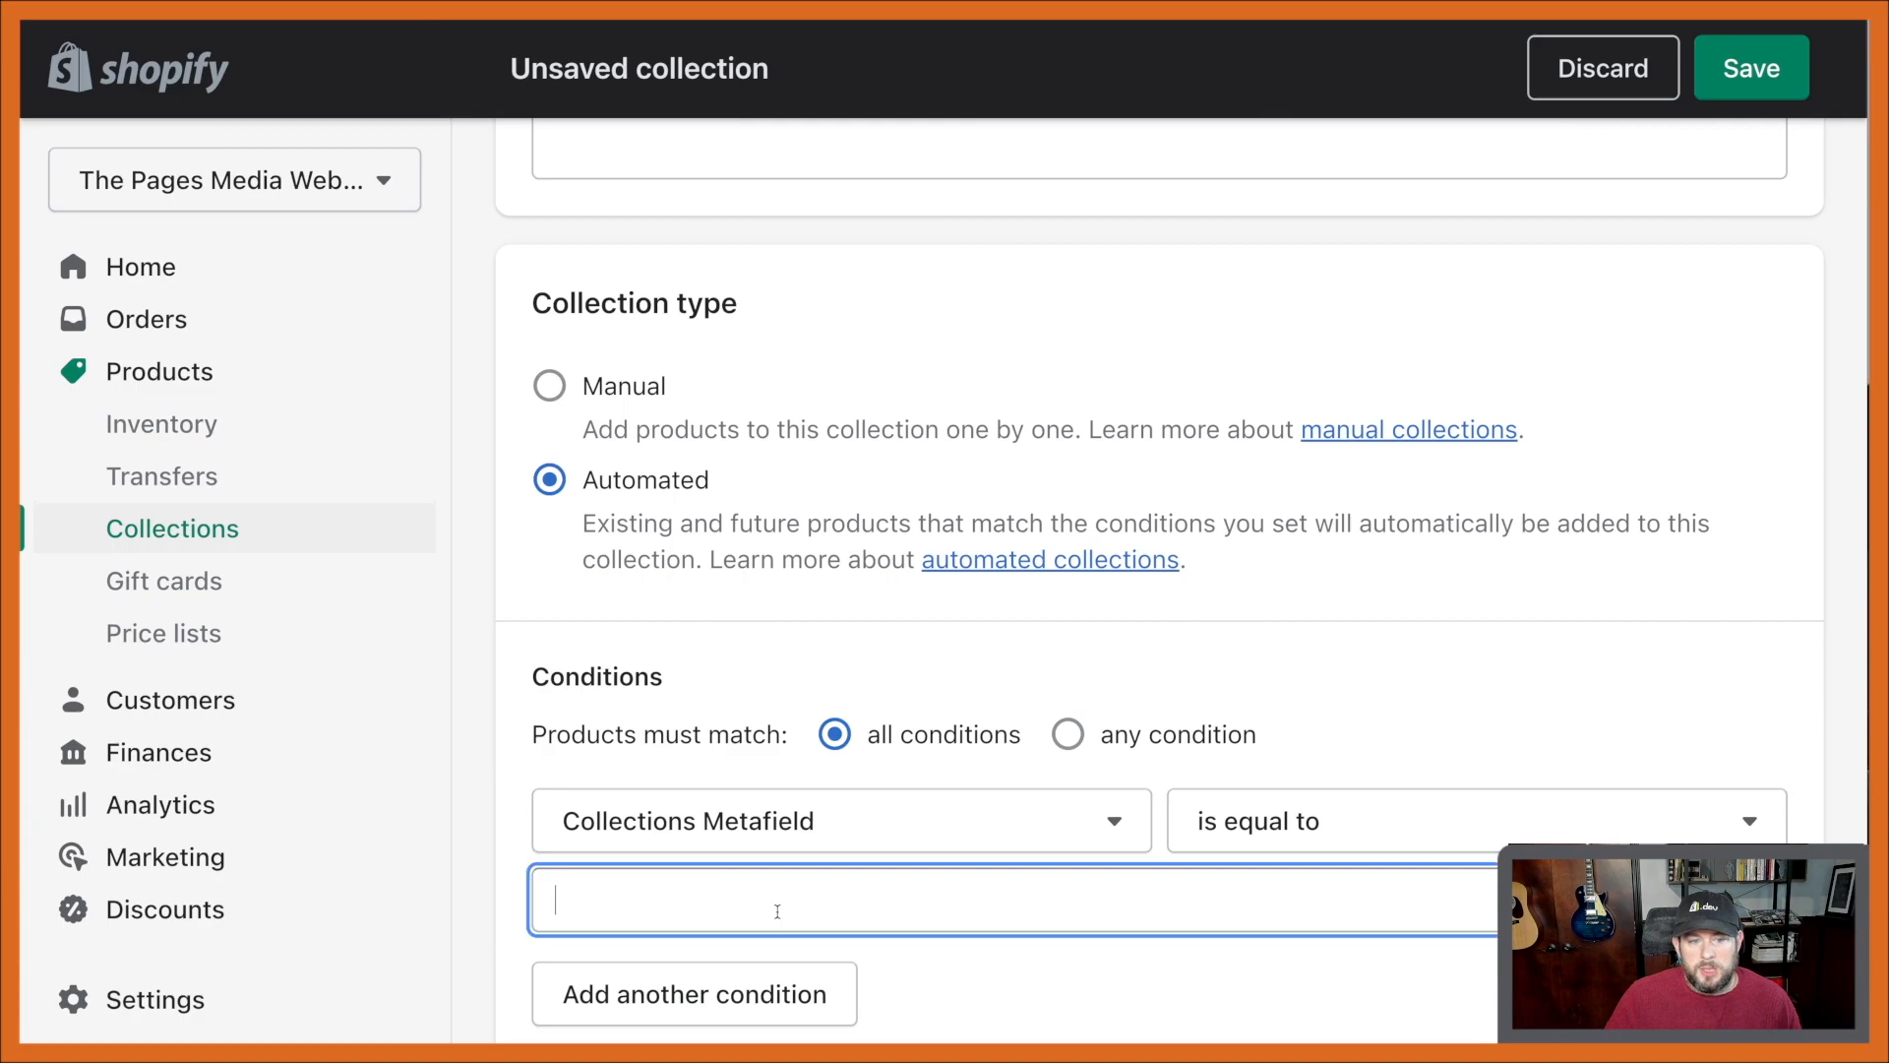
text(Blue)
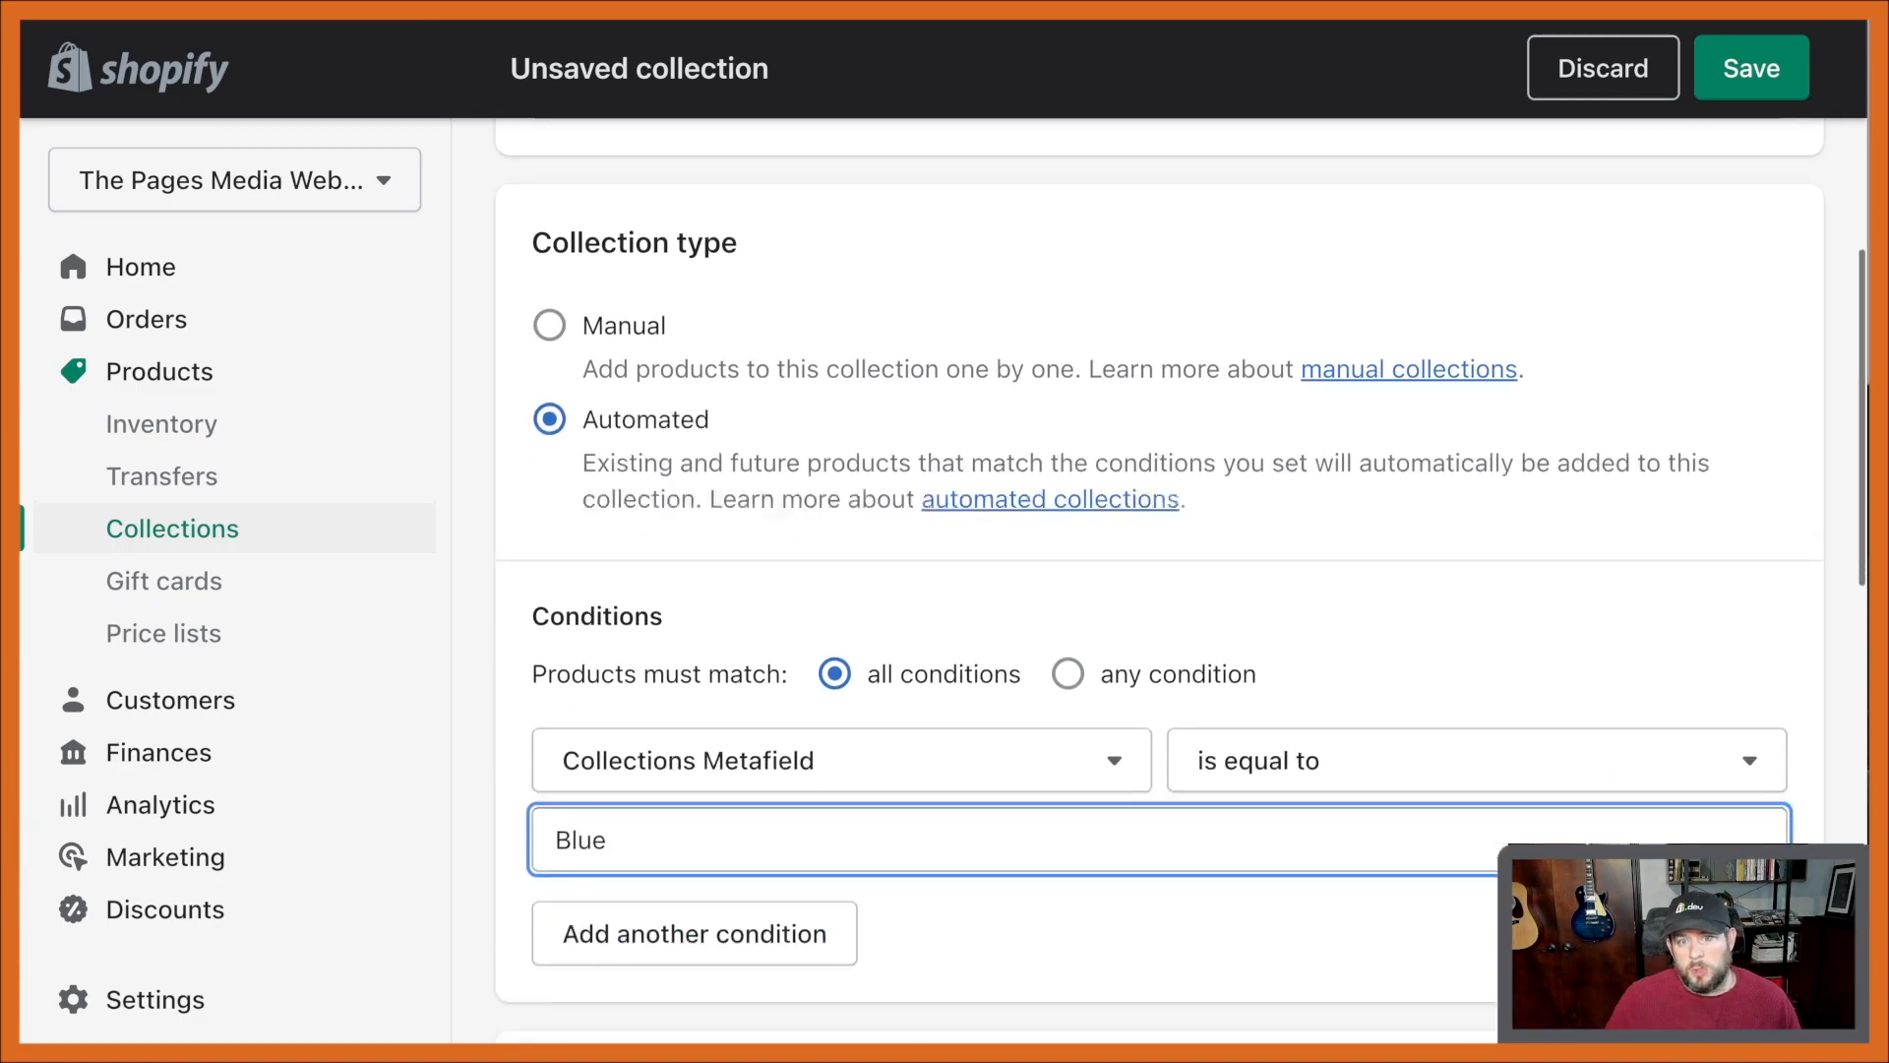
click(1749, 67)
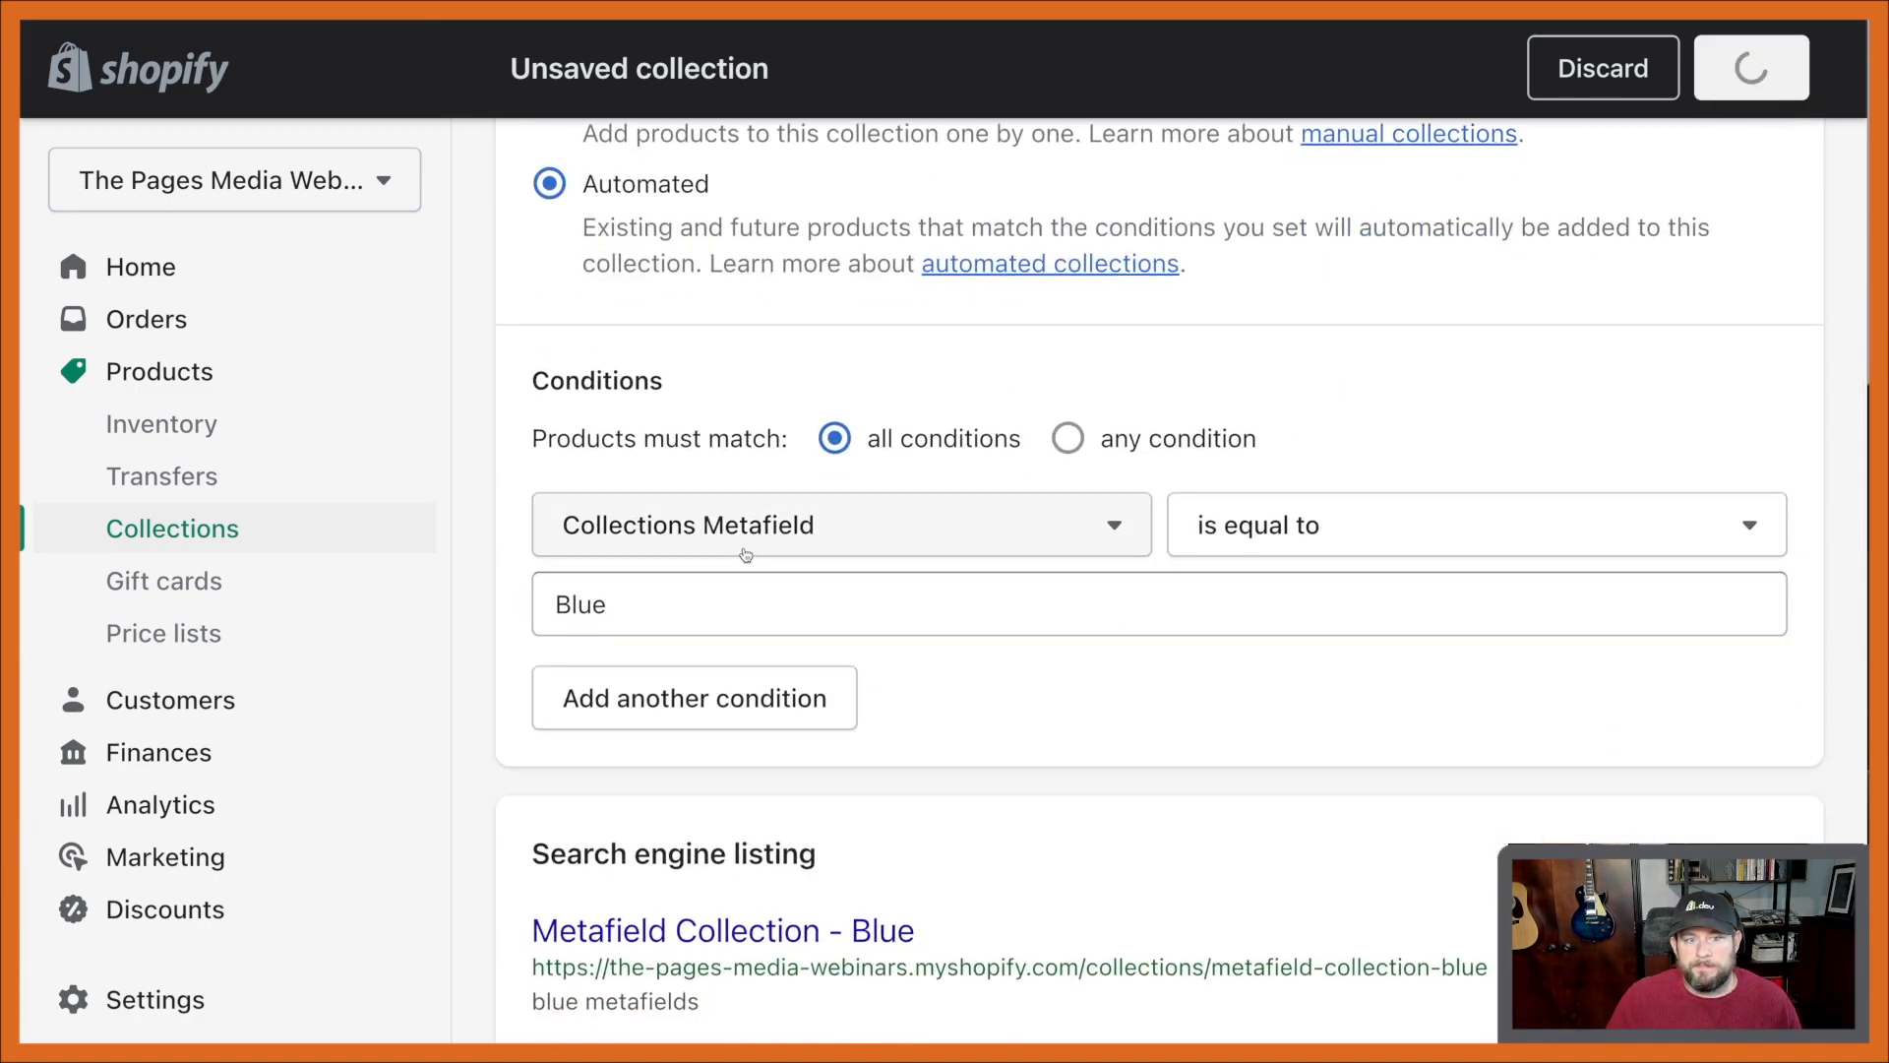
View the saved Blue collection on the online store from the success banner
click(1751, 67)
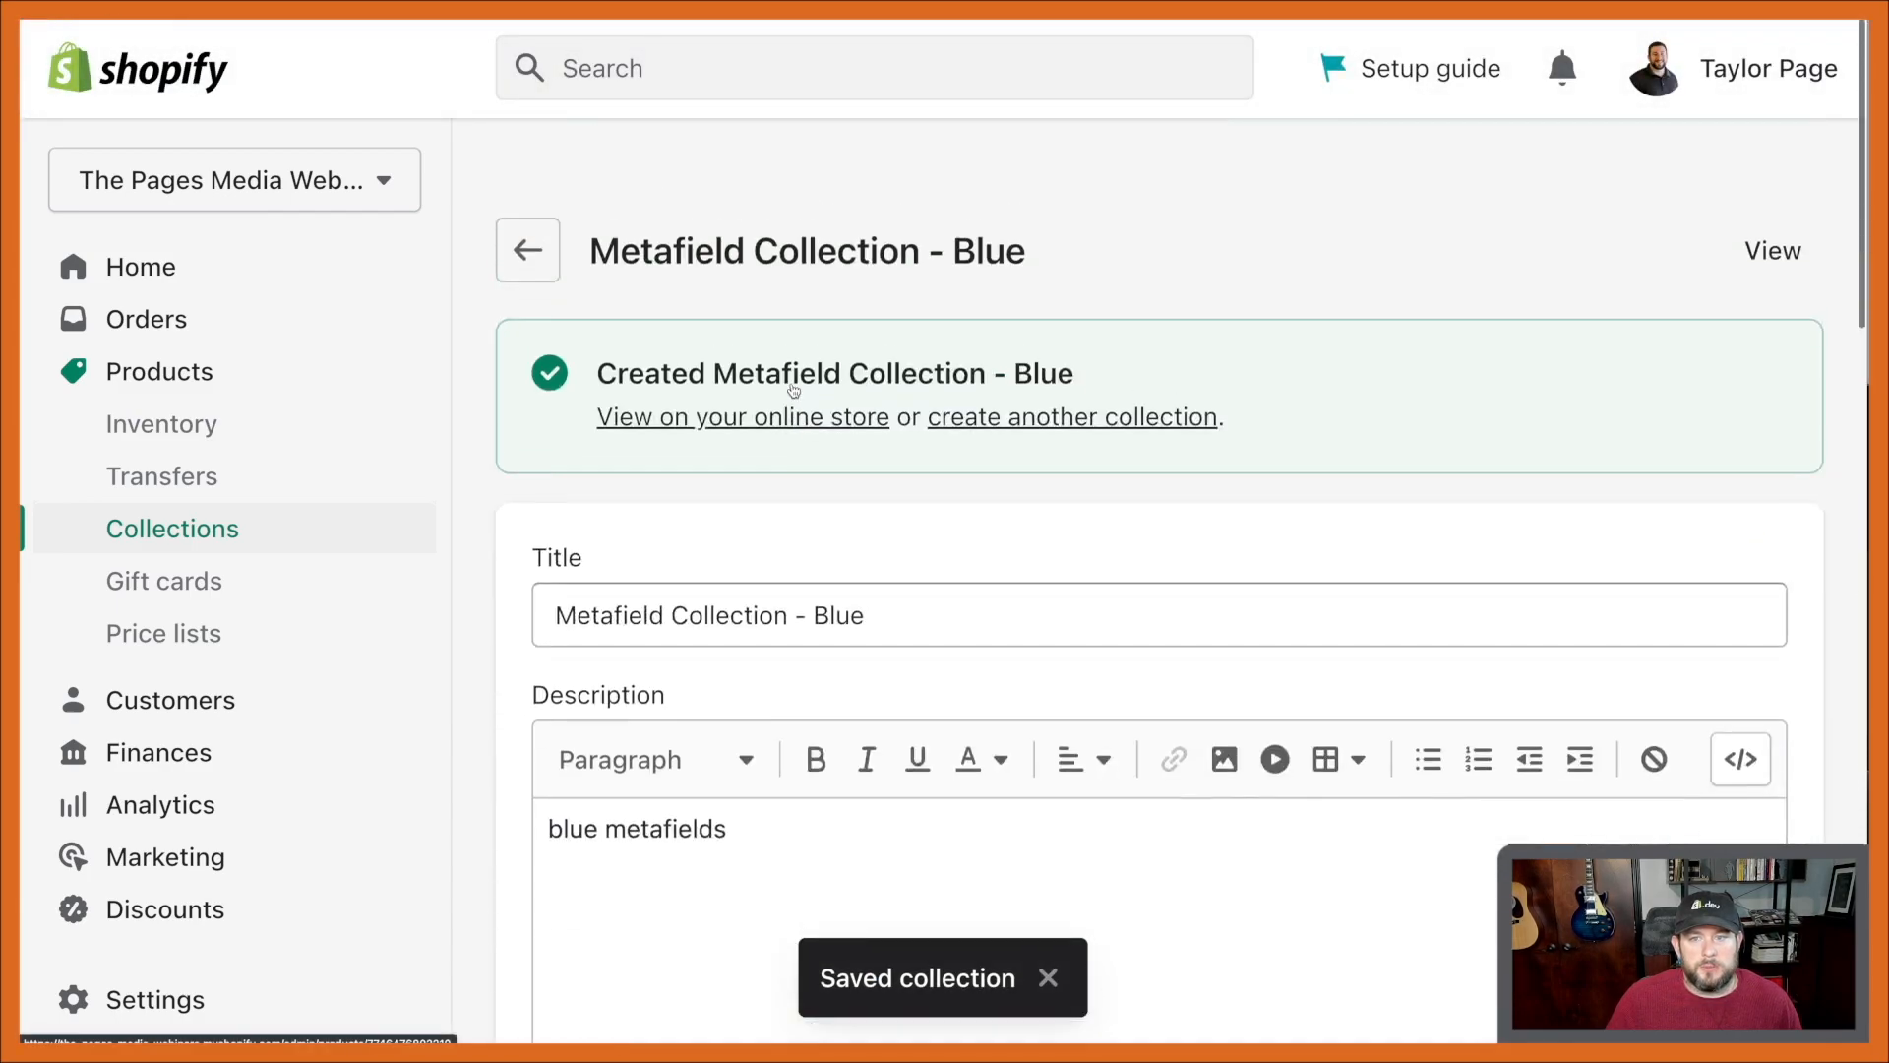
click(742, 415)
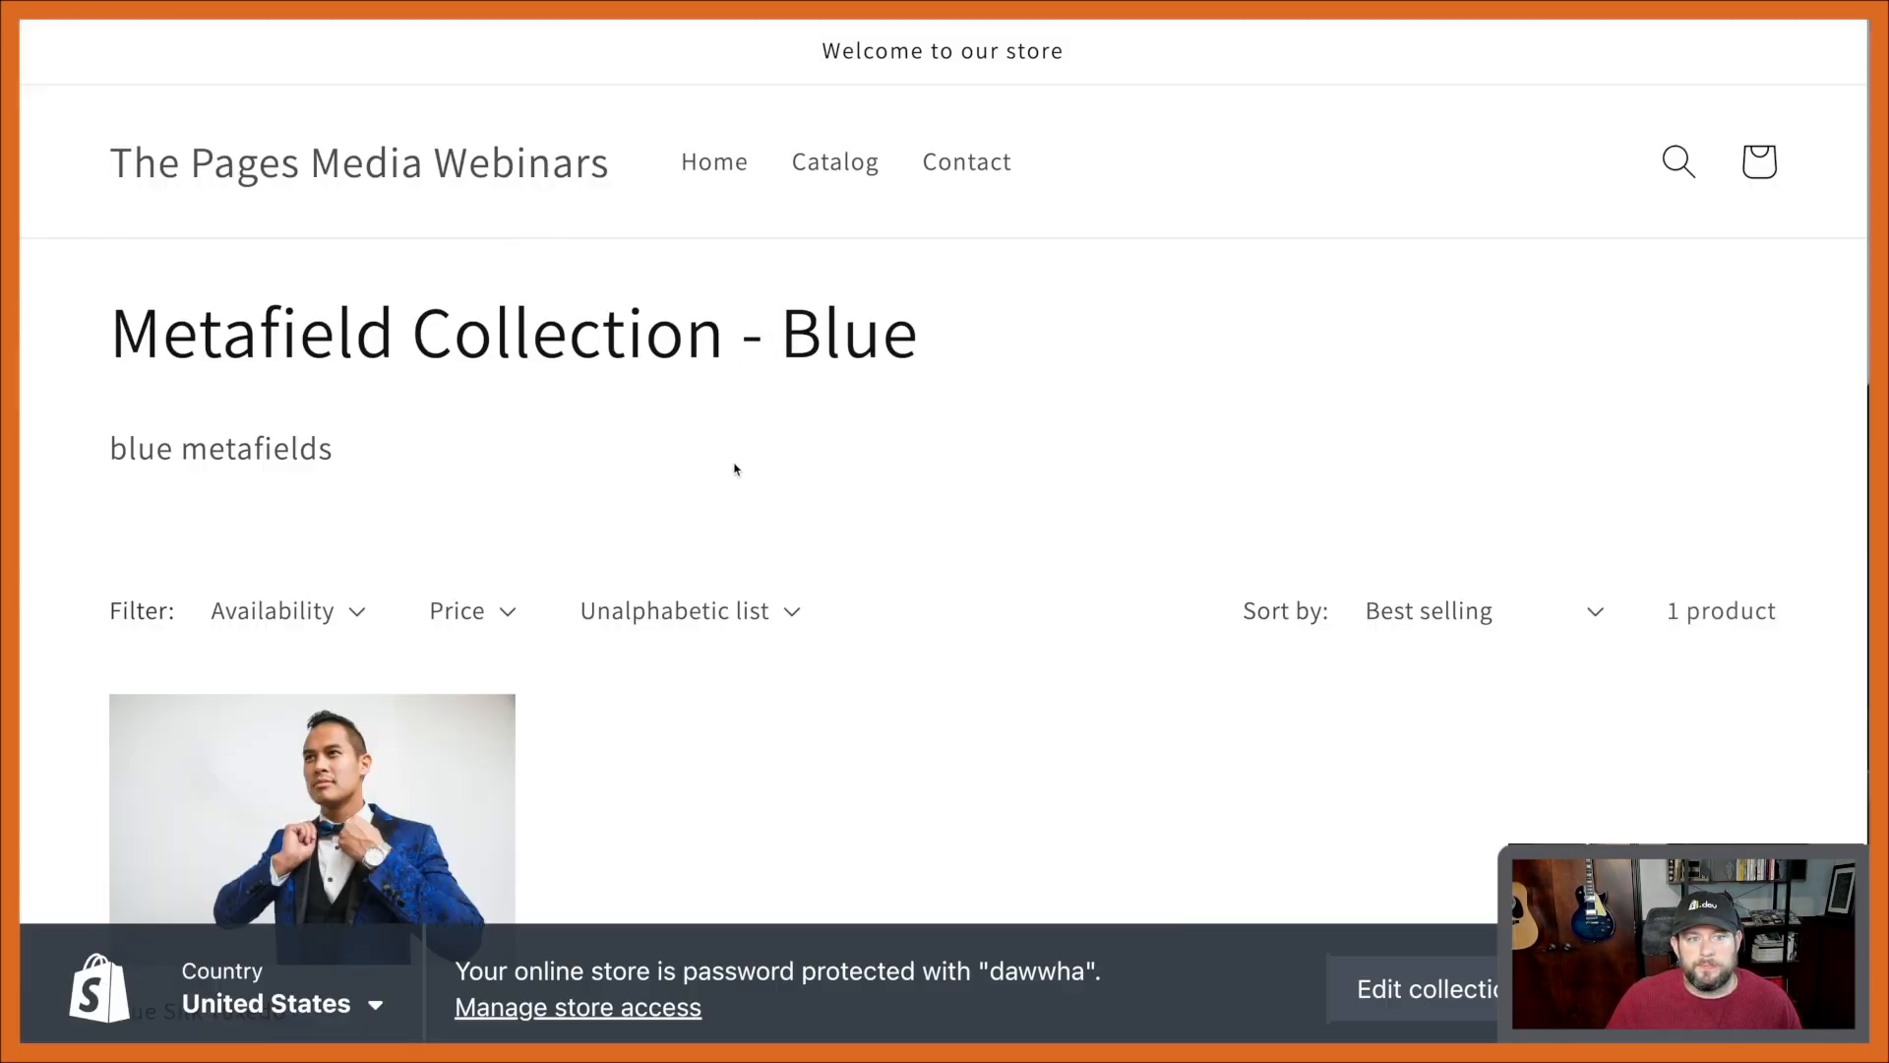